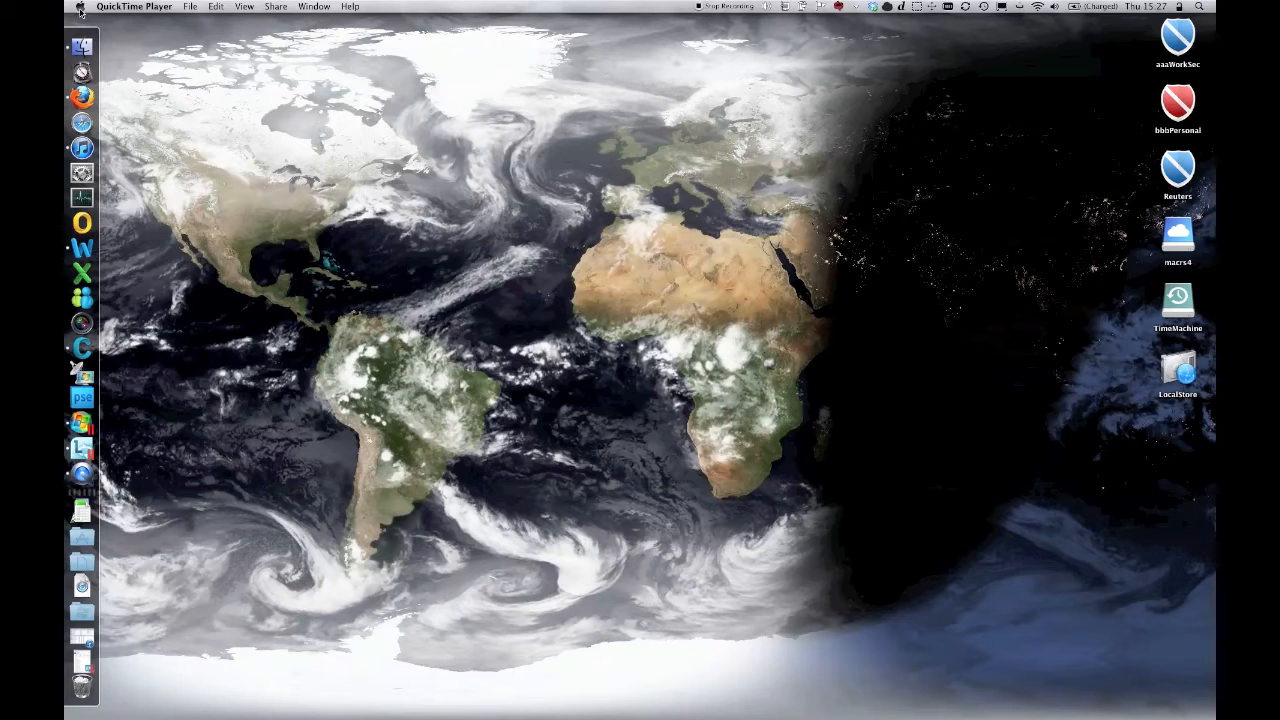
Open the Apple menu to reach About This Mac
{"action": "left_click", "coordinate": [81, 7]}
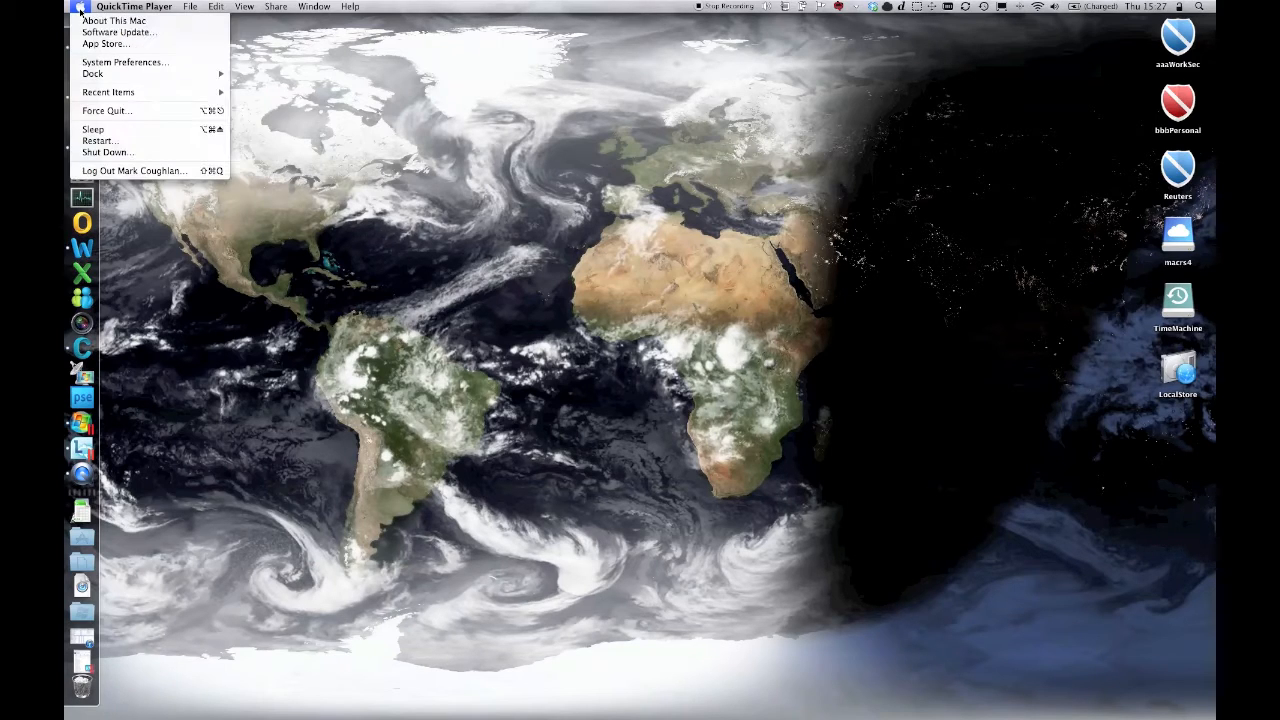
View Serial-ATA chipsets, the Toshiba MK7559GSXF drive, then the C300 SSD in System Profiler
{"action": "left_click", "coordinate": [113, 20]}
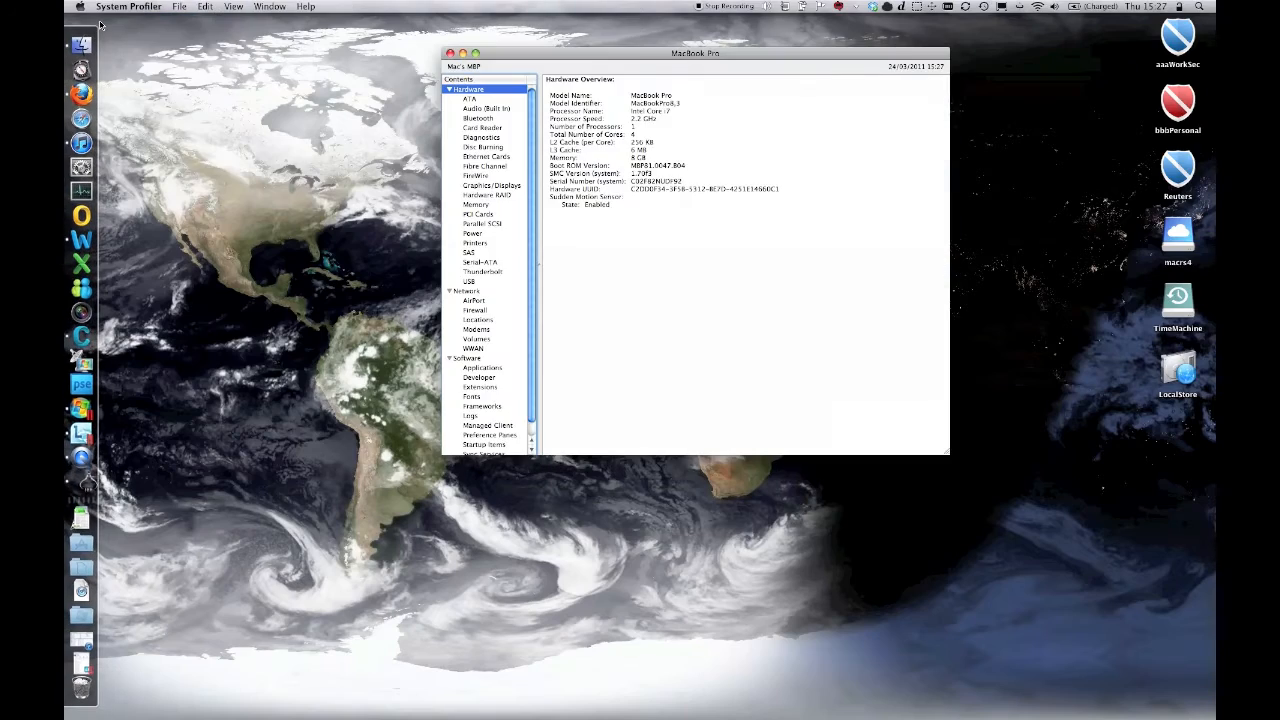
{"action": "left_click", "coordinate": [480, 262]}
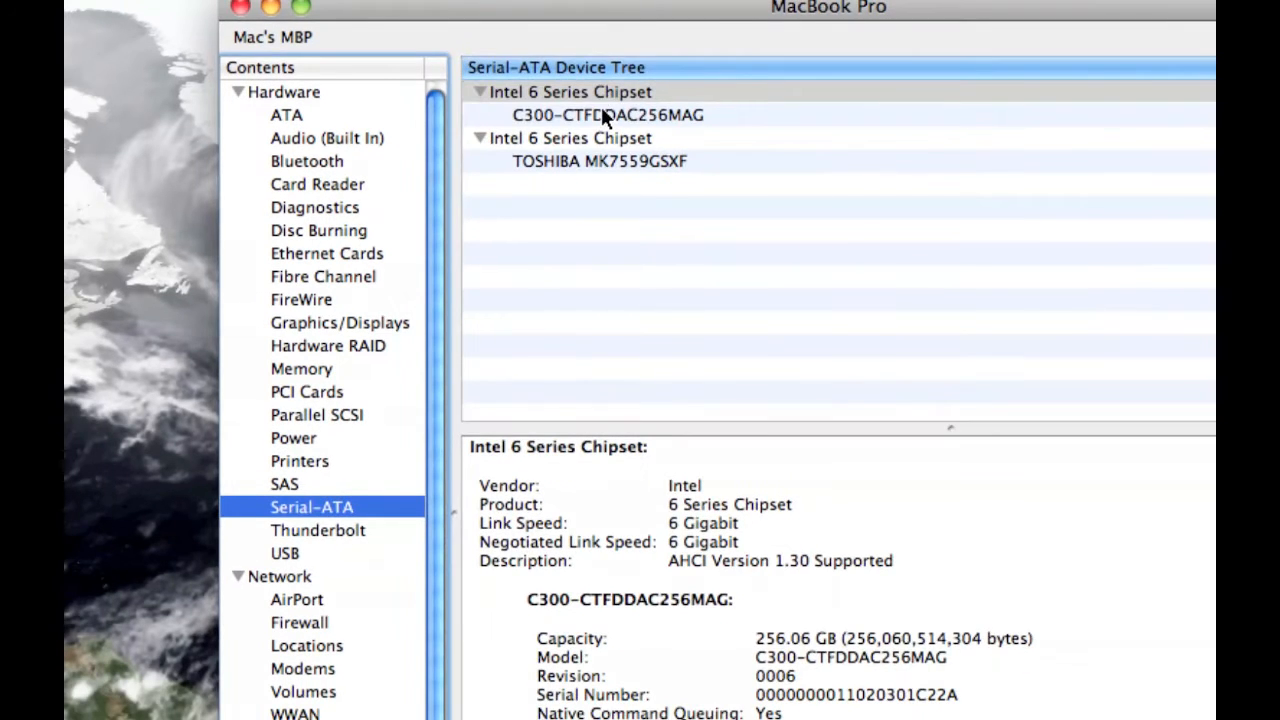
{"action": "left_click", "coordinate": [607, 114]}
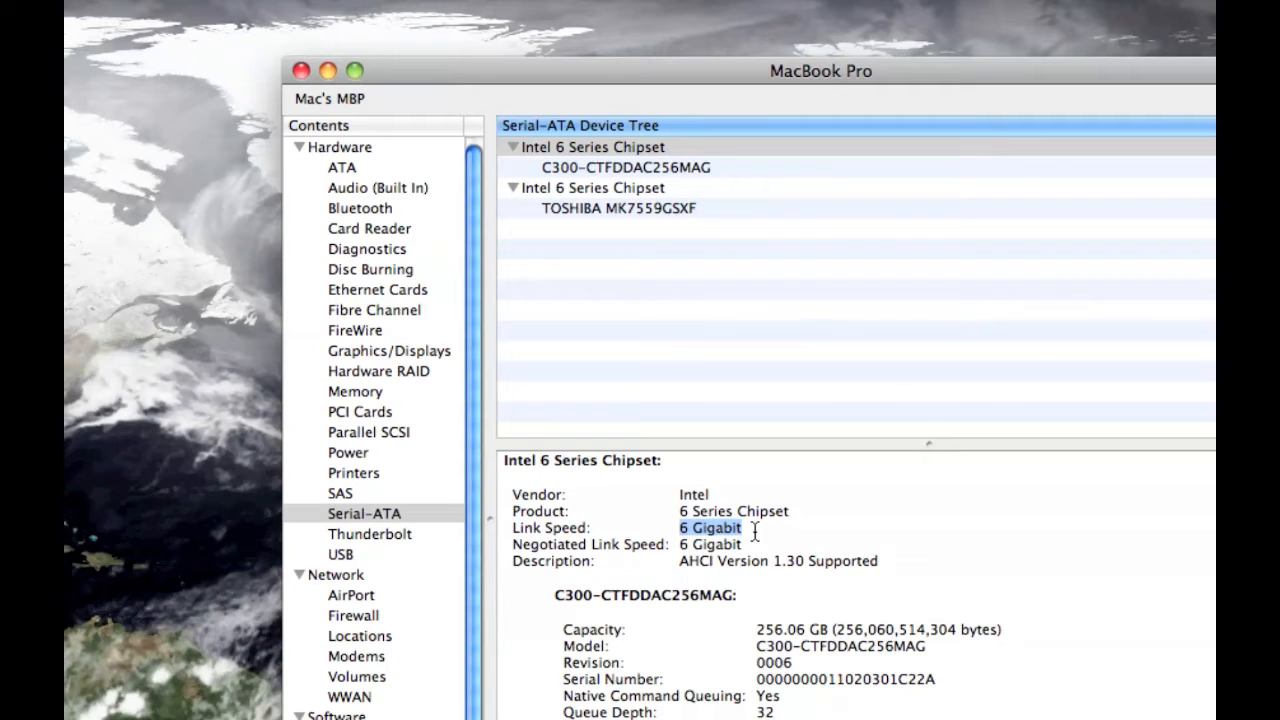
{"action": "mouse_move", "coordinate": [620, 203]}
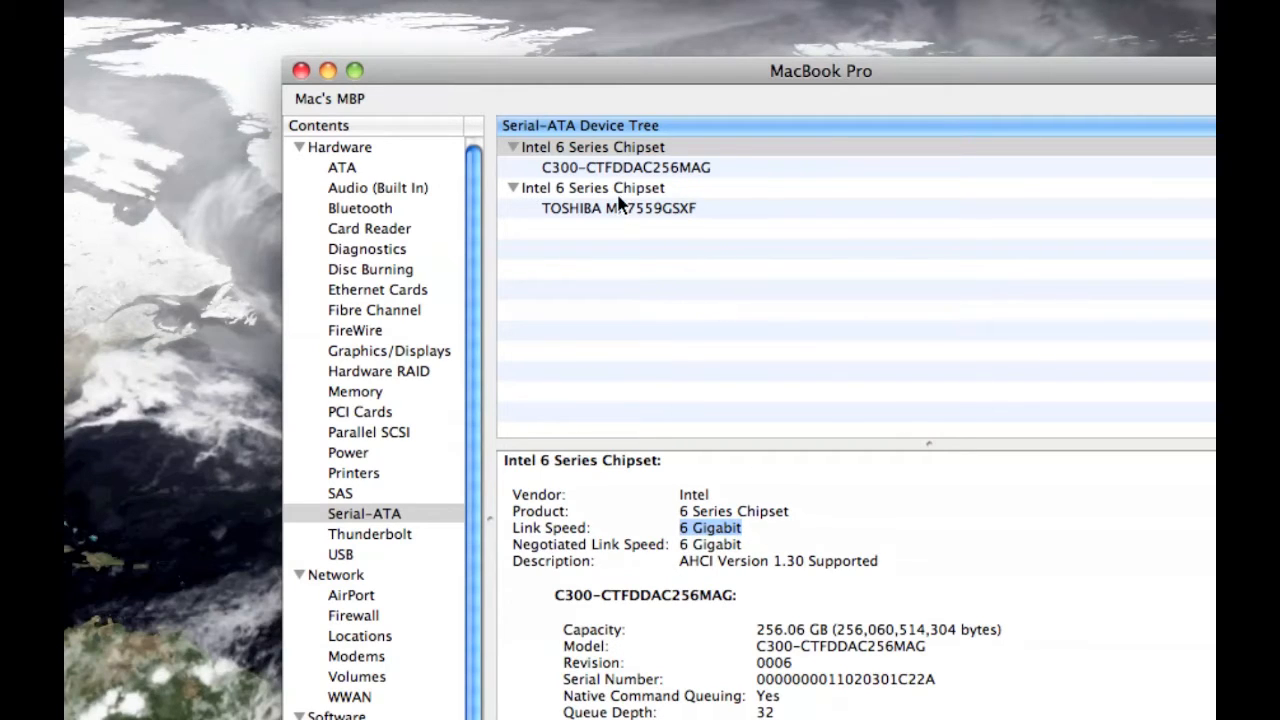
{"action": "left_click", "coordinate": [593, 188]}
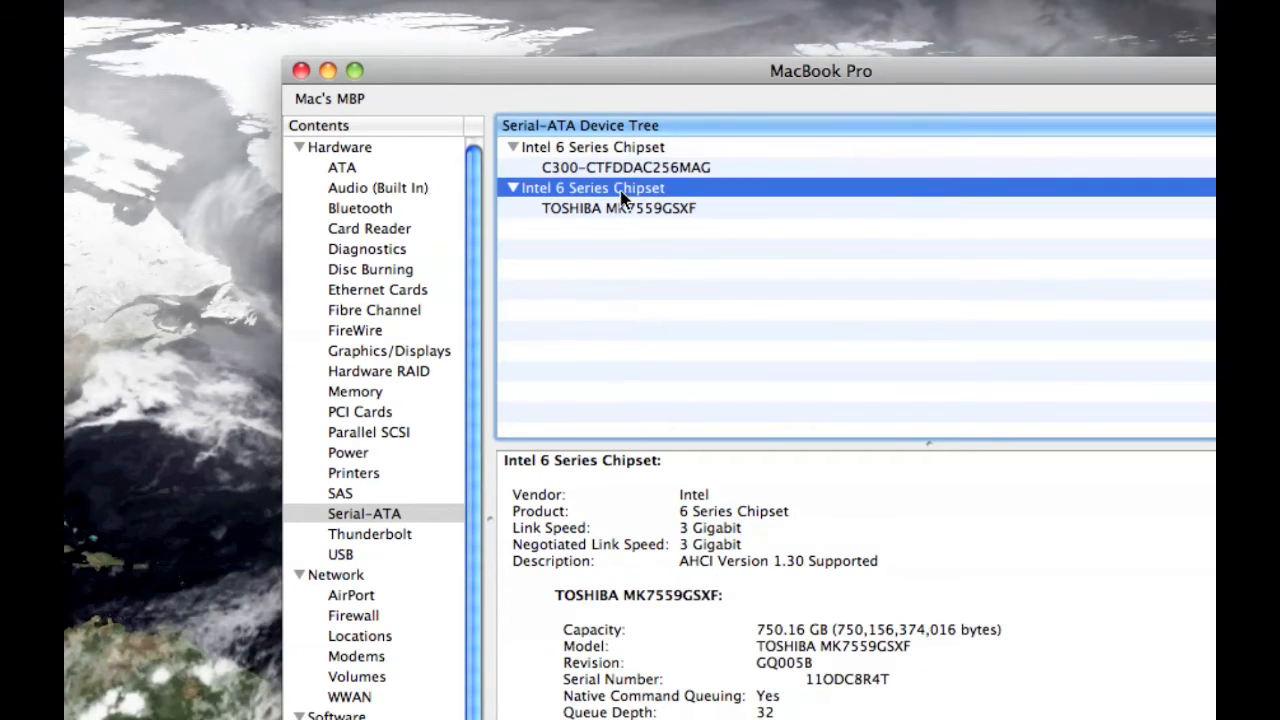
{"action": "mouse_move", "coordinate": [770, 662]}
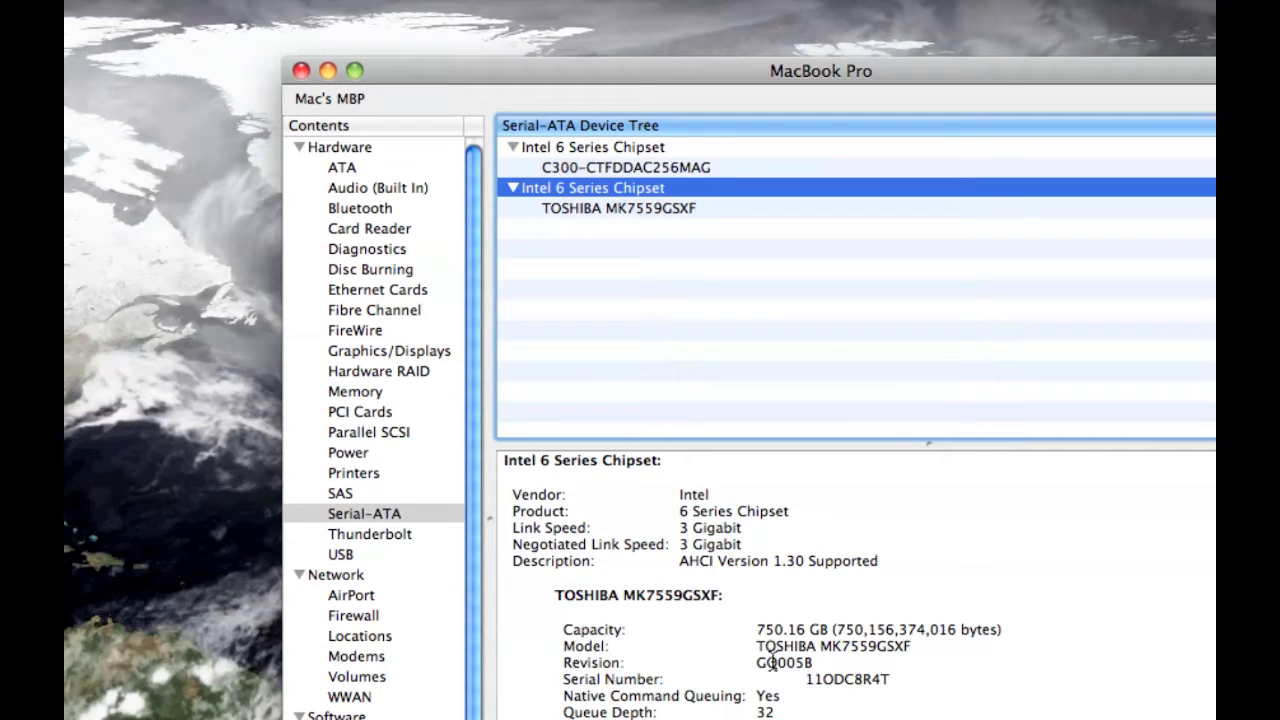
{"action": "mouse_move", "coordinate": [770, 538]}
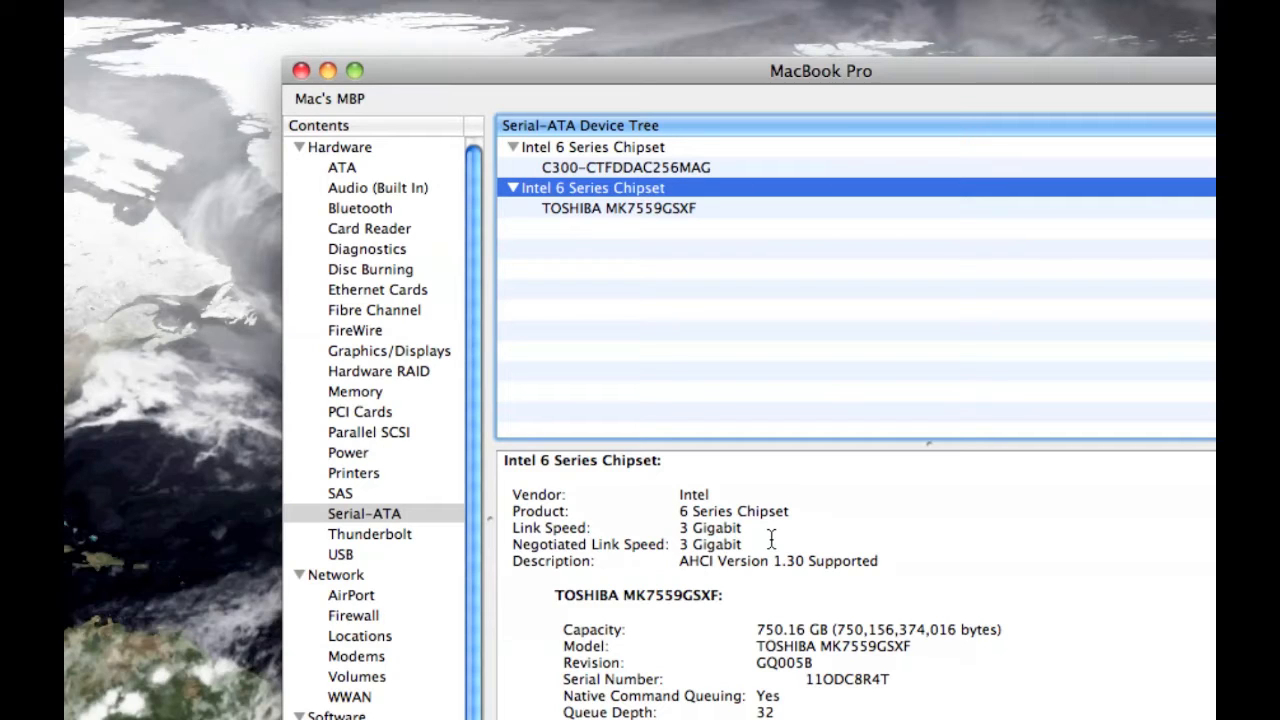
{"action": "mouse_move", "coordinate": [658, 229]}
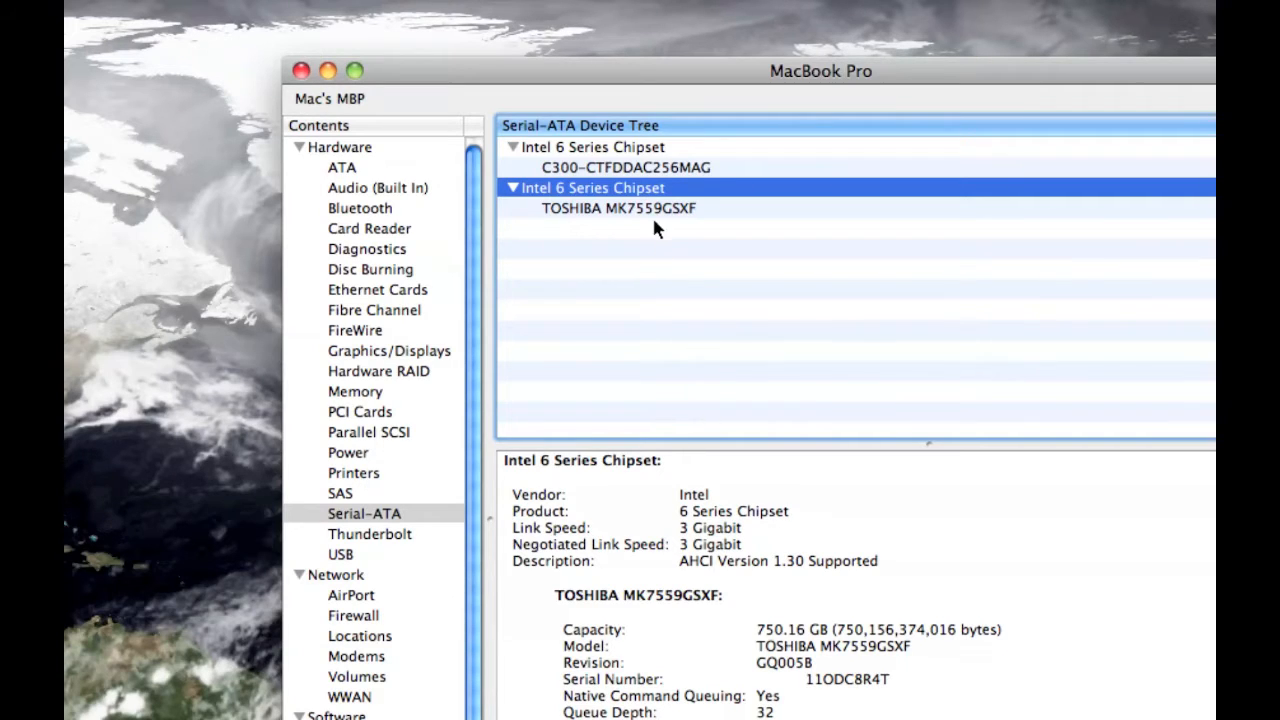
{"action": "left_click", "coordinate": [618, 208]}
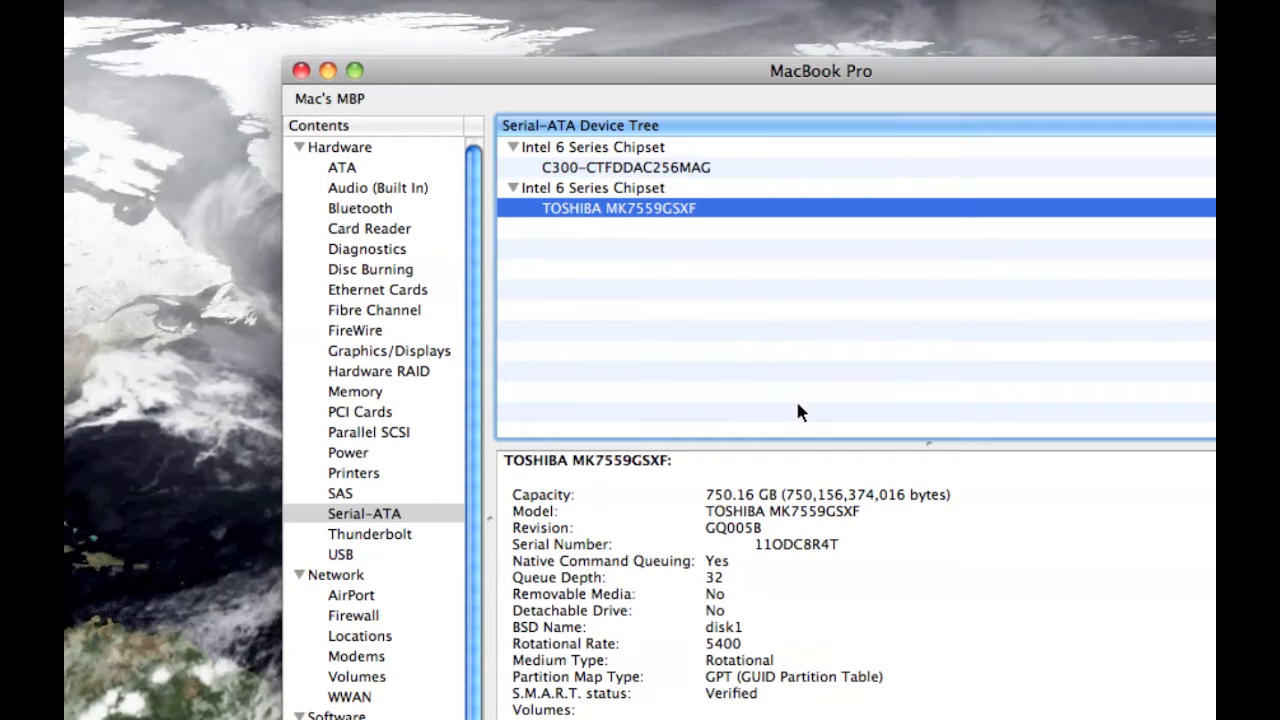
{"action": "mouse_move", "coordinate": [588, 168]}
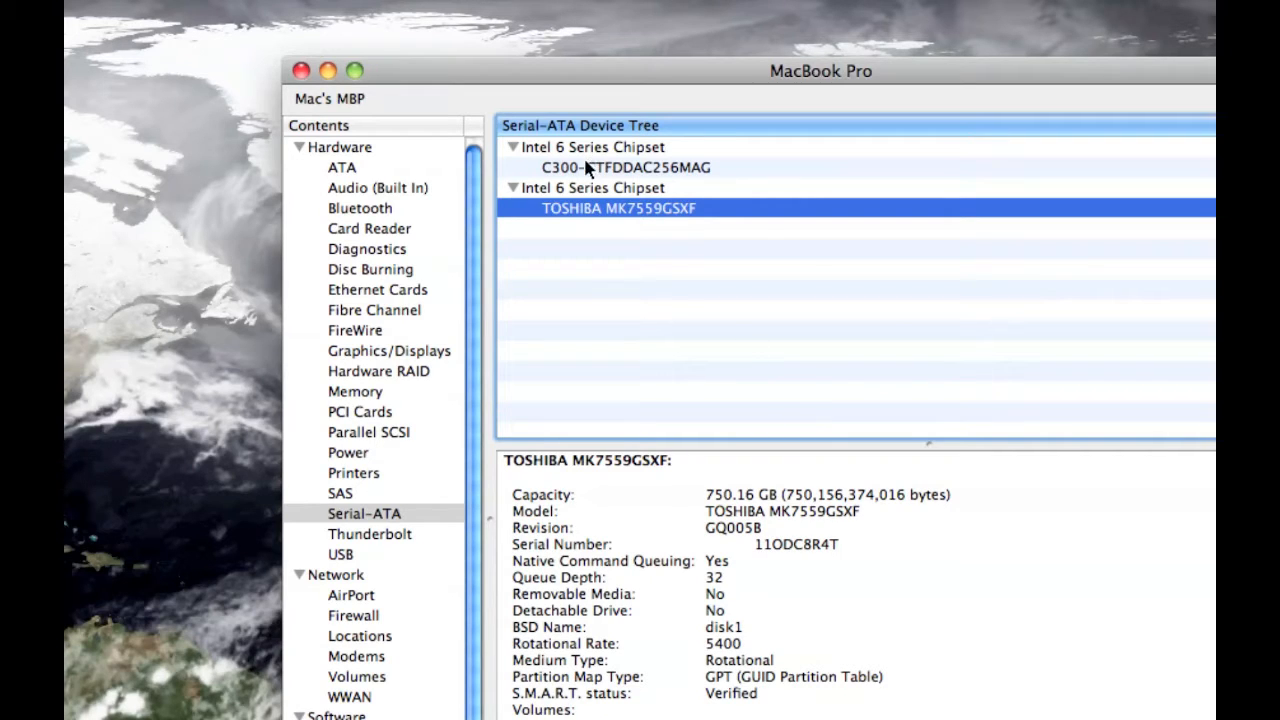
{"action": "left_click", "coordinate": [630, 167]}
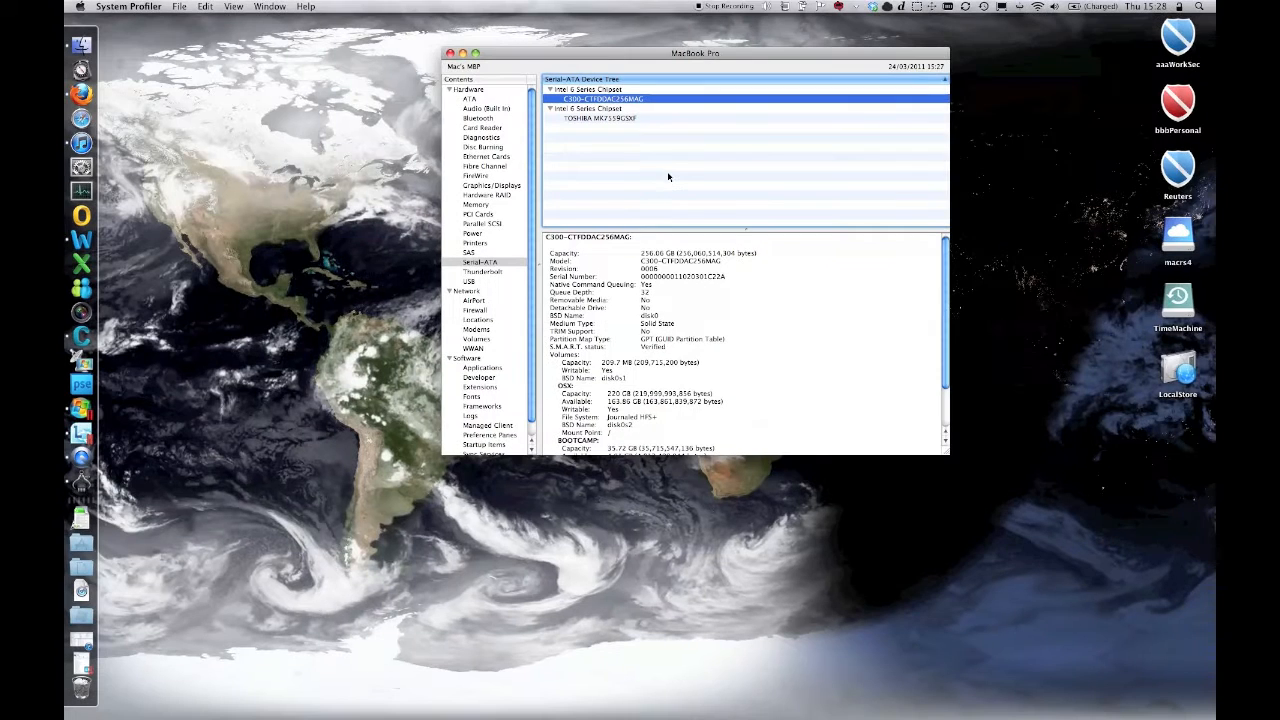
Search Spotlight for 'disk util' and launch Disk Utility
{"action": "left_click", "coordinate": [450, 53]}
{"action": "type", "text": "disk uti"}
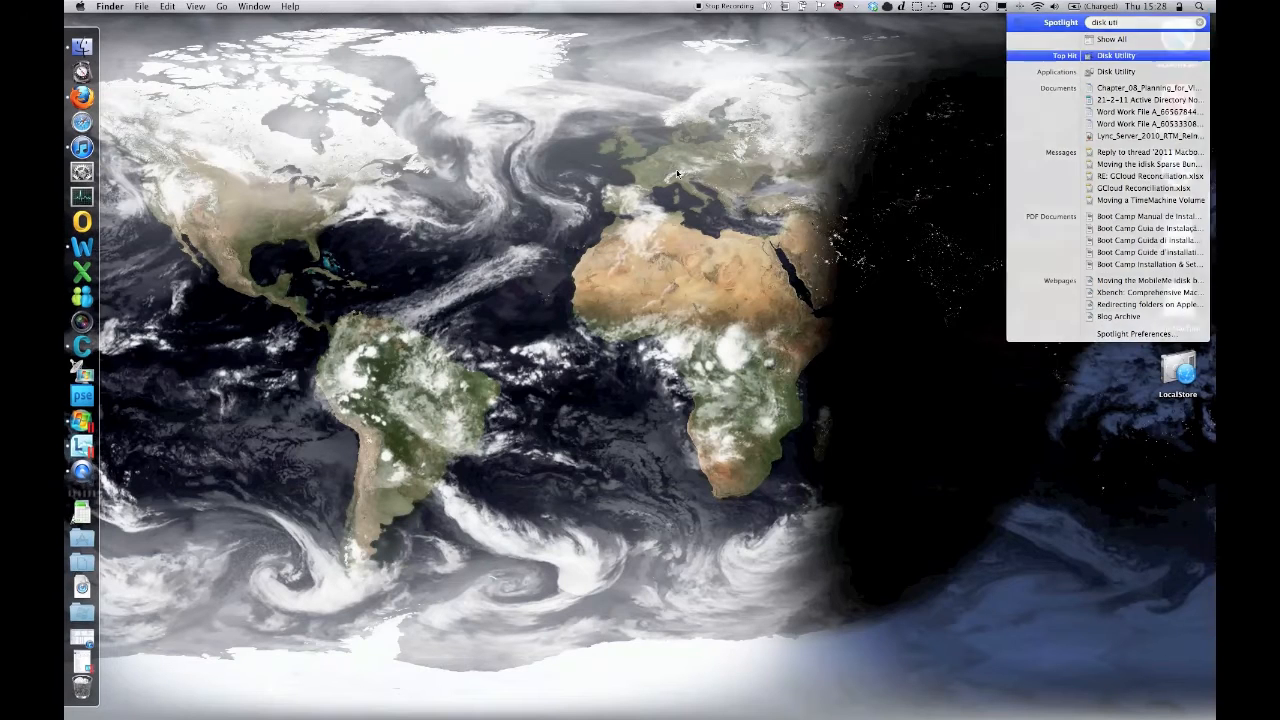
{"action": "left_click", "coordinate": [1116, 55]}
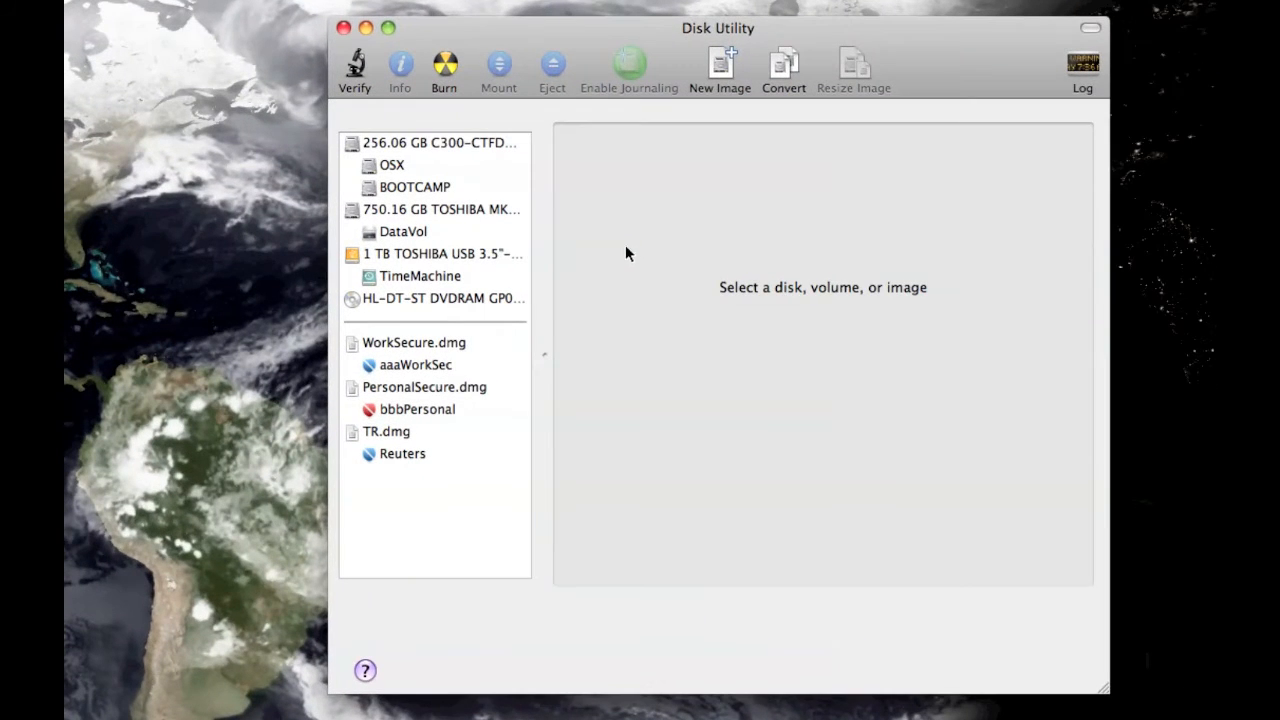
Inspect the 256 GB C300 SSD, its OSX and BOOTCAMP volumes, then open Documents in Finder
{"action": "left_click", "coordinate": [440, 143]}
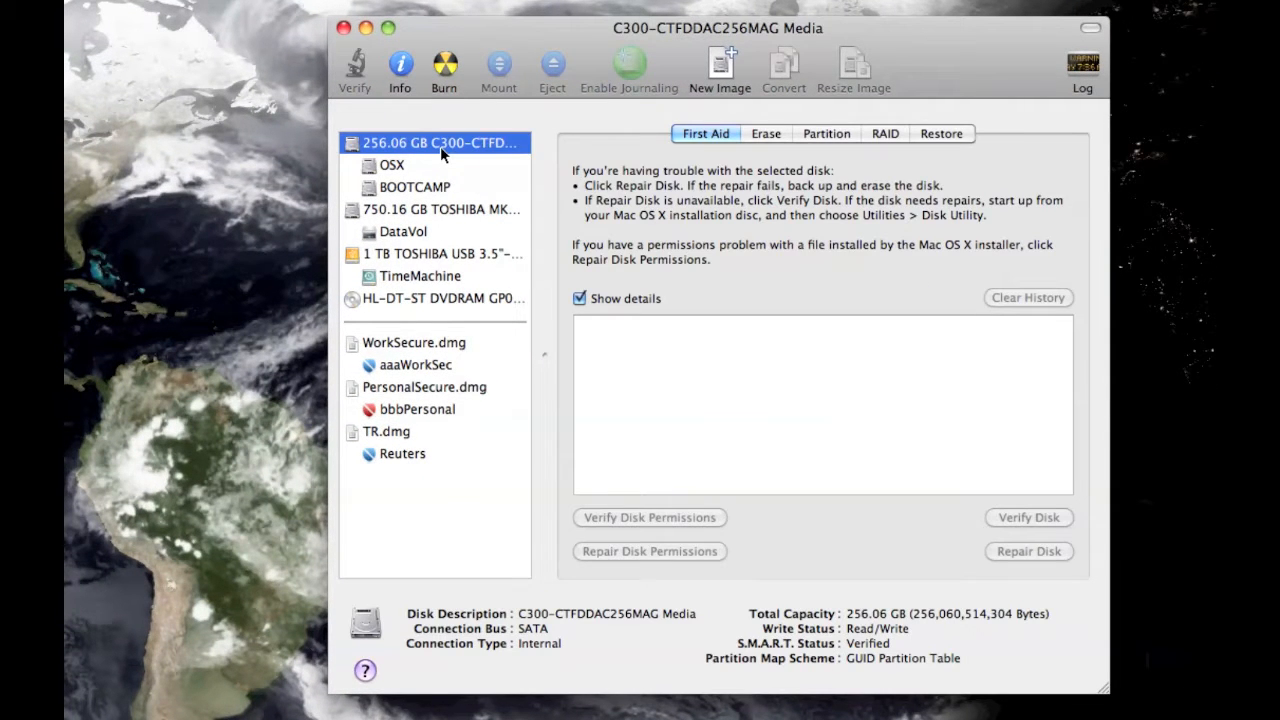
{"action": "left_click", "coordinate": [391, 165]}
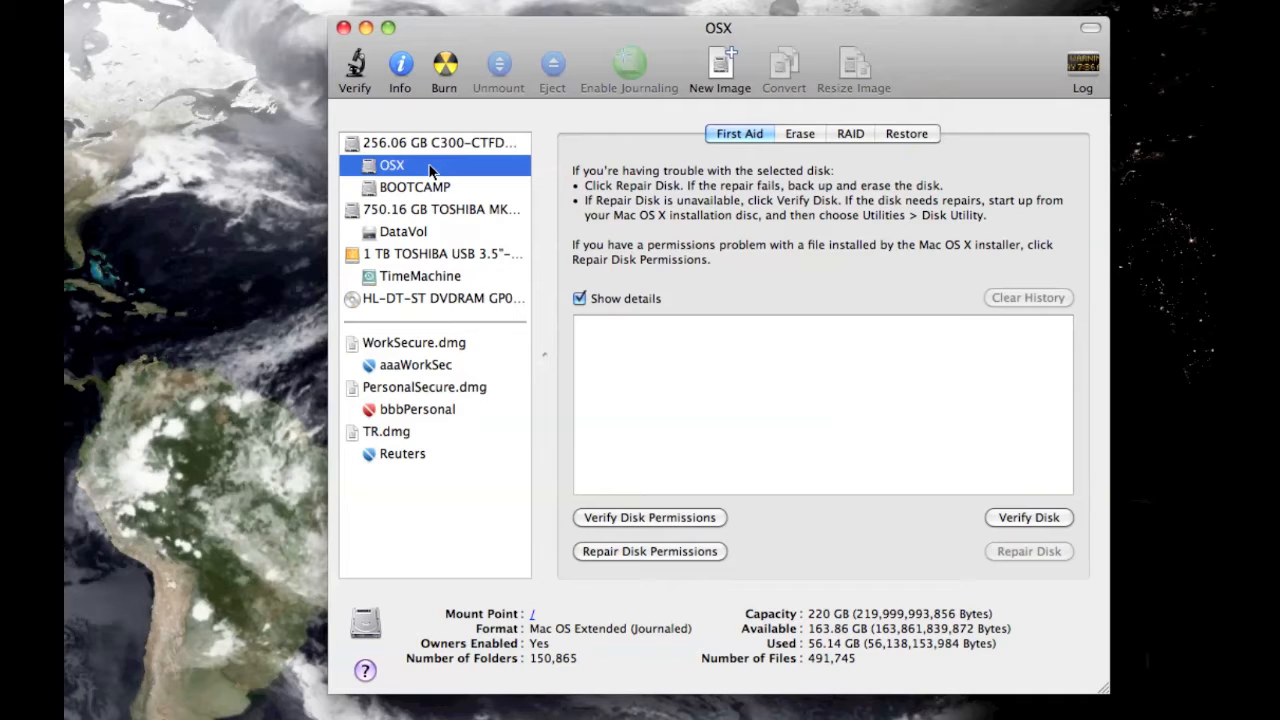
{"action": "mouse_move", "coordinate": [850, 628]}
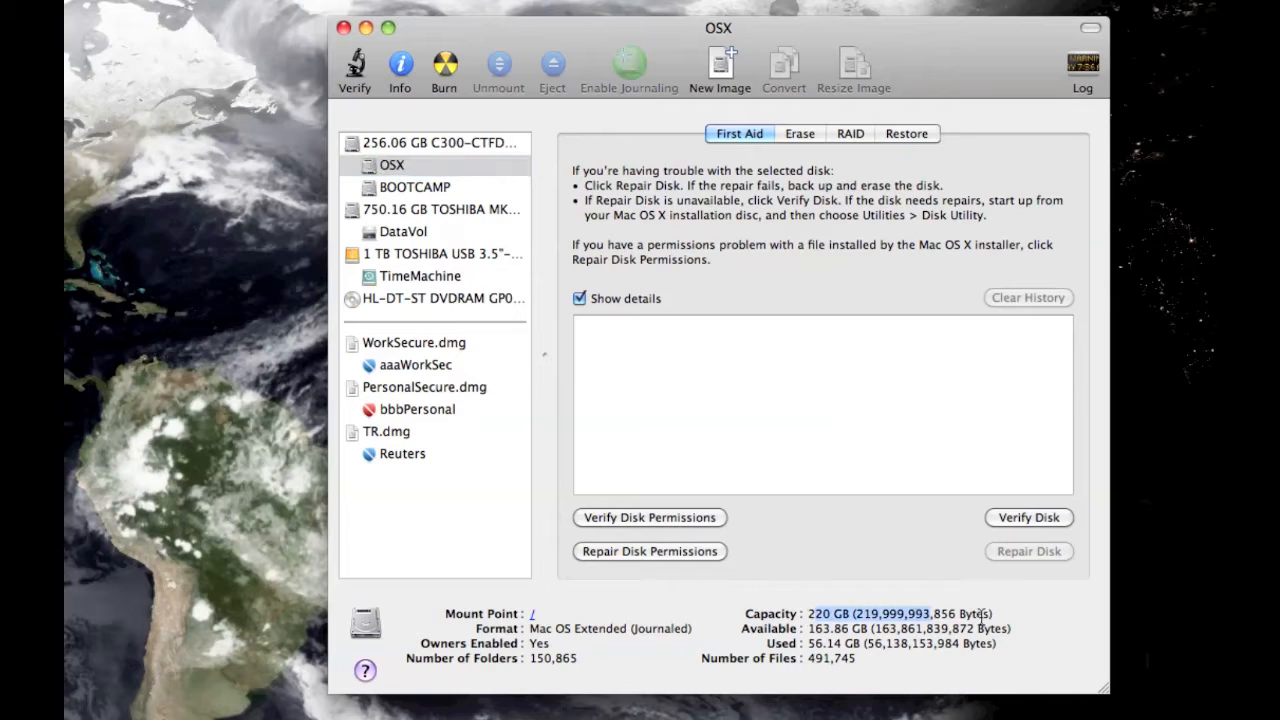
{"action": "mouse_move", "coordinate": [675, 305]}
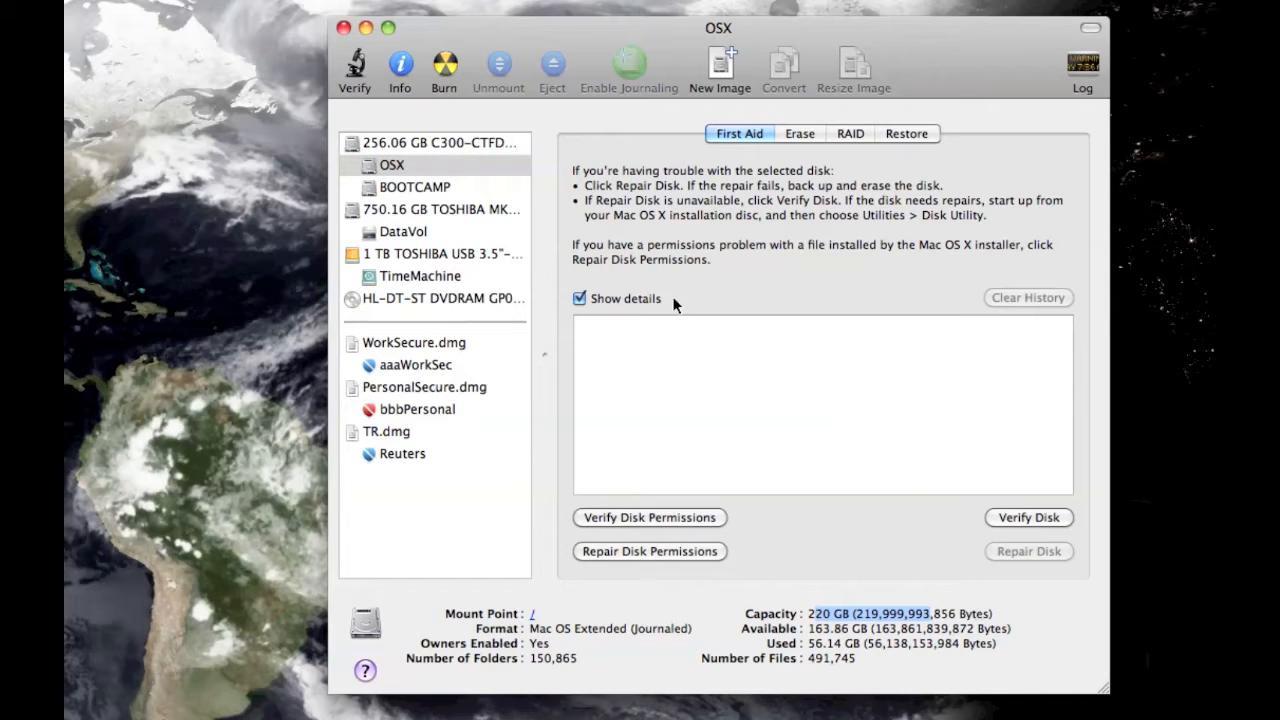
{"action": "left_click", "coordinate": [414, 187]}
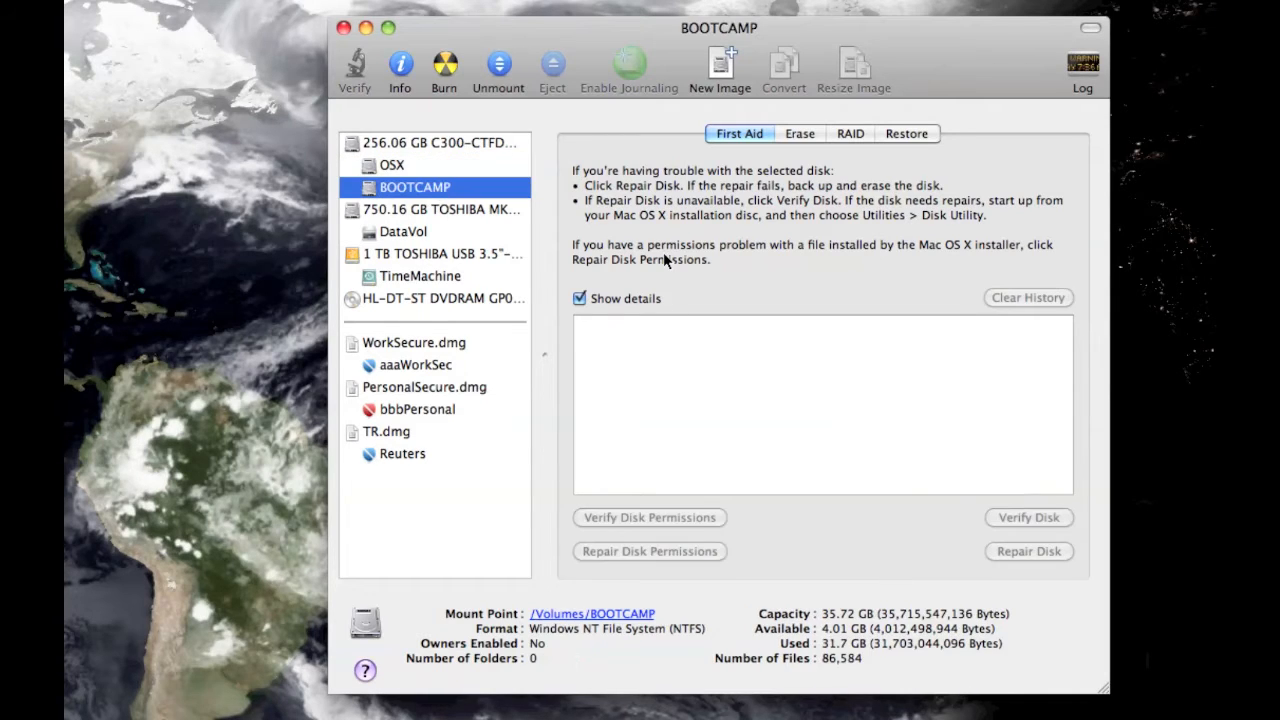
{"action": "mouse_move", "coordinate": [723, 335]}
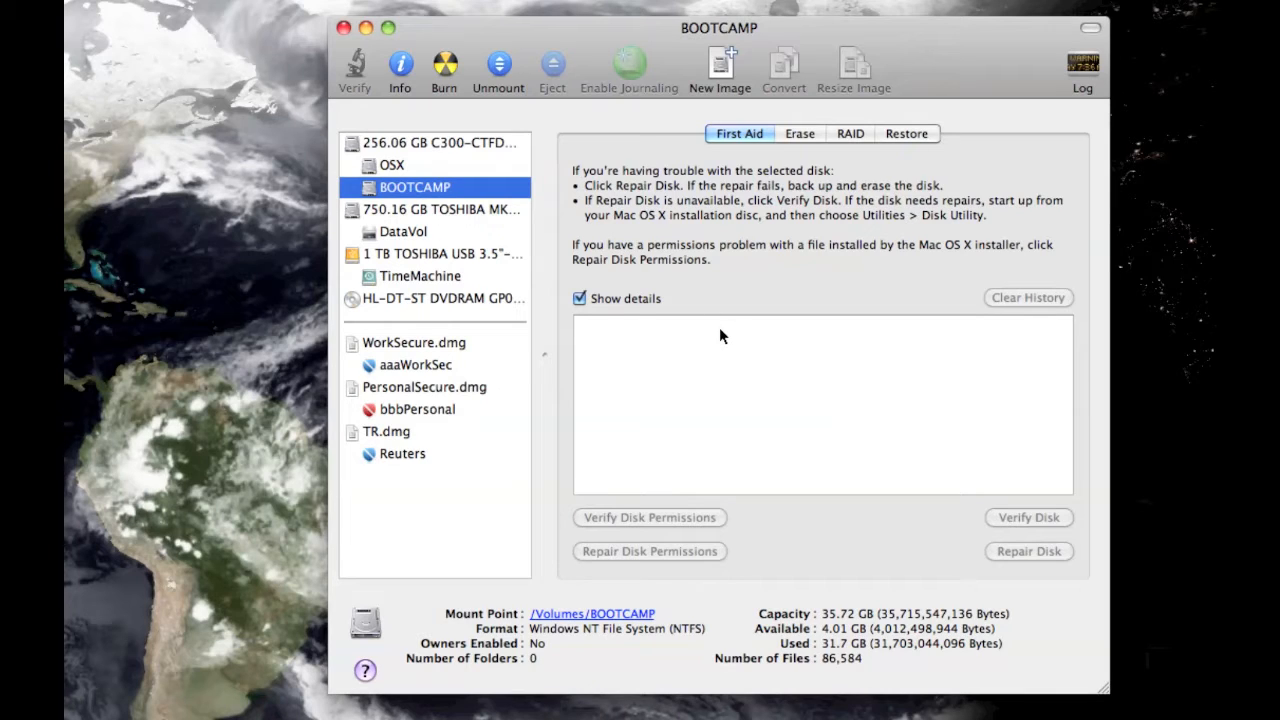
{"action": "mouse_move", "coordinate": [800, 662]}
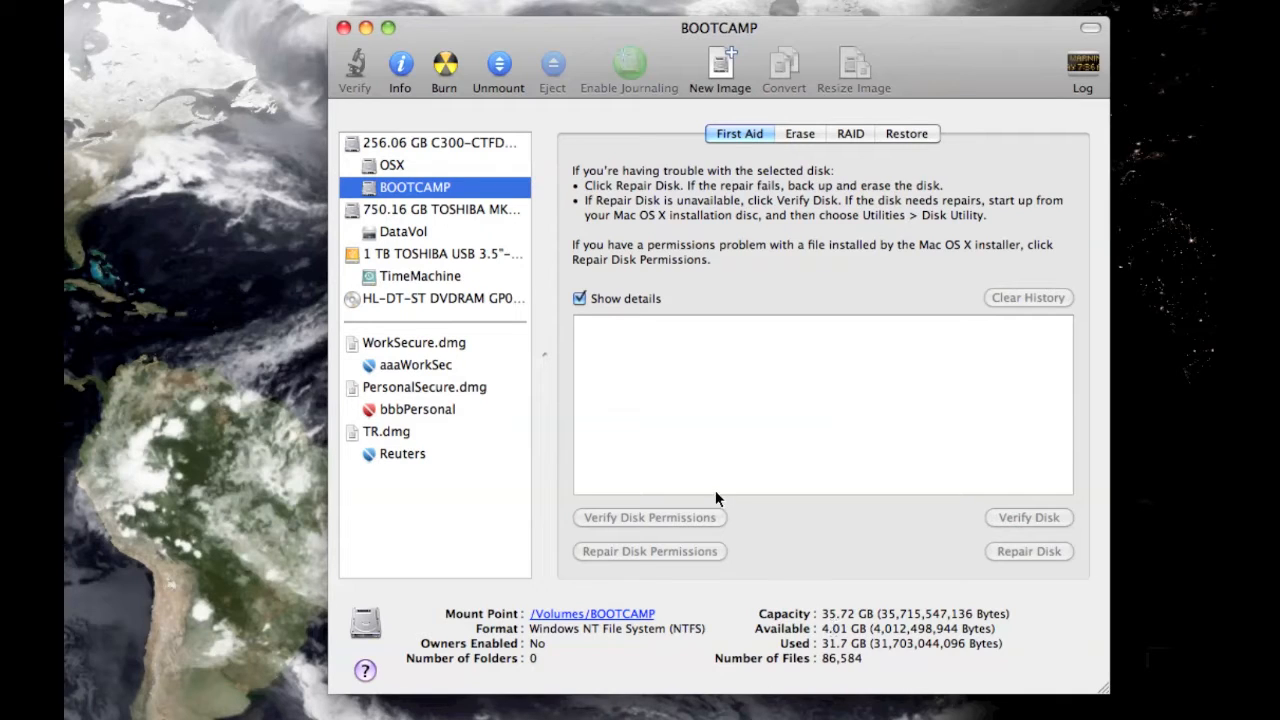
{"action": "mouse_move", "coordinate": [424, 227]}
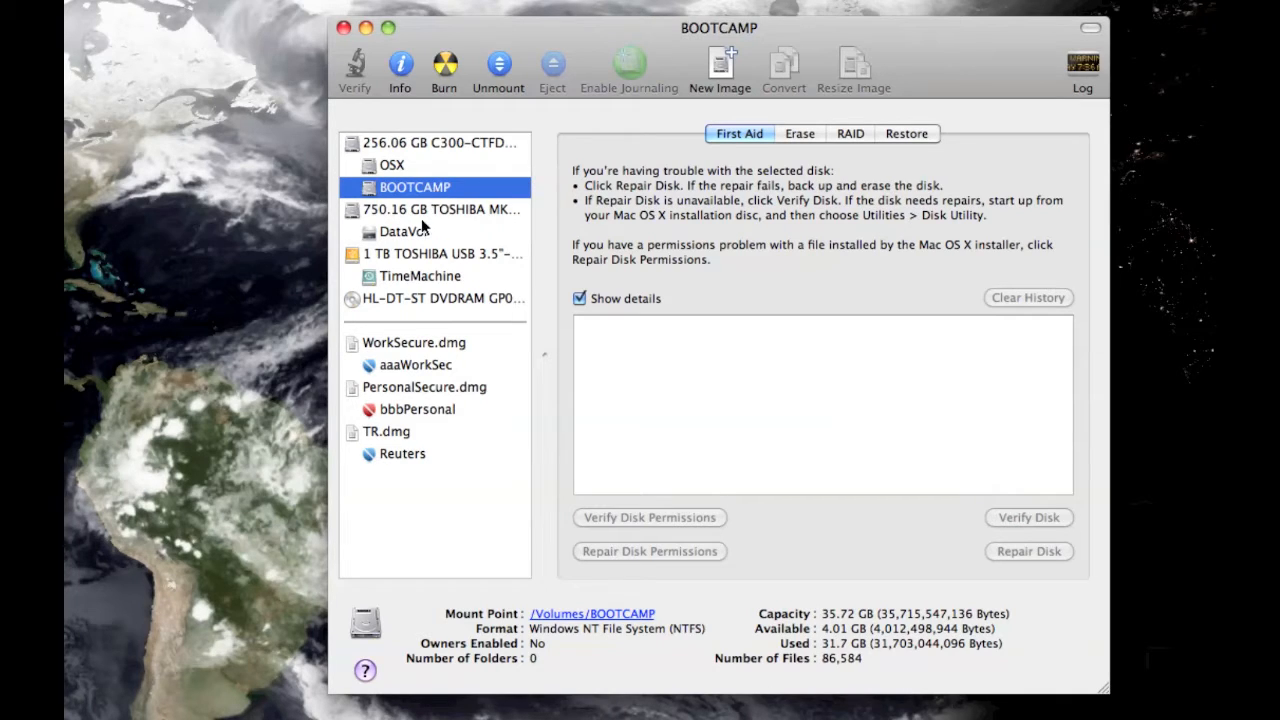
{"action": "mouse_move", "coordinate": [420, 231]}
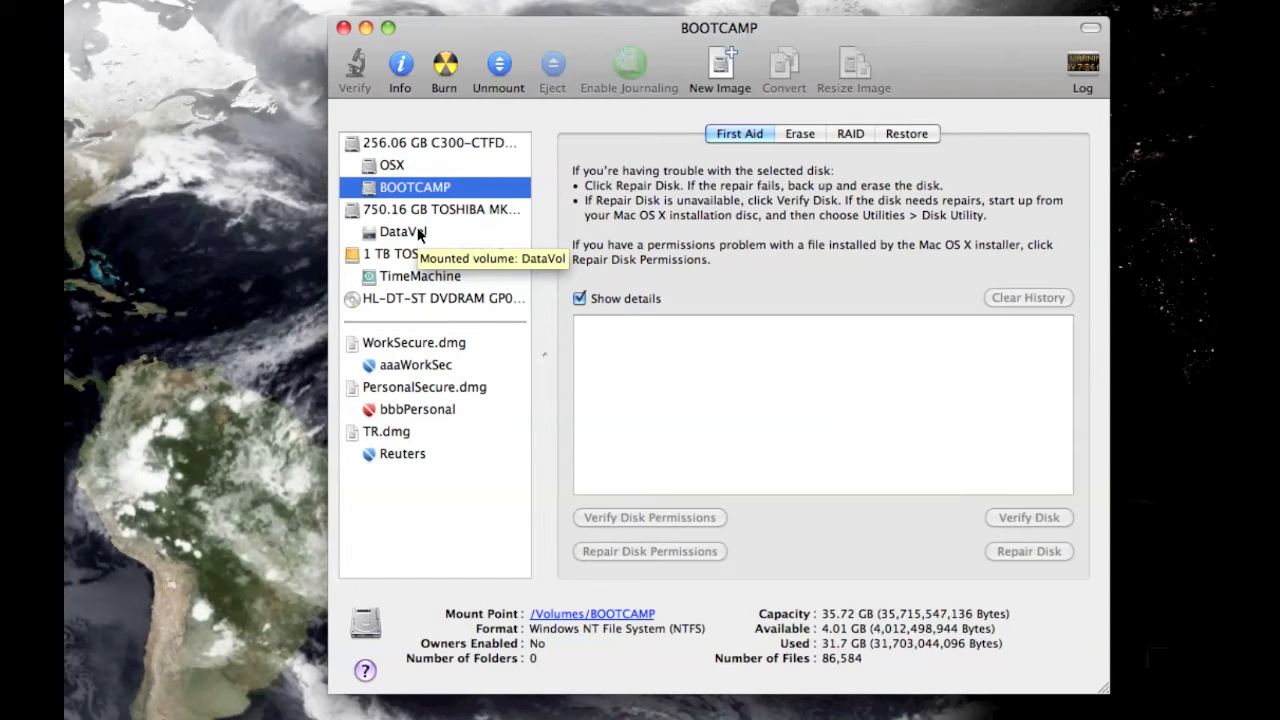
{"action": "mouse_move", "coordinate": [440, 209]}
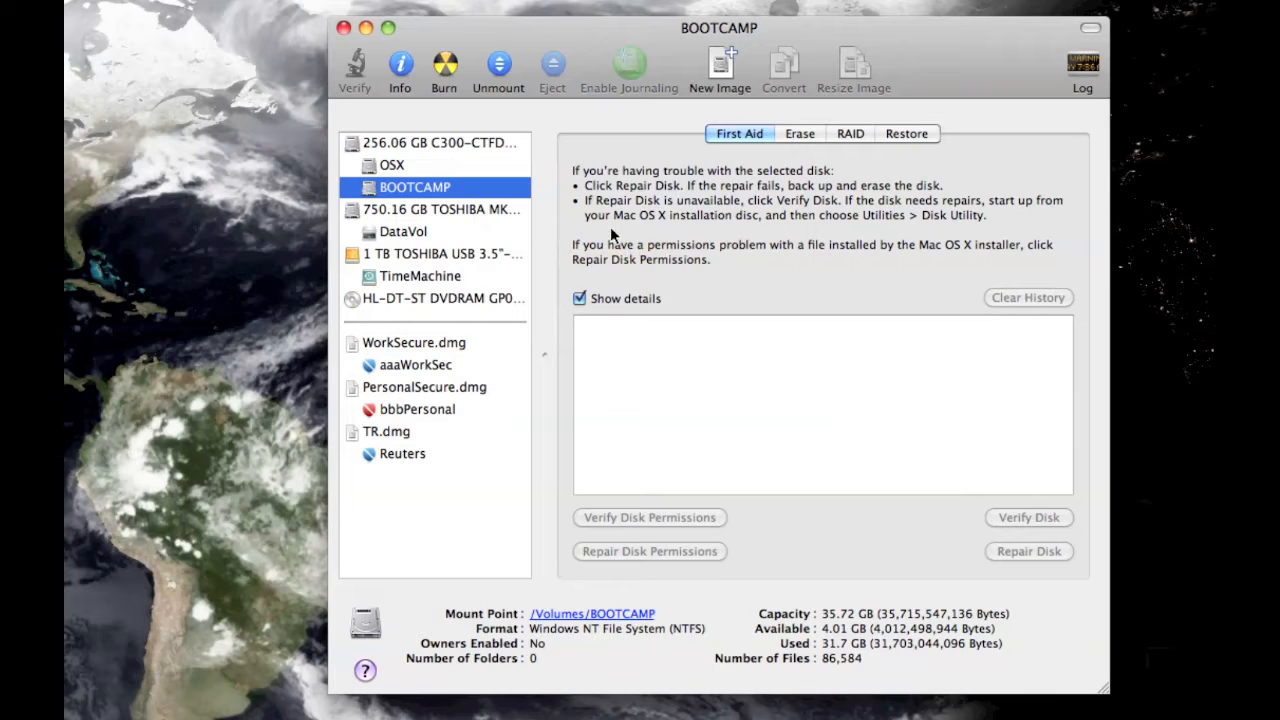
{"action": "mouse_move", "coordinate": [399, 238]}
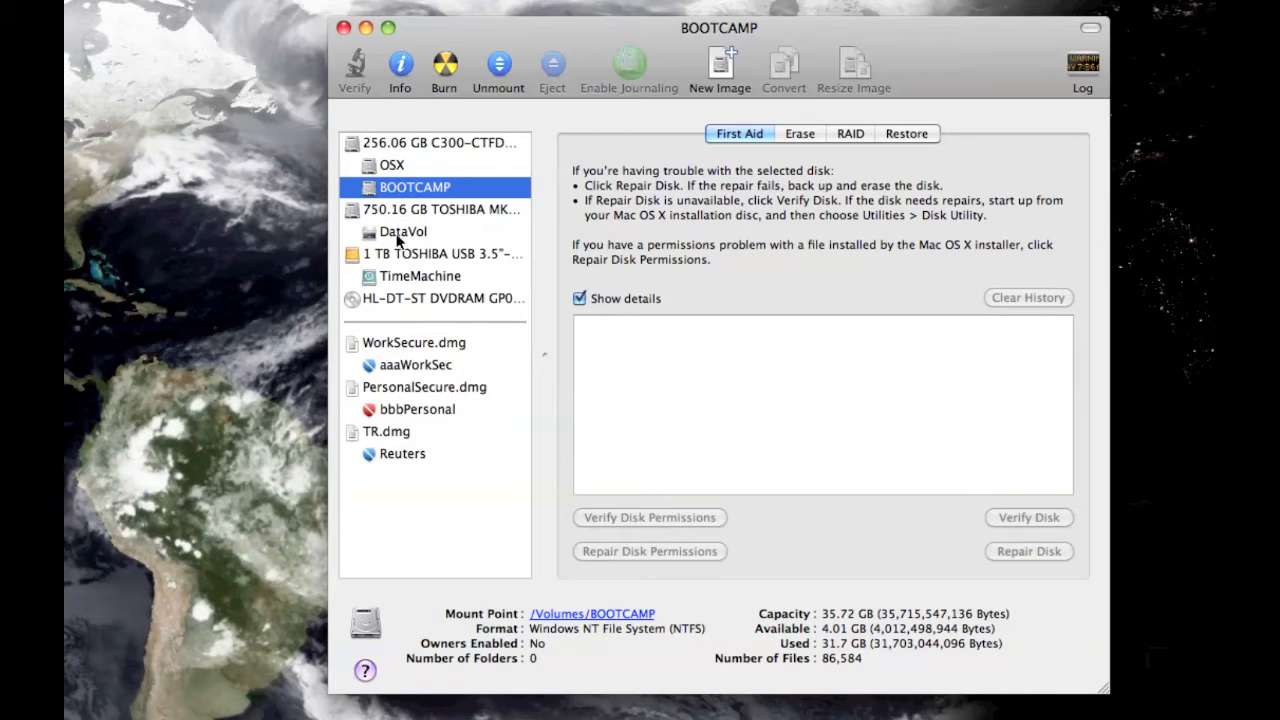
{"action": "left_click", "coordinate": [402, 231]}
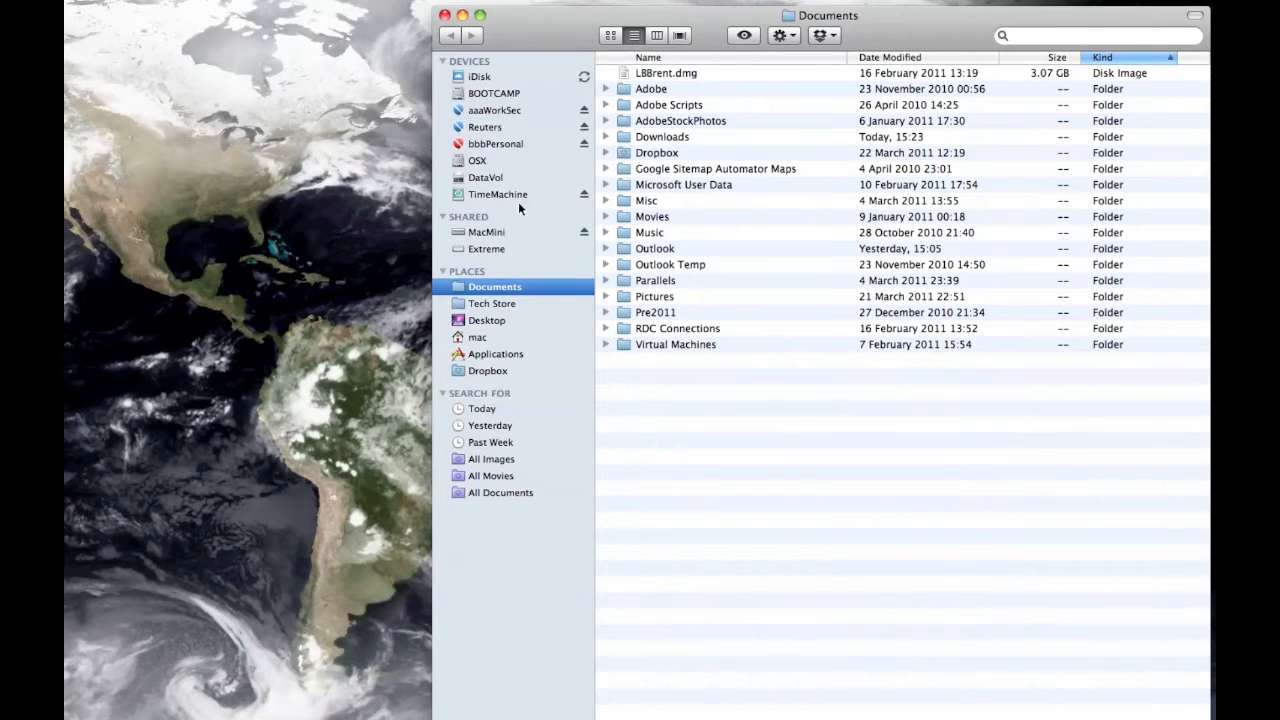
Browse DataVol and OSX, then open the TimeMachine drive showing Backups.backupdb
{"action": "left_click", "coordinate": [486, 177]}
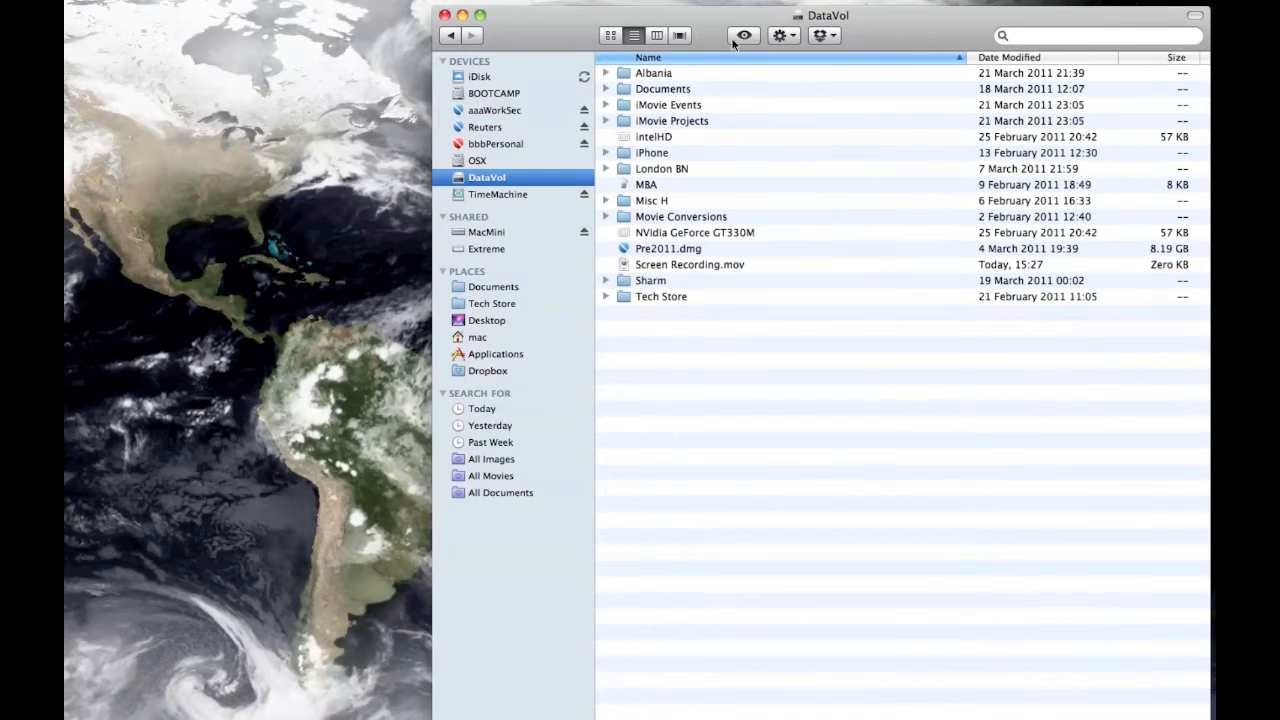
{"action": "mouse_move", "coordinate": [505, 142]}
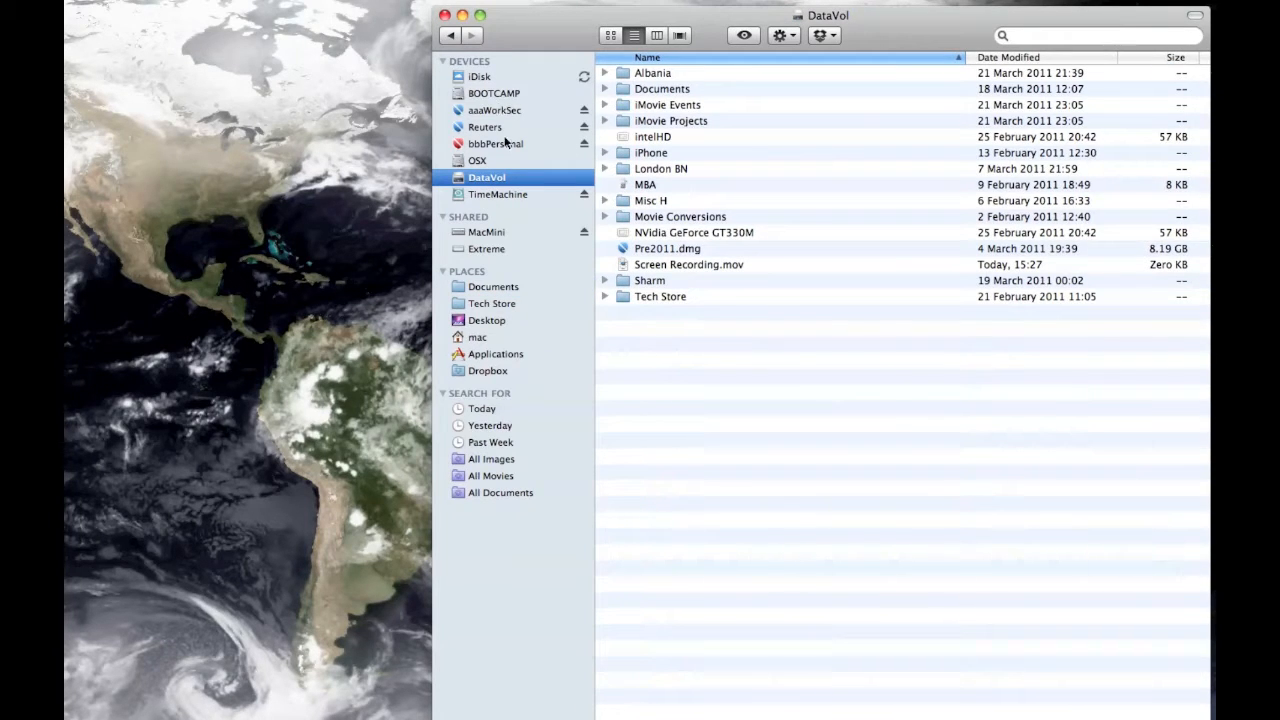
{"action": "left_click", "coordinate": [477, 160]}
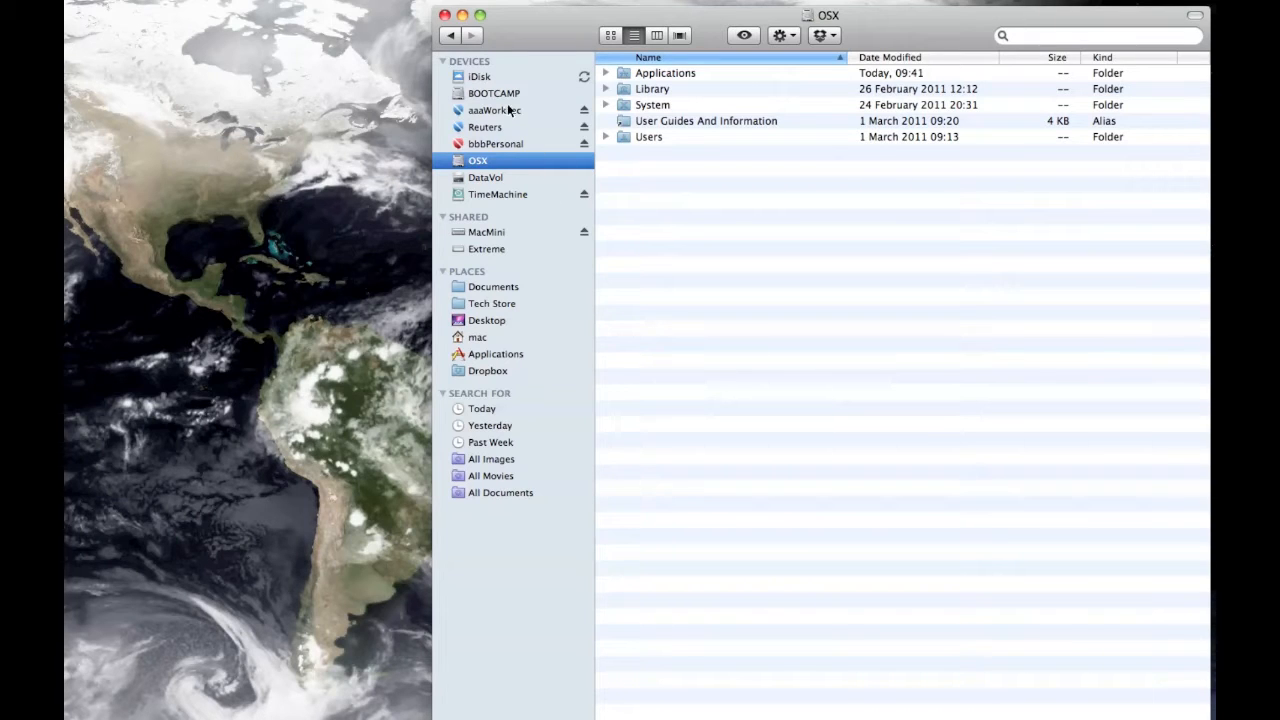
{"action": "mouse_move", "coordinate": [730, 105]}
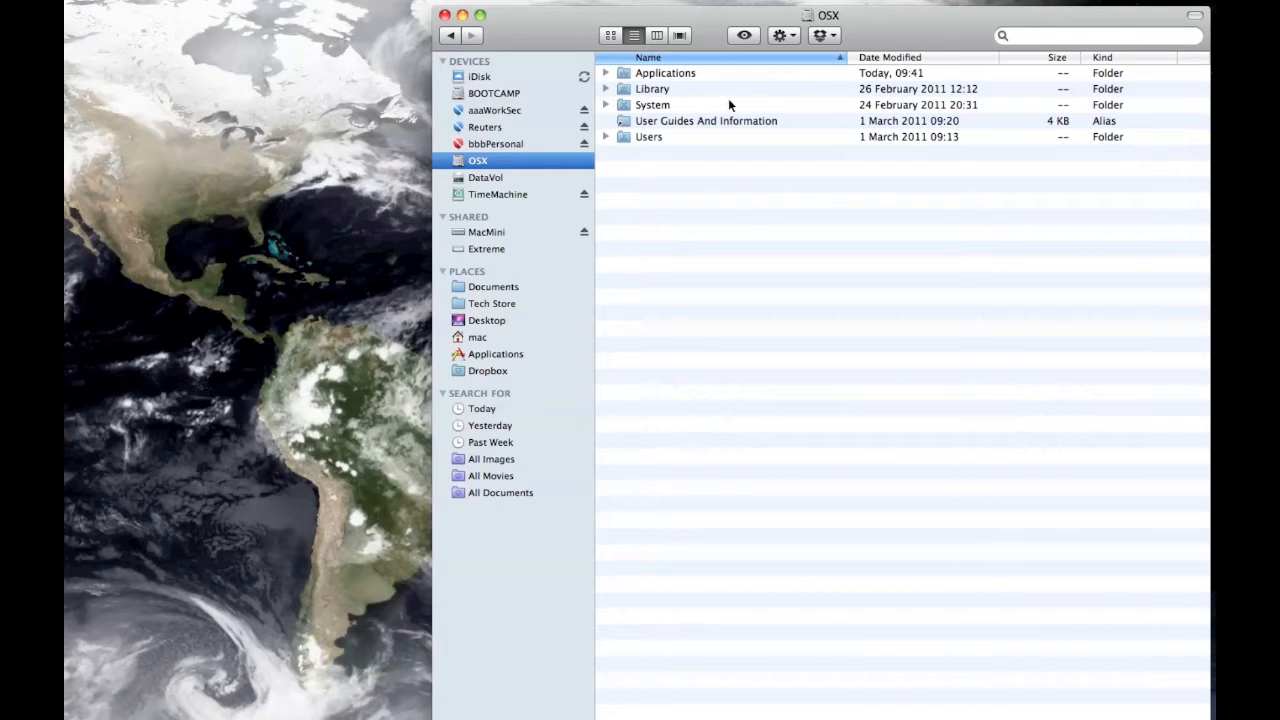
{"action": "mouse_move", "coordinate": [707, 166]}
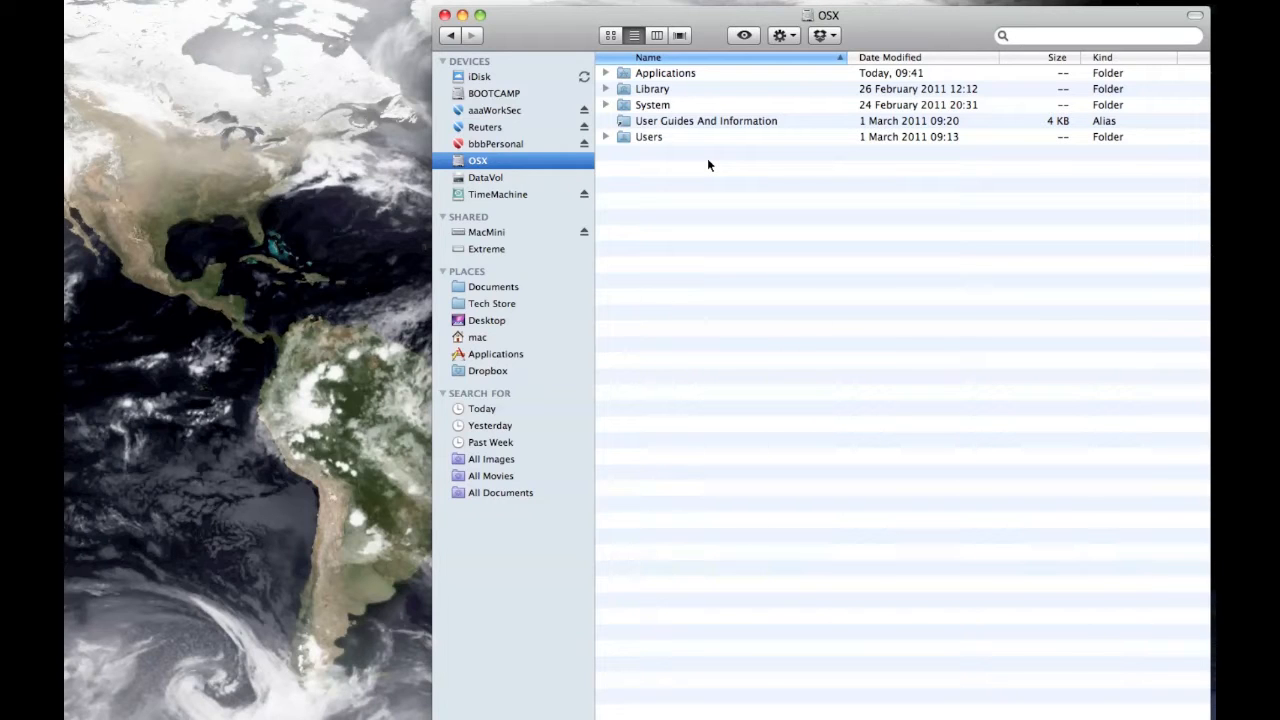
{"action": "left_click", "coordinate": [498, 194]}
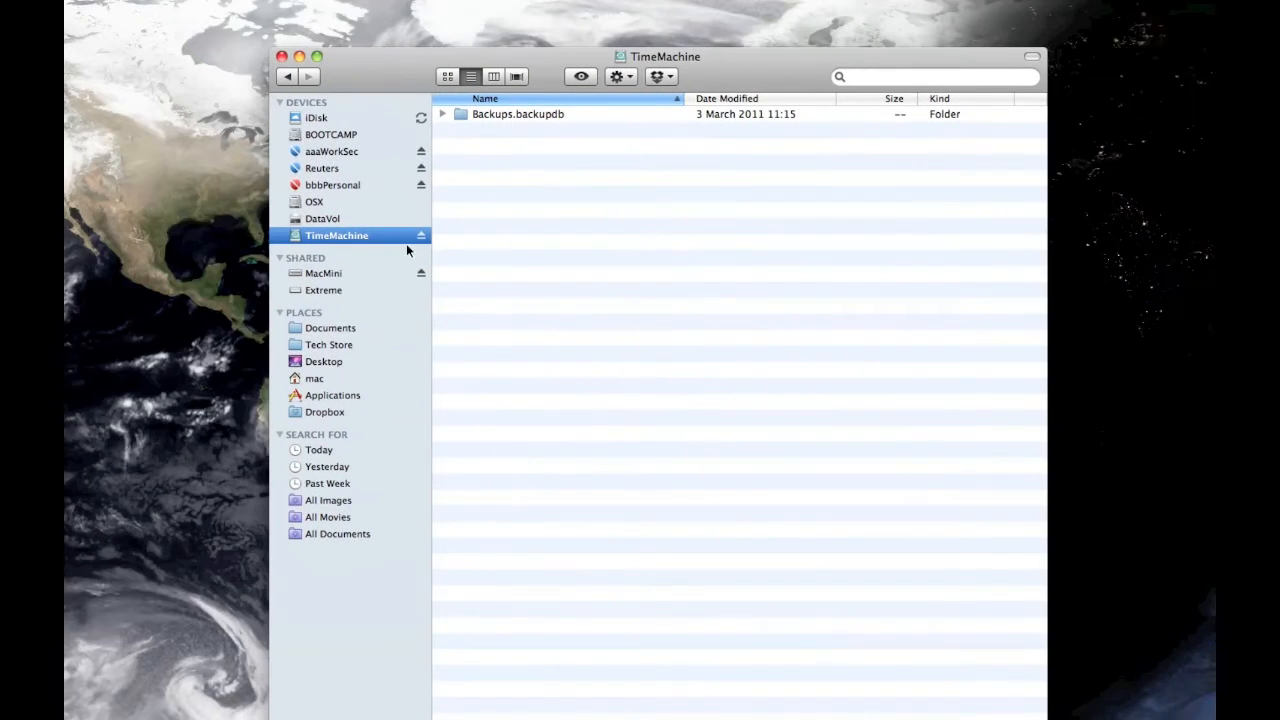
{"action": "double_click", "coordinate": [517, 113]}
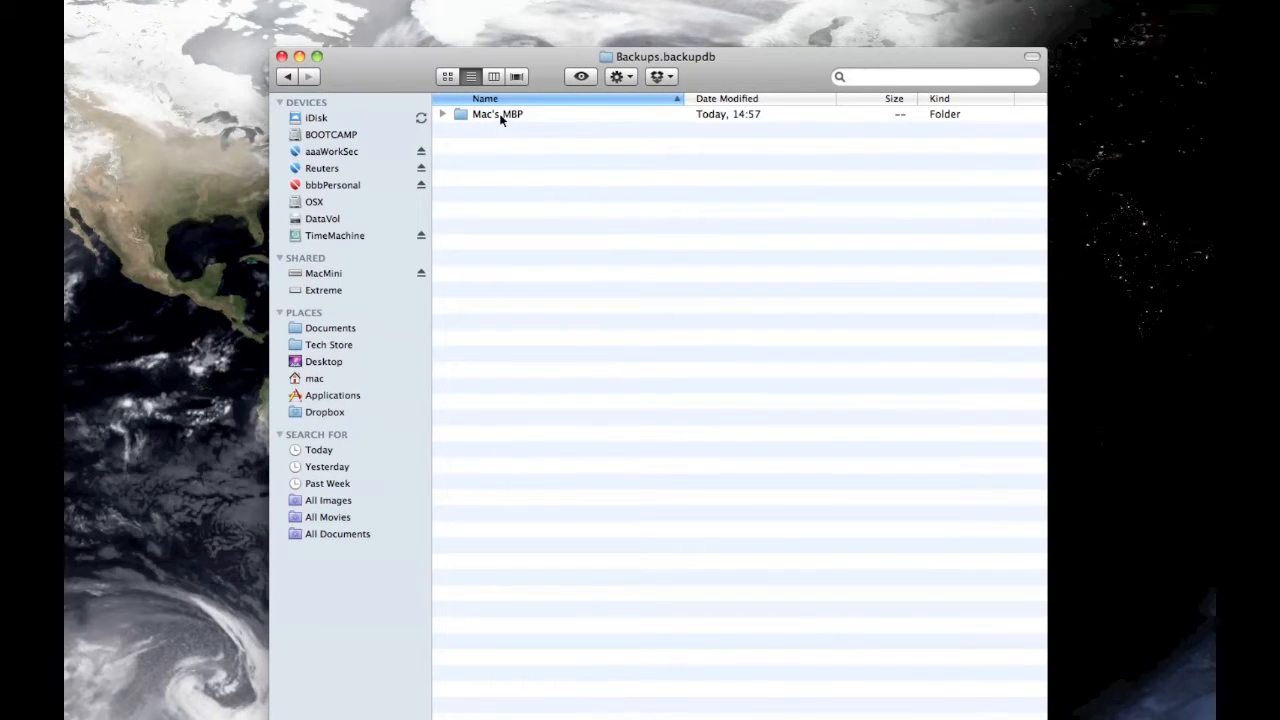
{"action": "double_click", "coordinate": [497, 113]}
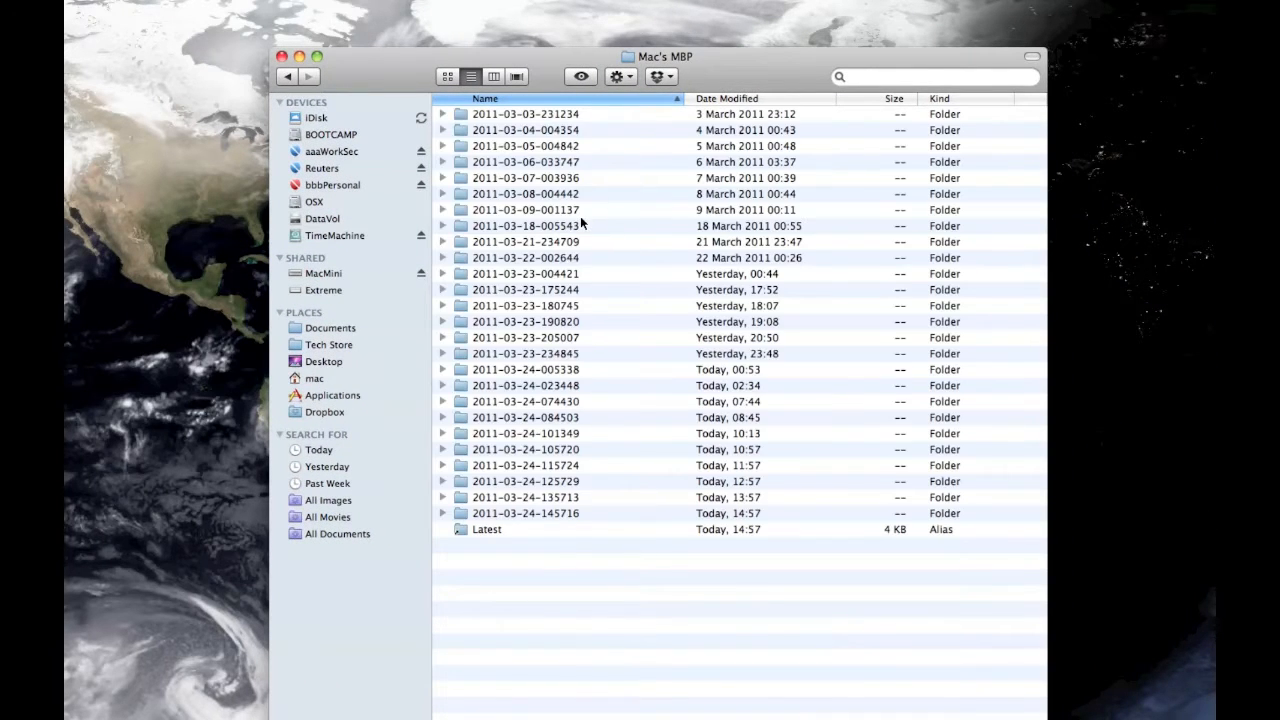
{"action": "double_click", "coordinate": [525, 513]}
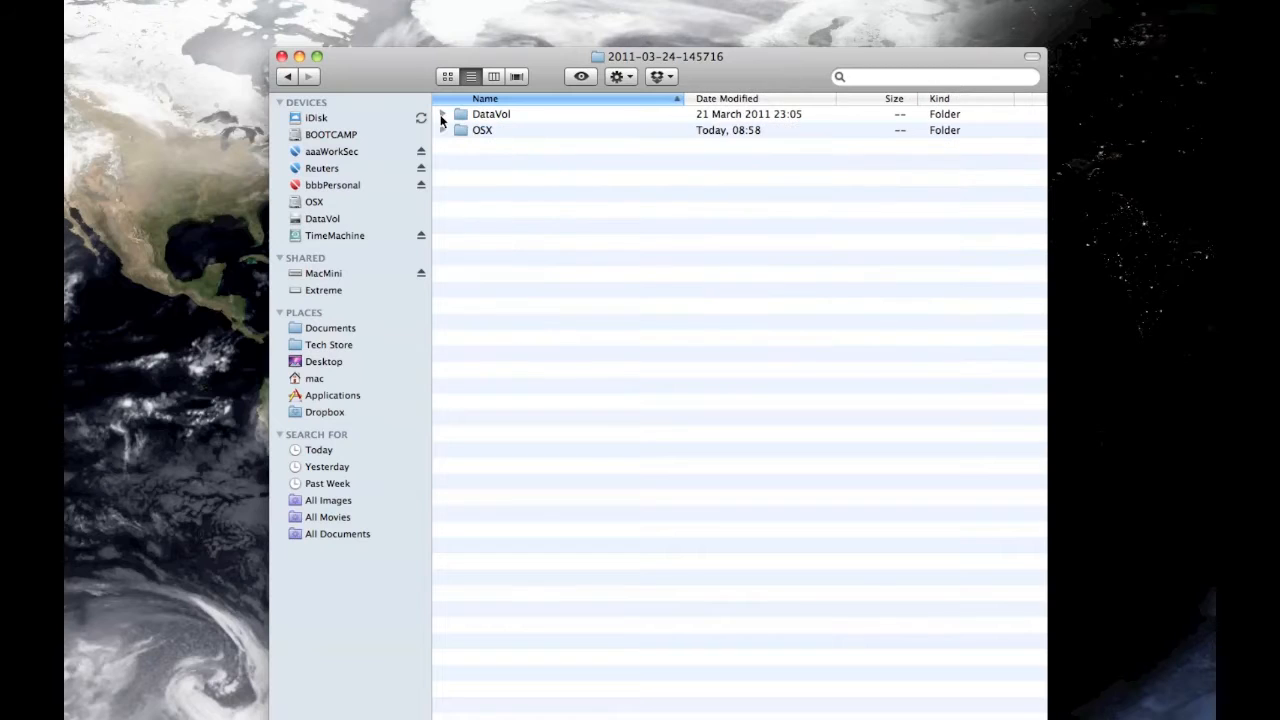
{"action": "left_click", "coordinate": [442, 130]}
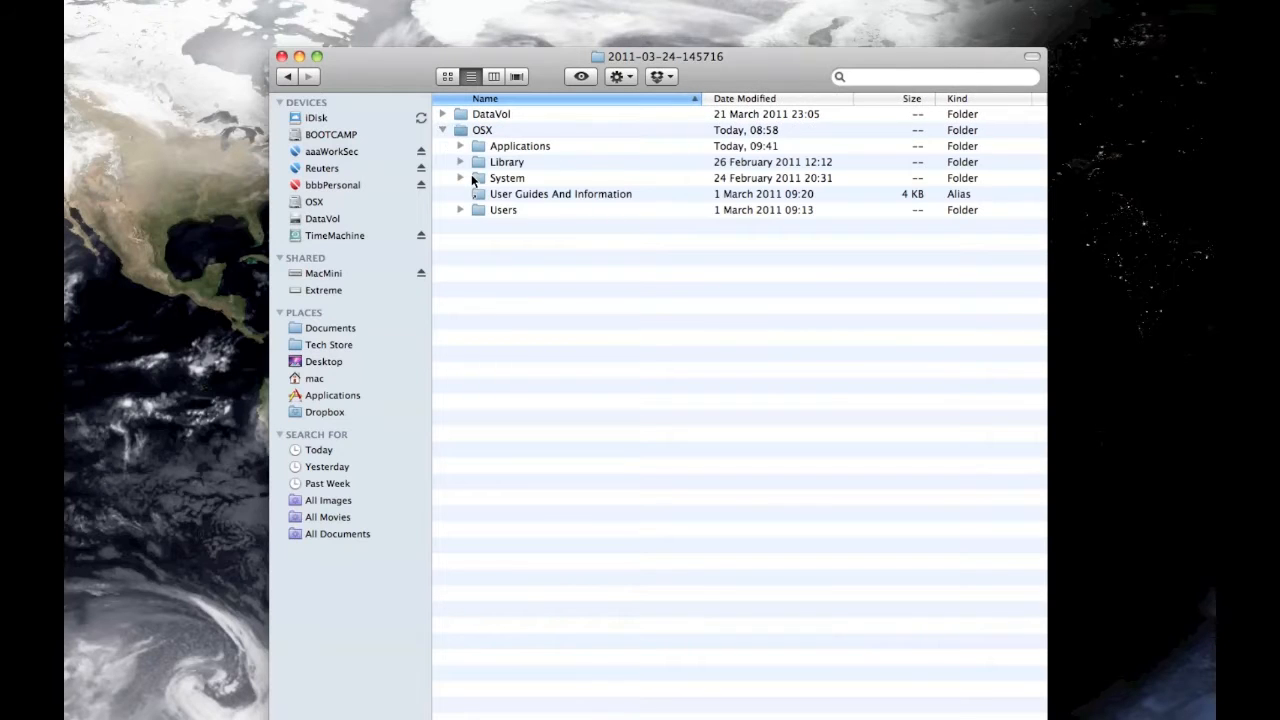
{"action": "left_click", "coordinate": [442, 130]}
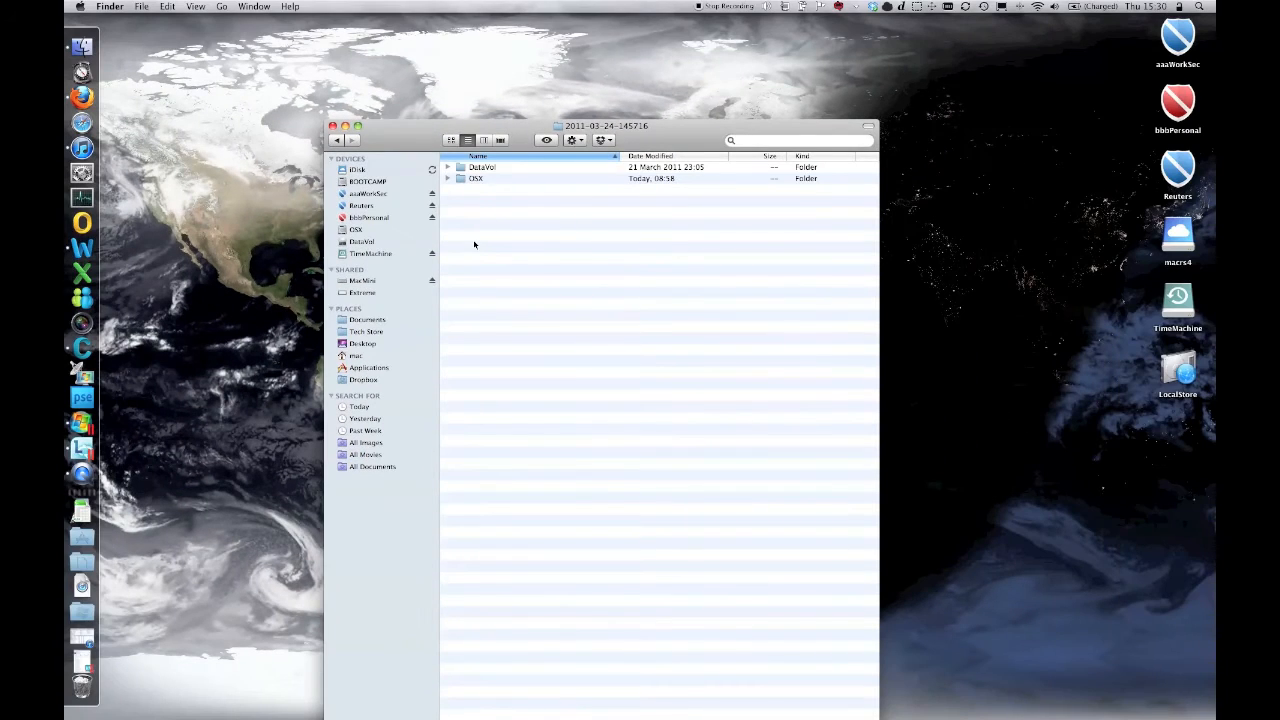
{"action": "mouse_move", "coordinate": [720, 200]}
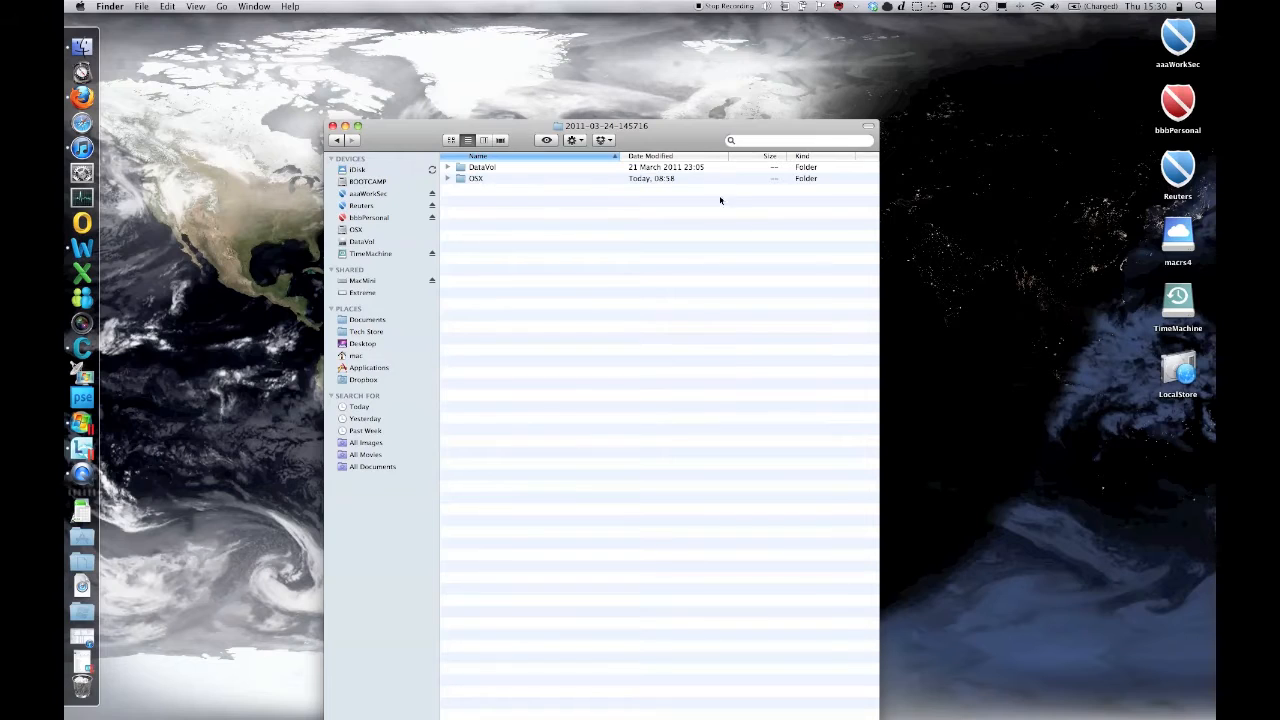
Open the mac home folder and peek inside Applications (Mac006 Win7x64 apps) and Image Store
{"action": "left_click_drag", "start_coordinate": [605, 125], "coordinate": [614, 47]}
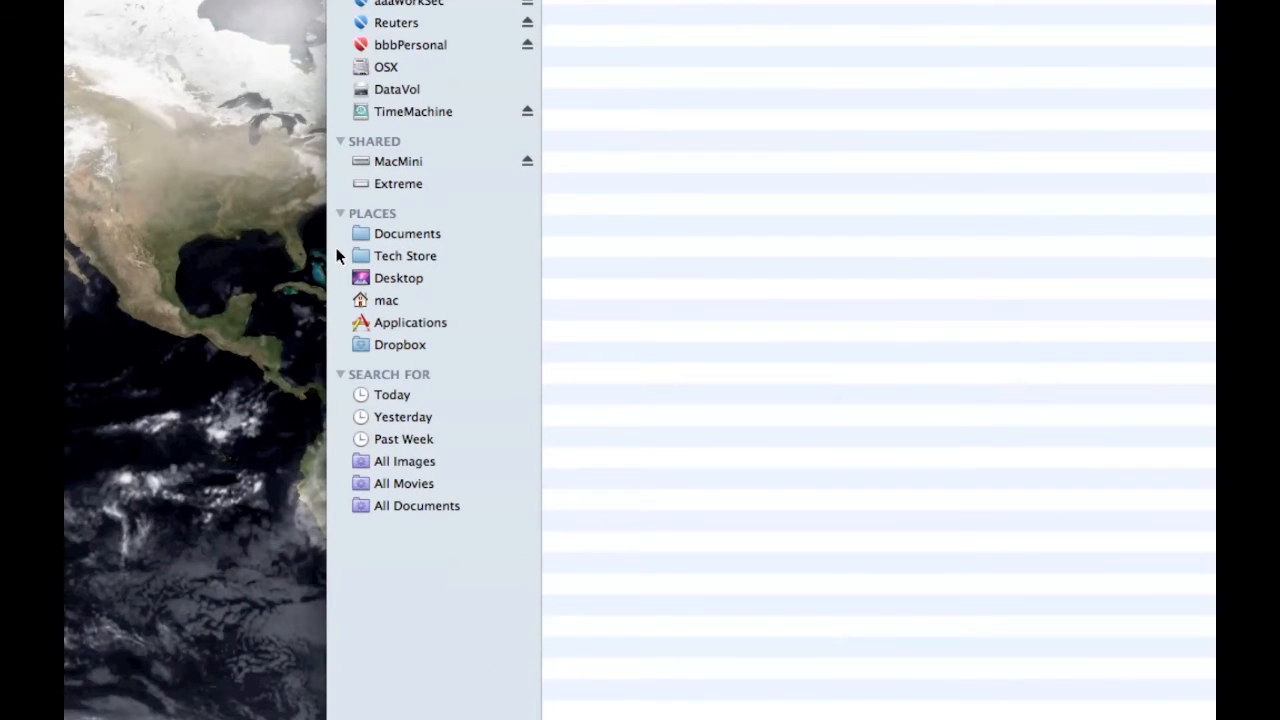
{"action": "mouse_move", "coordinate": [397, 325]}
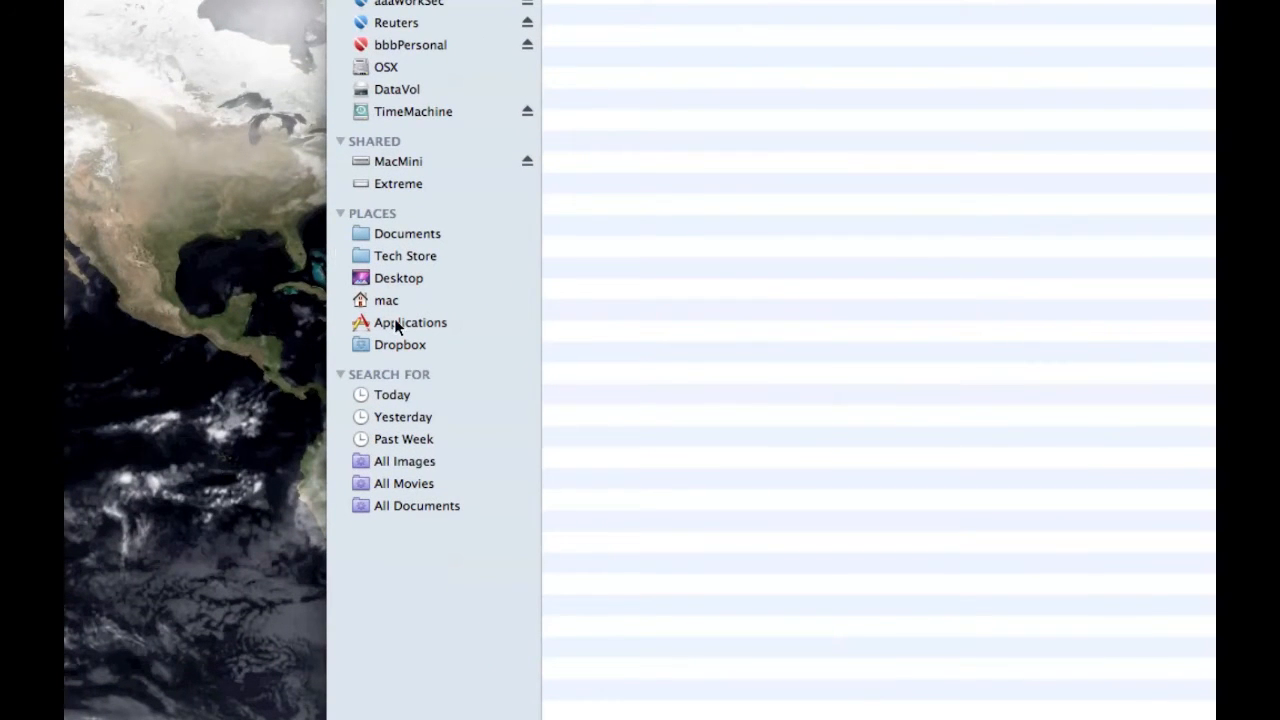
{"action": "left_click", "coordinate": [386, 300]}
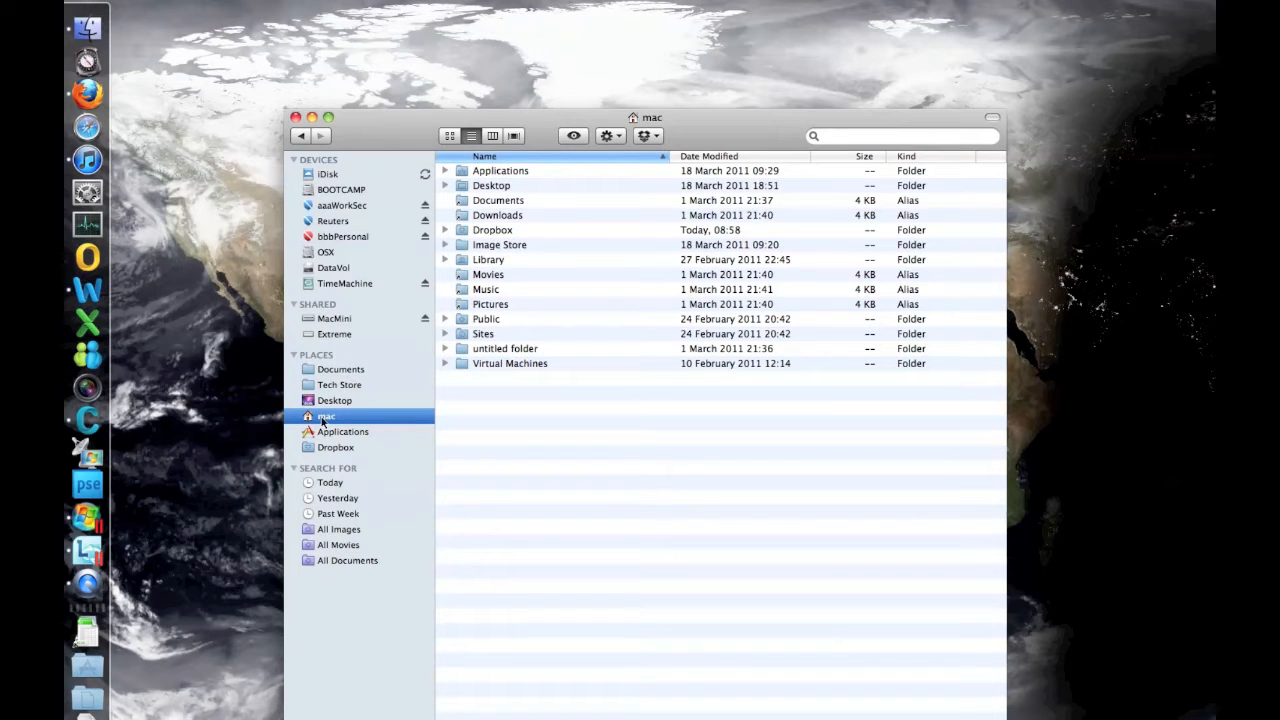
{"action": "mouse_move", "coordinate": [290, 480]}
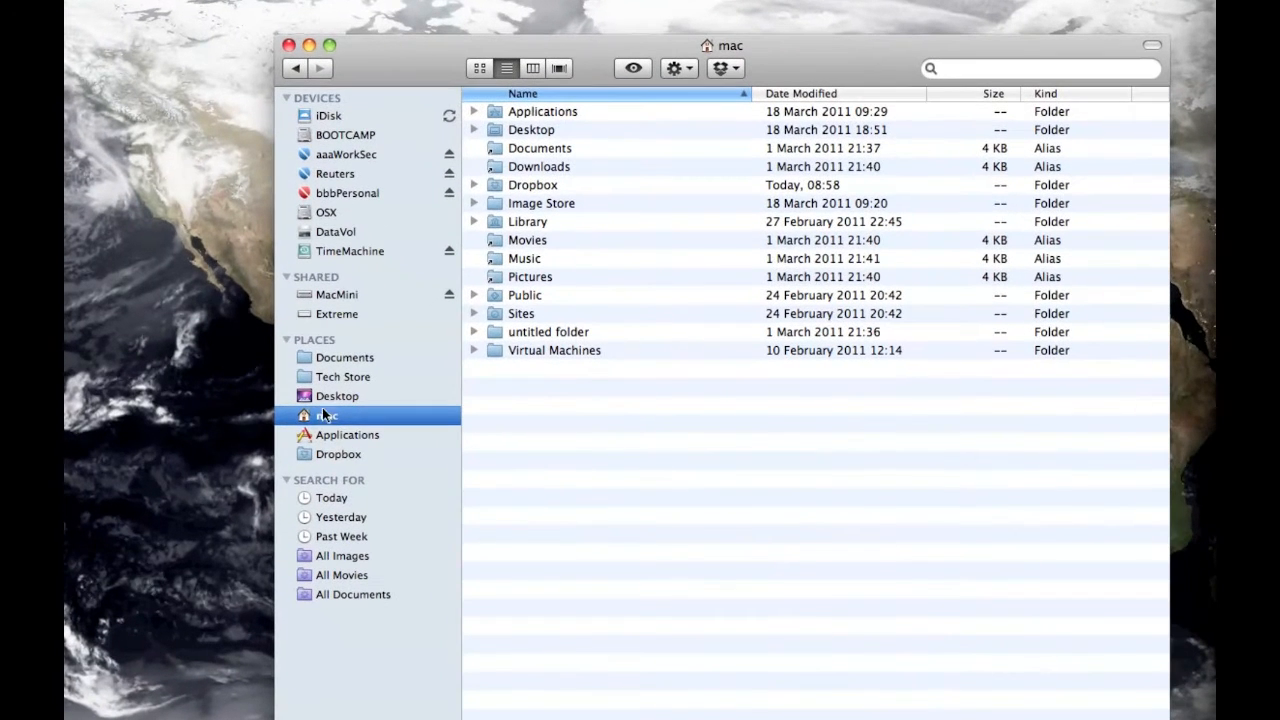
{"action": "mouse_move", "coordinate": [490, 158]}
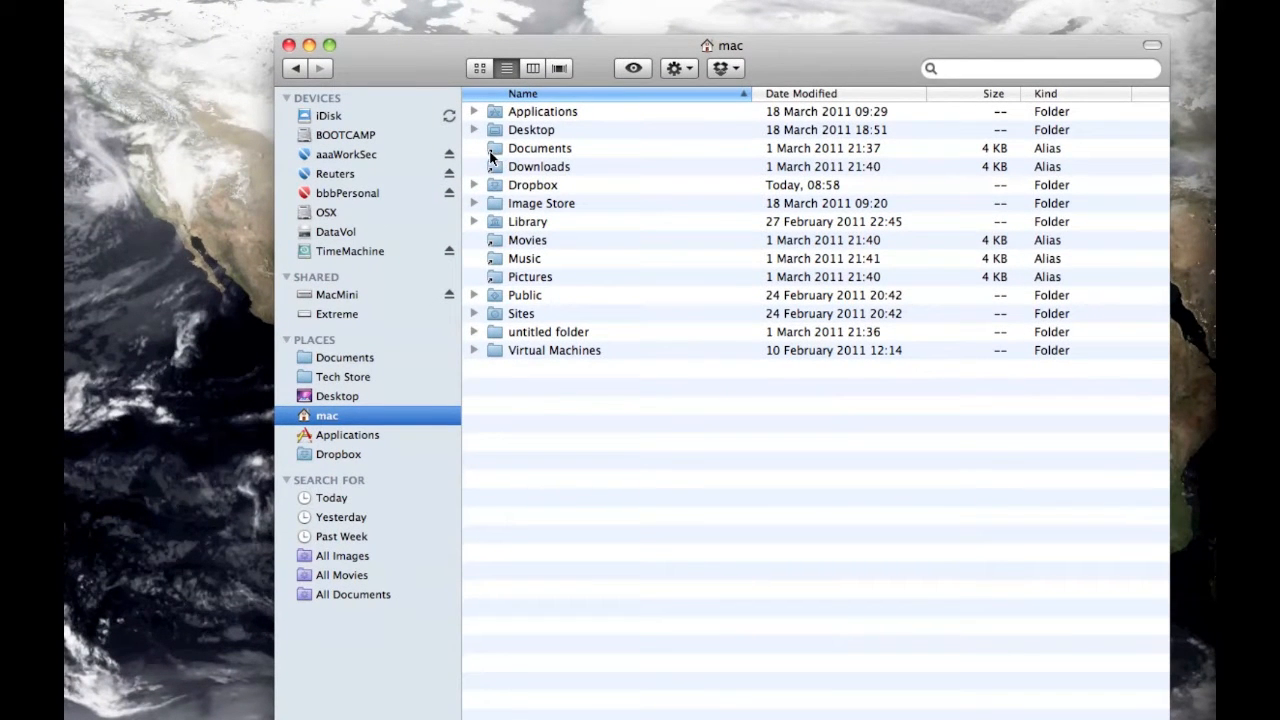
{"action": "mouse_move", "coordinate": [533, 152]}
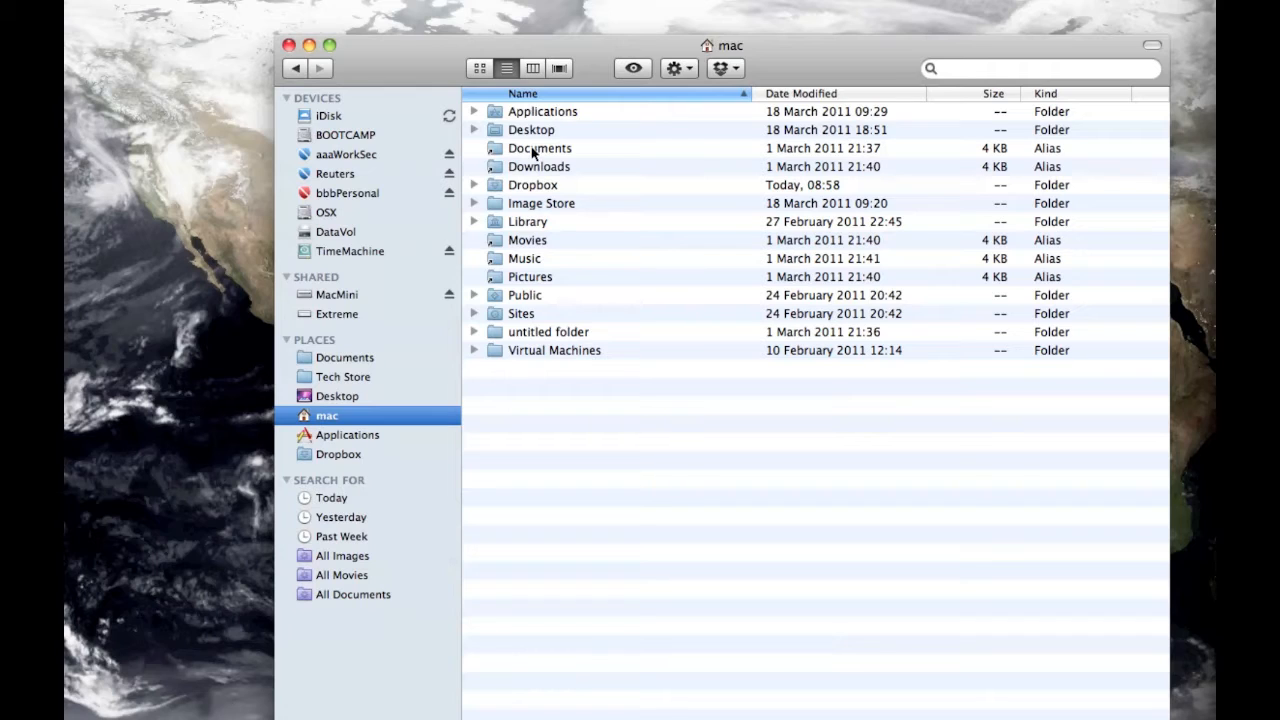
{"action": "mouse_move", "coordinate": [553, 166]}
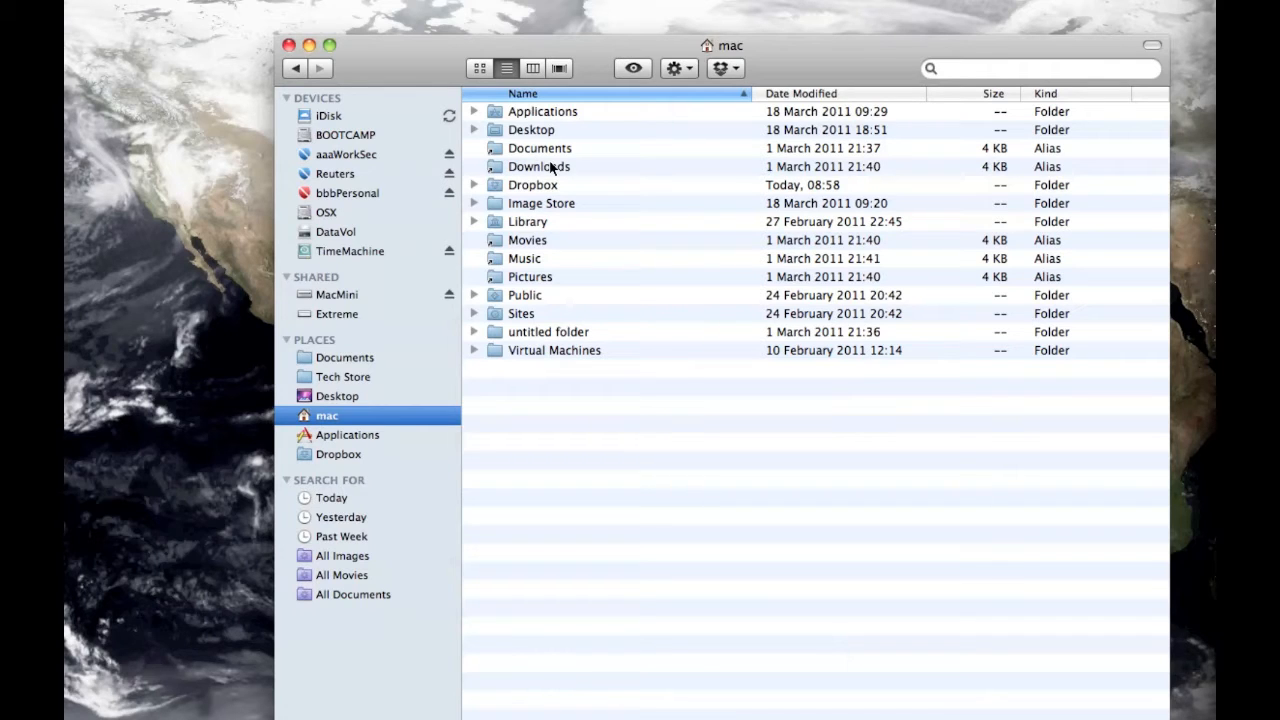
{"action": "mouse_move", "coordinate": [548, 274]}
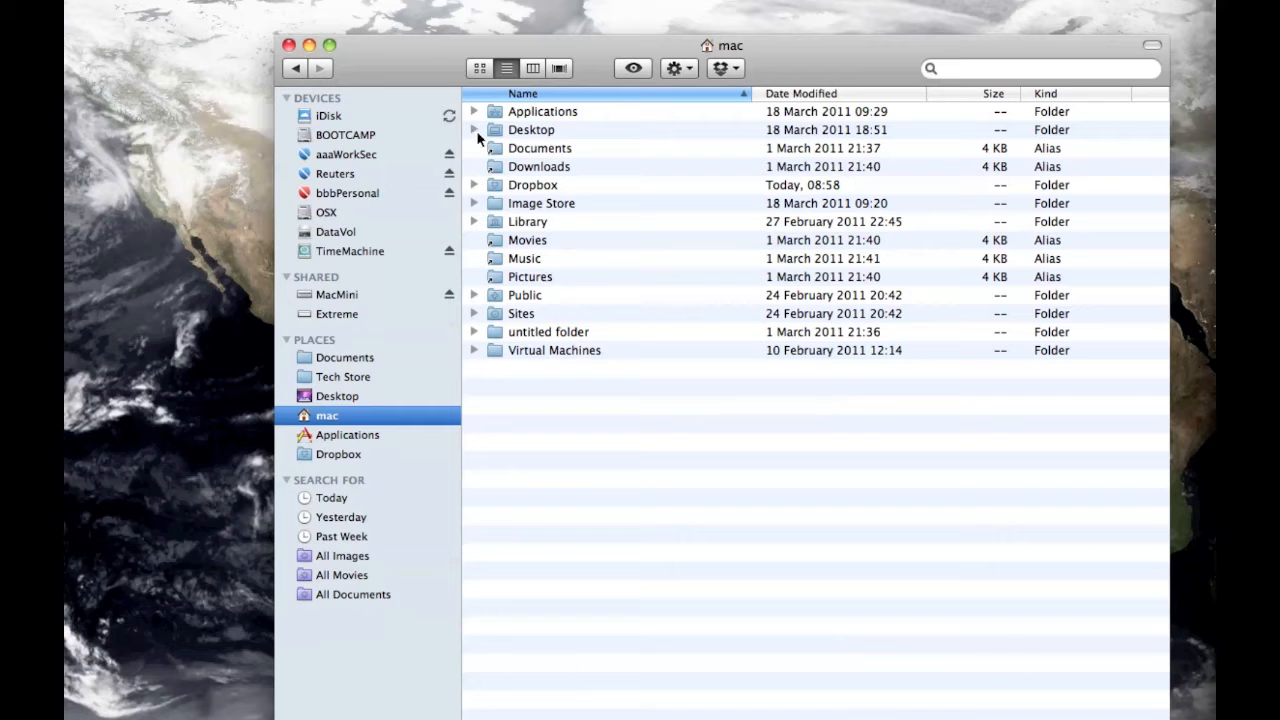
{"action": "left_click", "coordinate": [475, 111]}
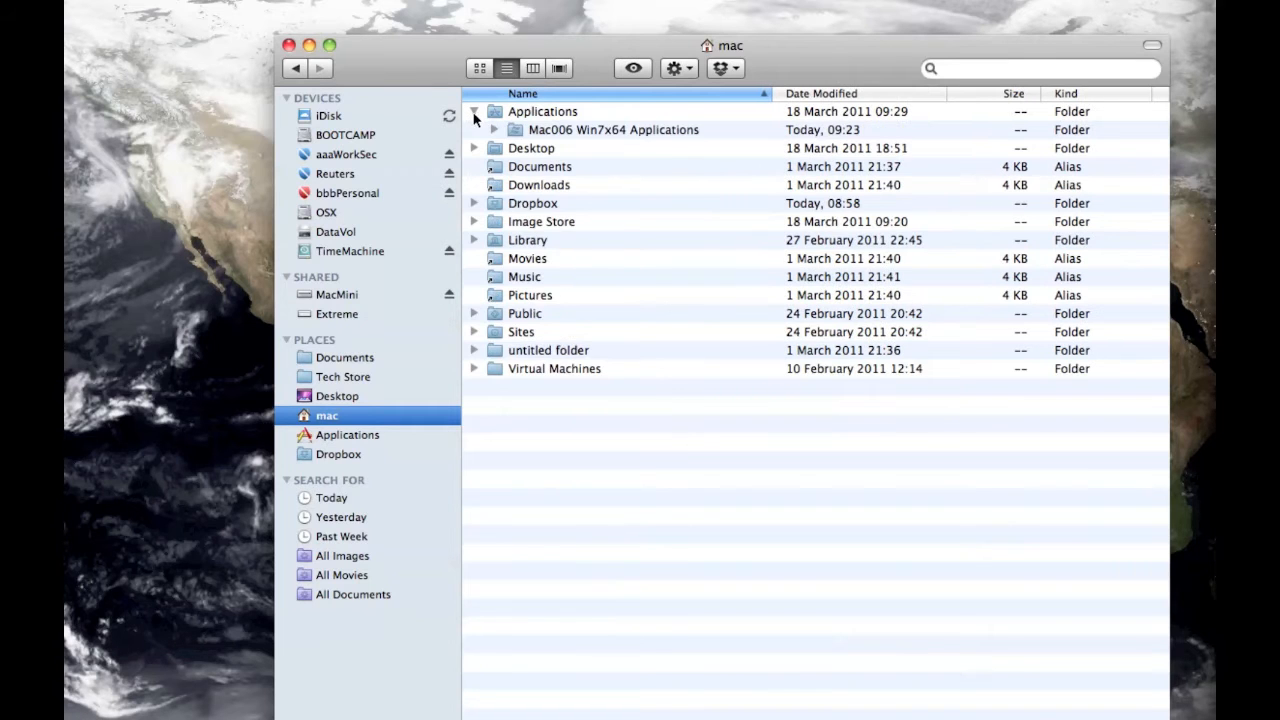
{"action": "left_click", "coordinate": [489, 130]}
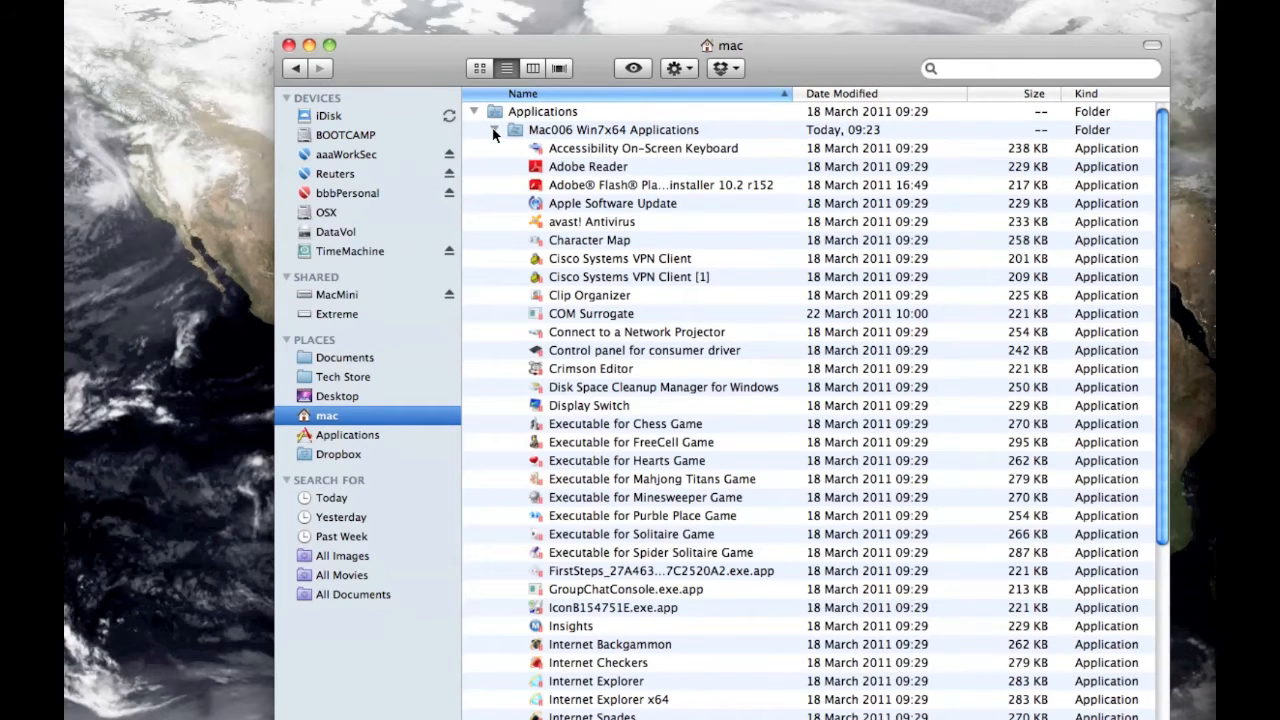
{"action": "left_click", "coordinate": [476, 111]}
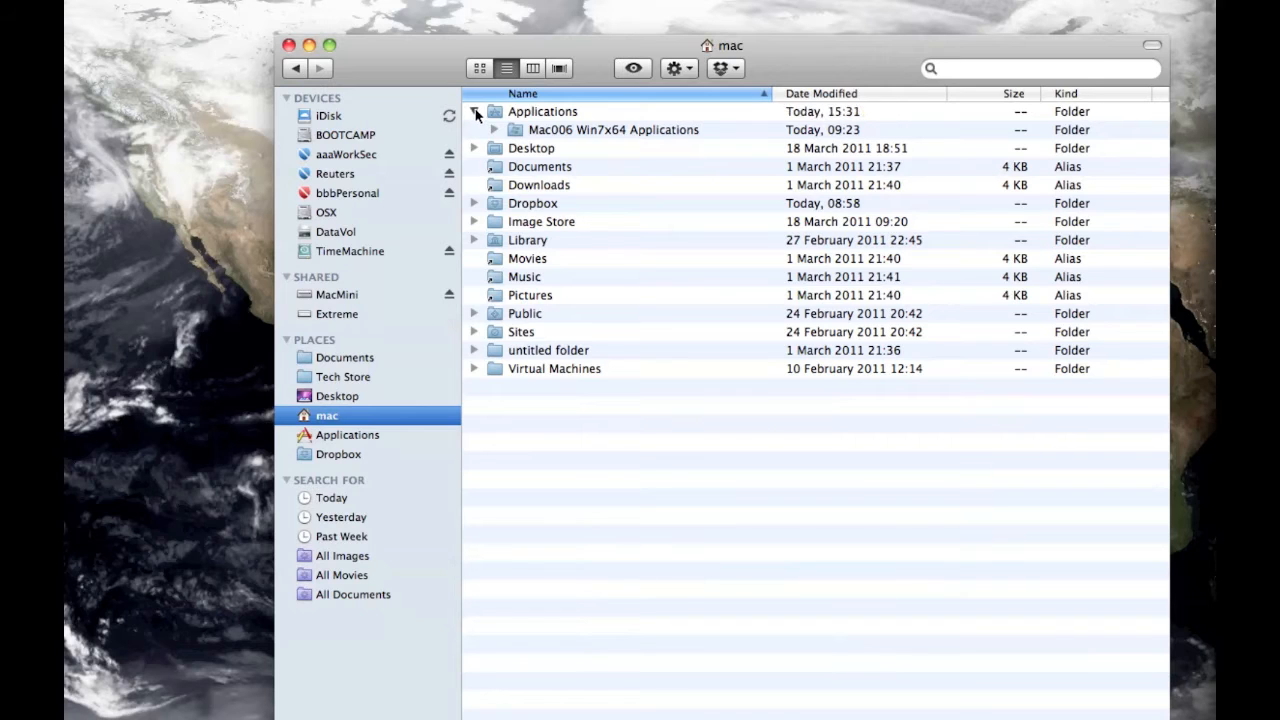
{"action": "left_click", "coordinate": [476, 111]}
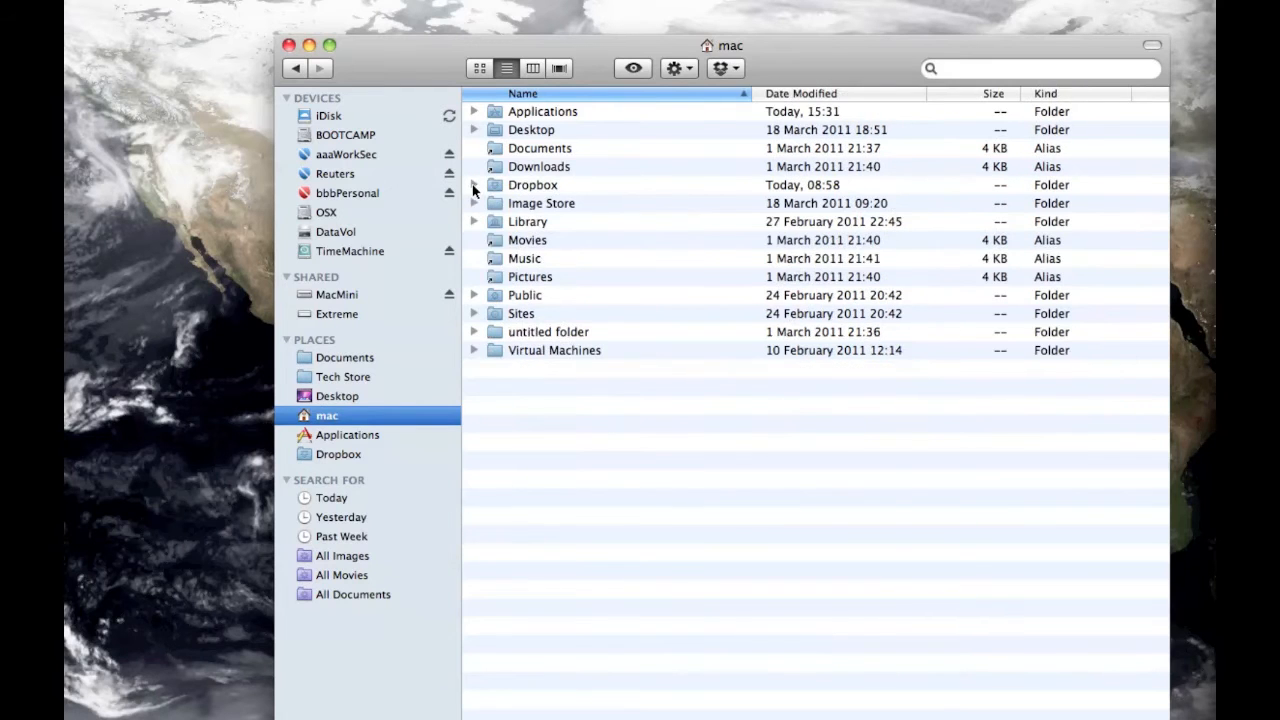
{"action": "mouse_move", "coordinate": [475, 215]}
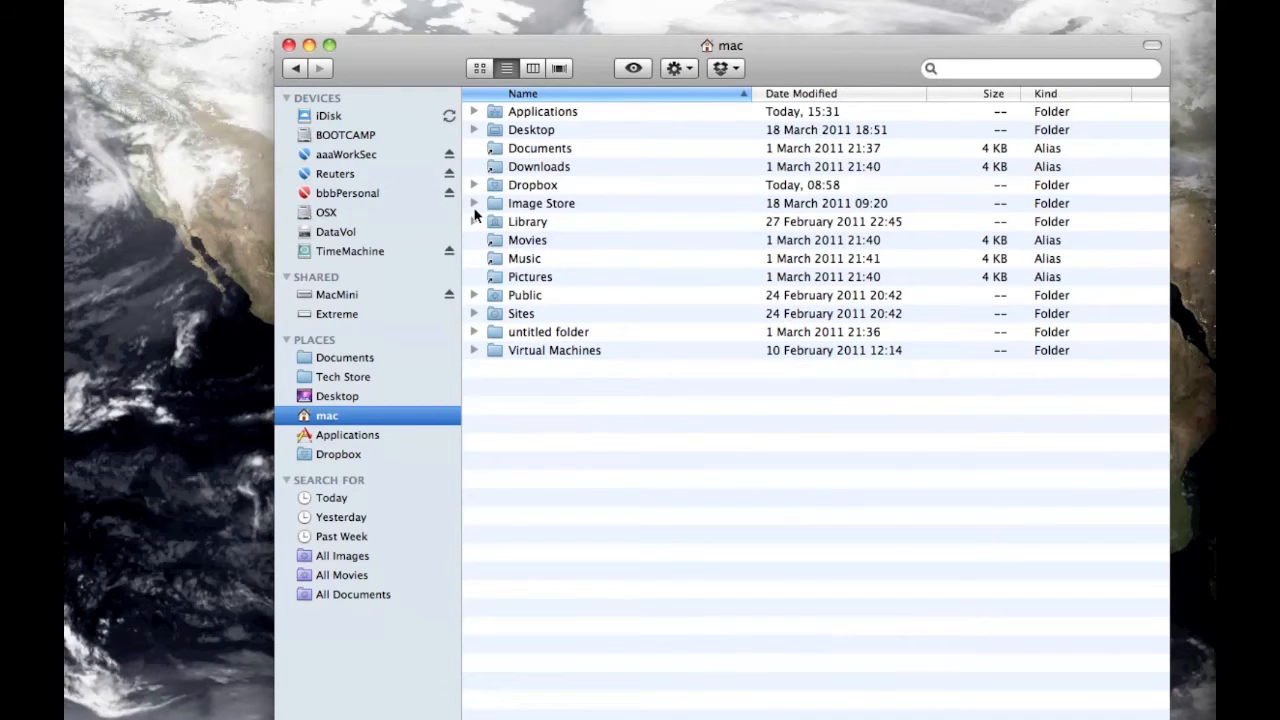
{"action": "left_click", "coordinate": [475, 203]}
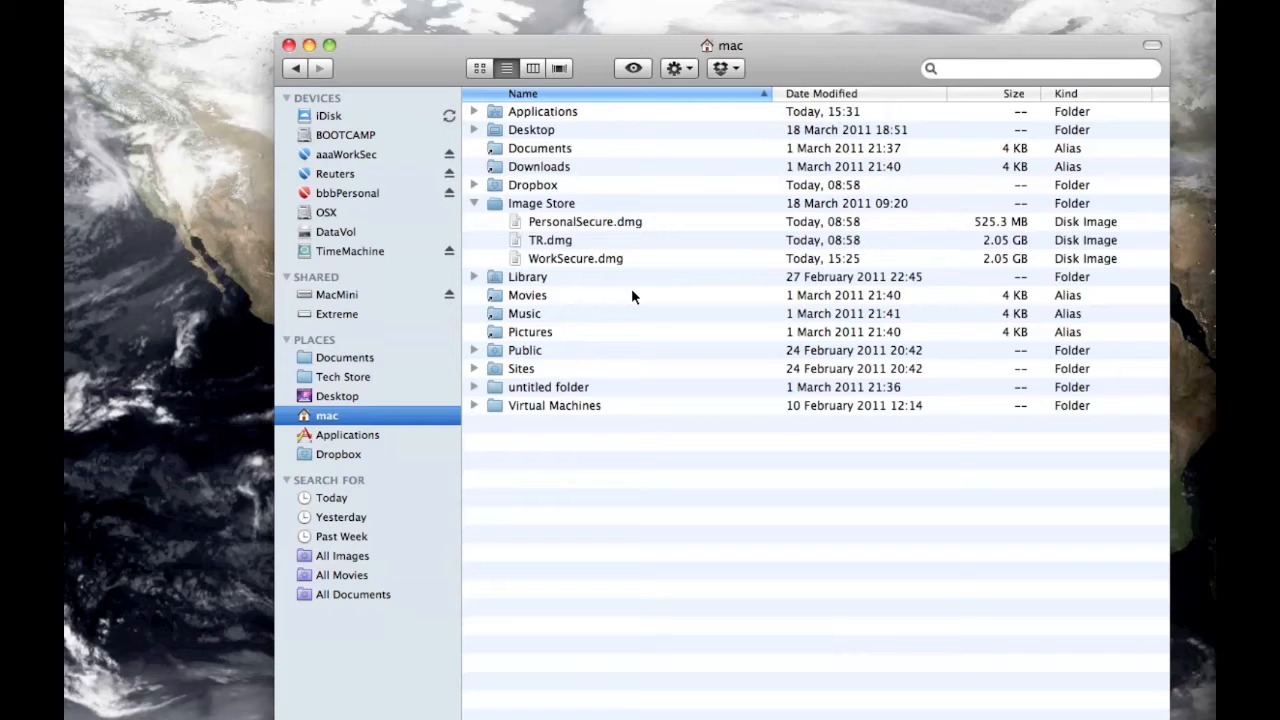
{"action": "mouse_move", "coordinate": [850, 240]}
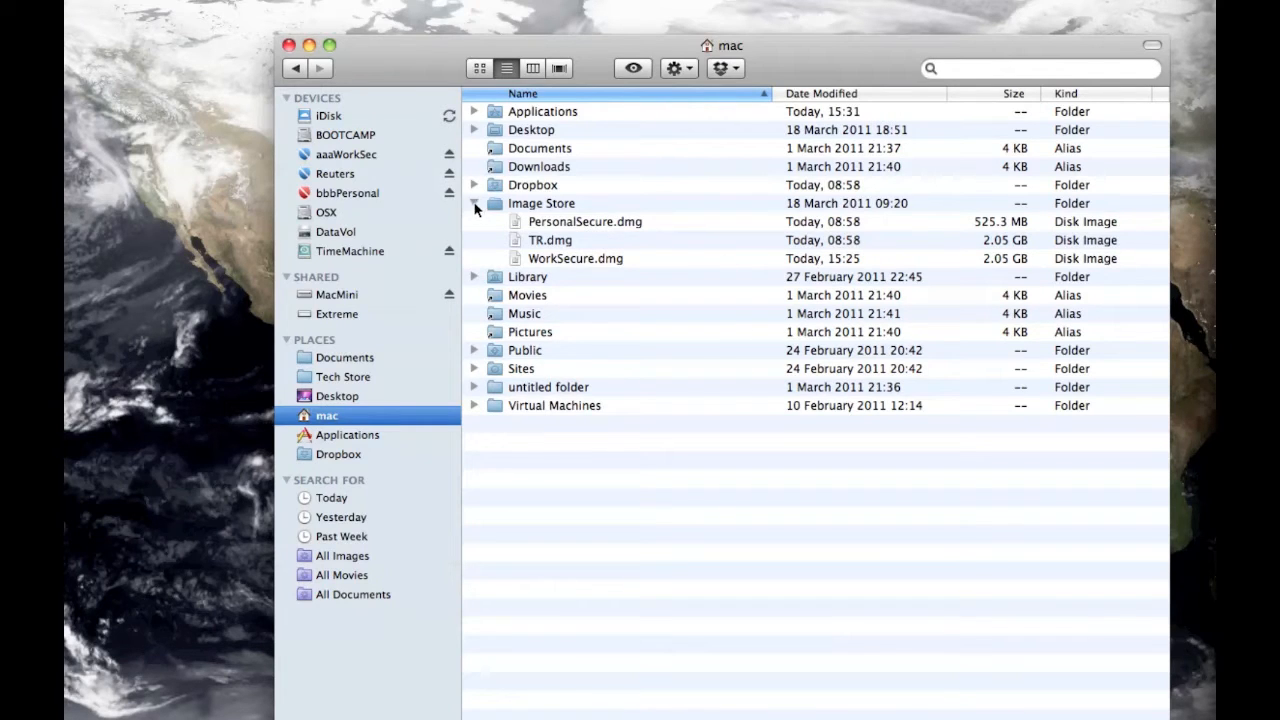
{"action": "left_click", "coordinate": [475, 203]}
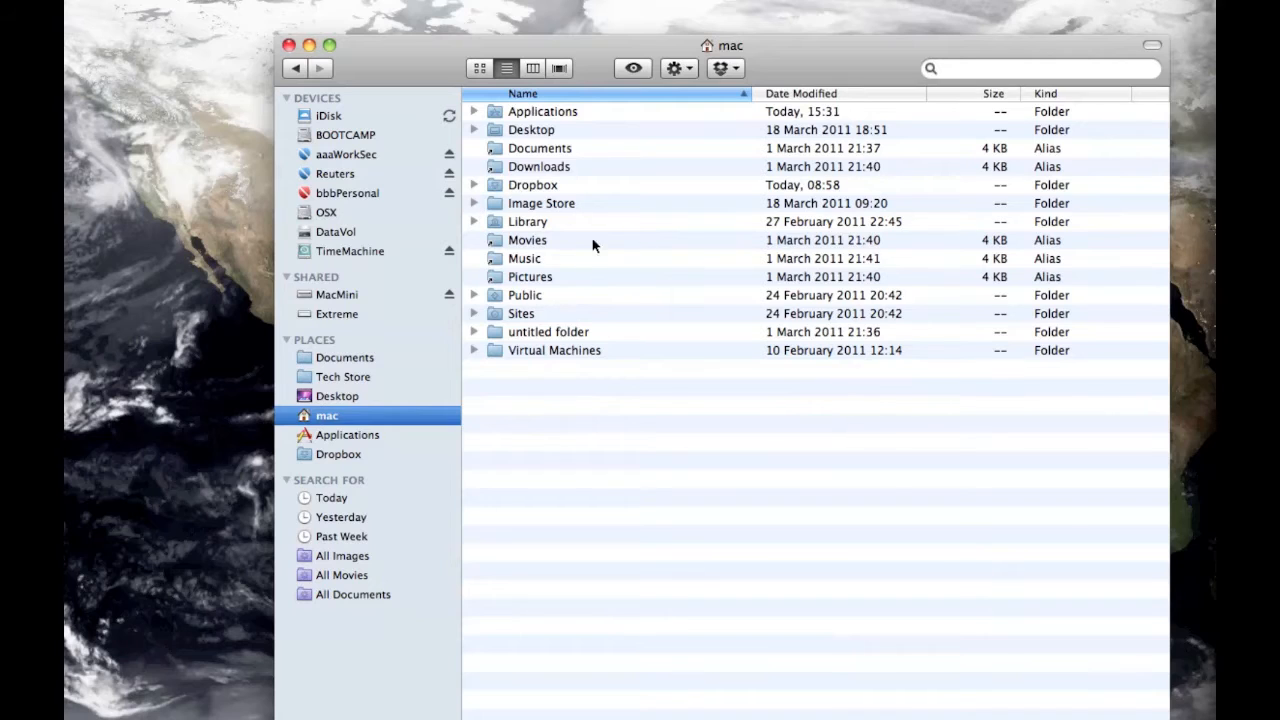
{"action": "mouse_move", "coordinate": [530, 272]}
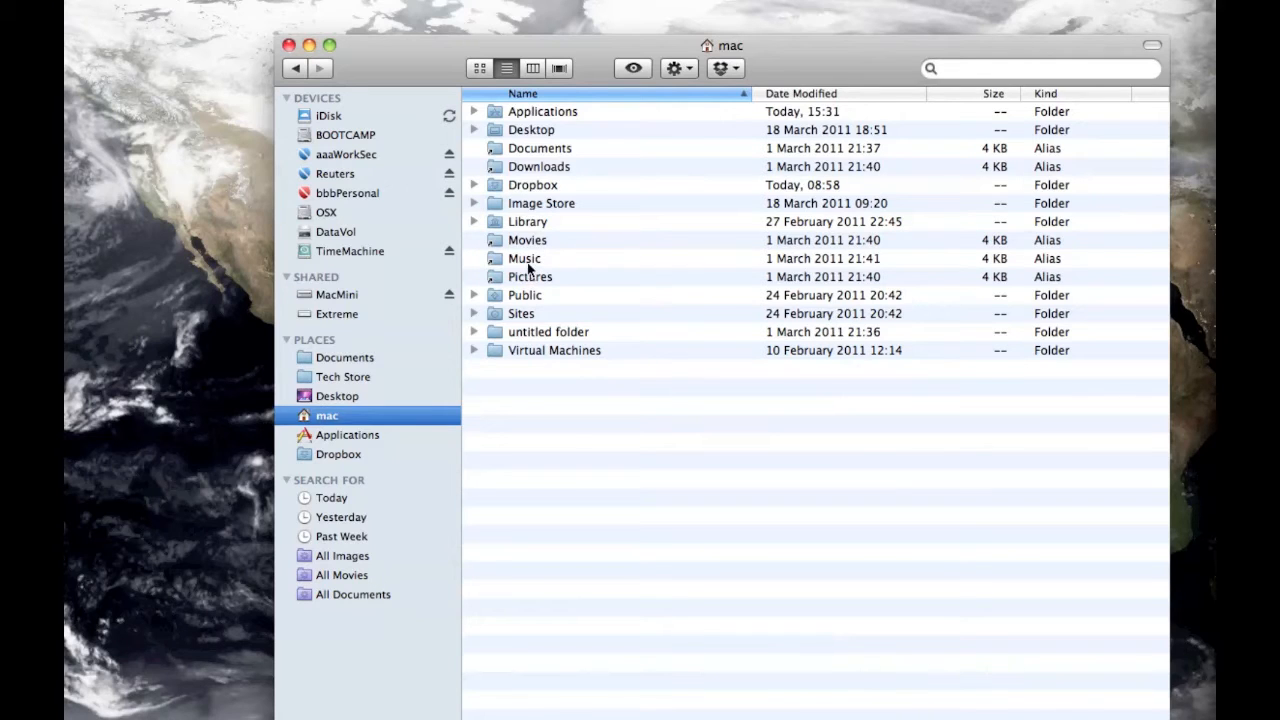
{"action": "mouse_move", "coordinate": [530, 245]}
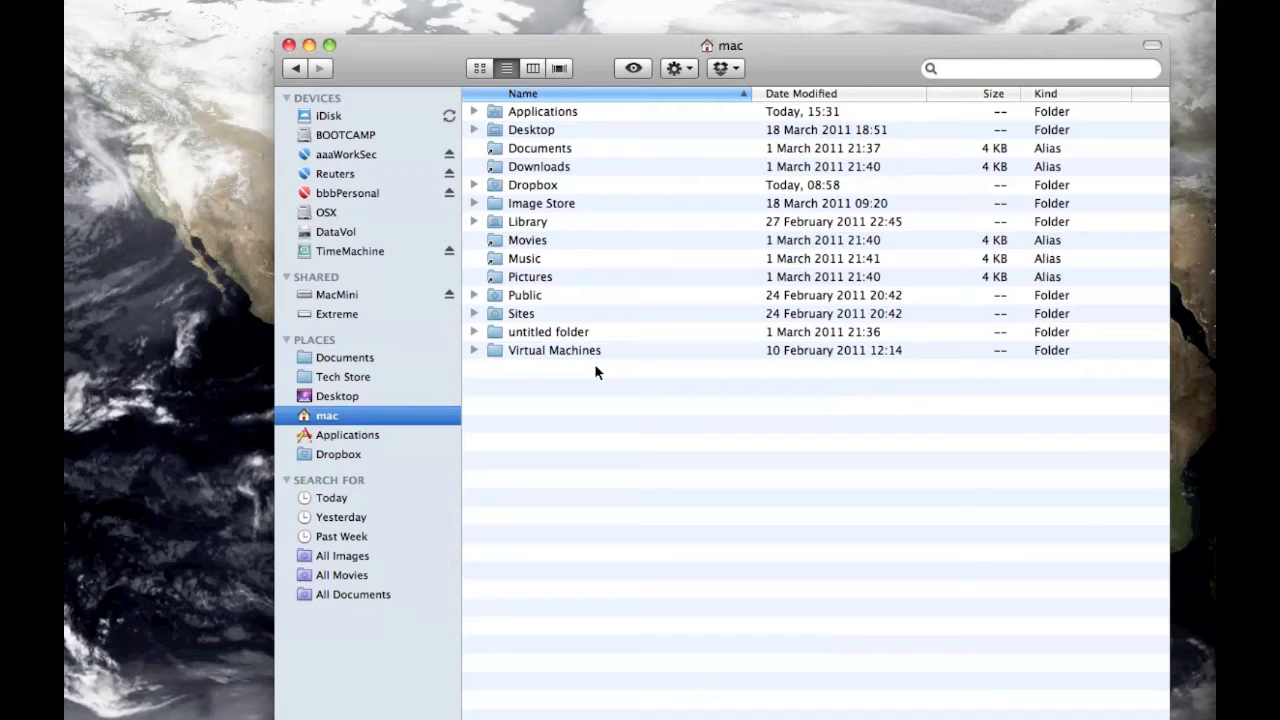
{"action": "mouse_move", "coordinate": [482, 140]}
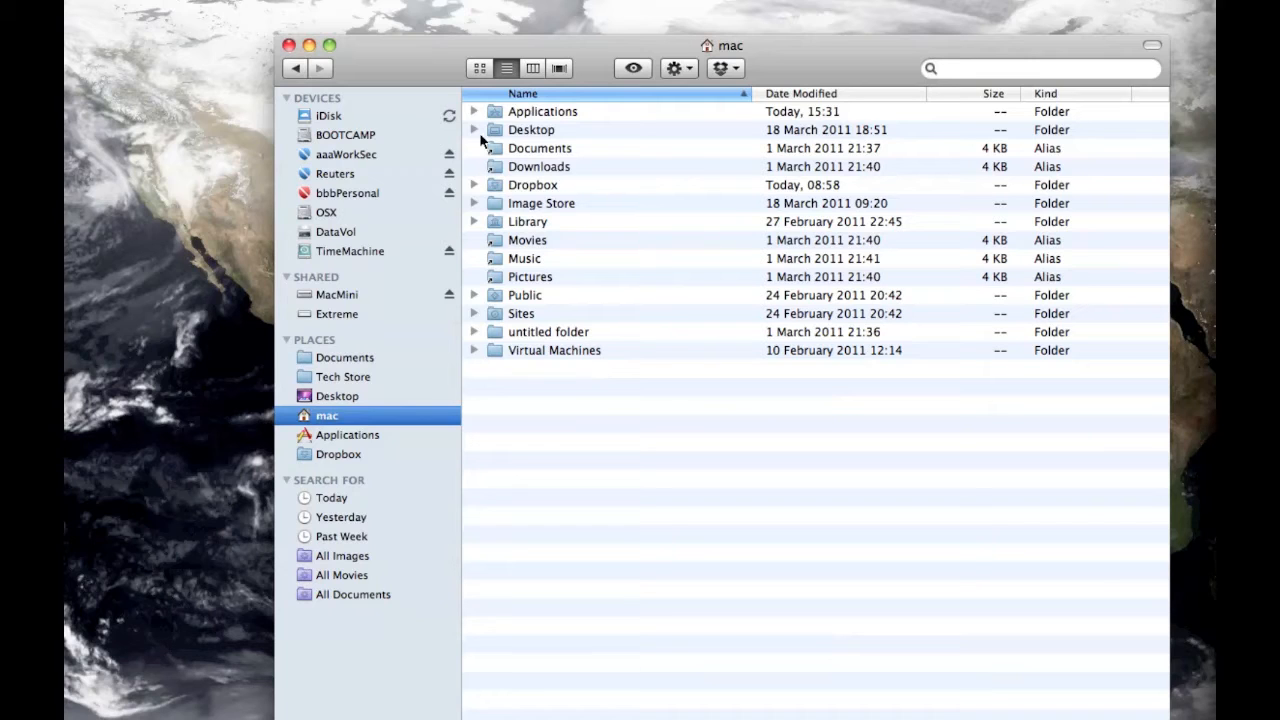
Expand the home folder's Library to list its subfolders, then collapse it
{"action": "left_click", "coordinate": [527, 221]}
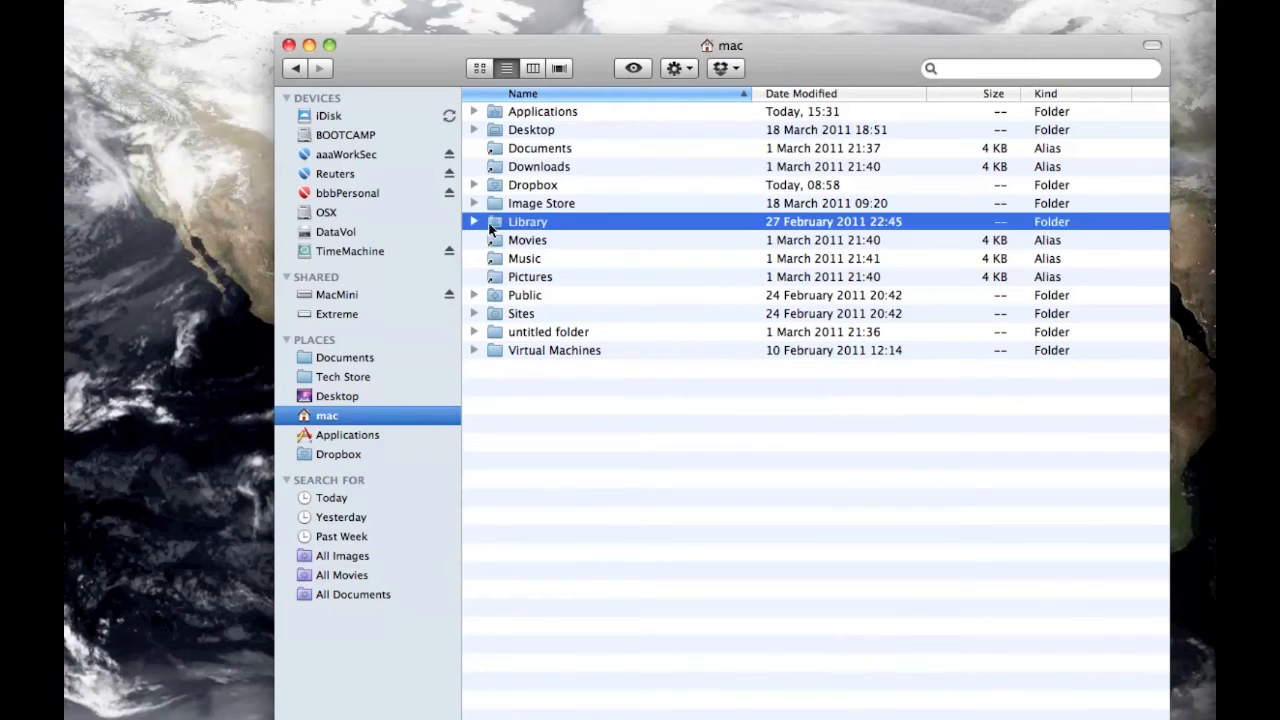
{"action": "left_click", "coordinate": [475, 221]}
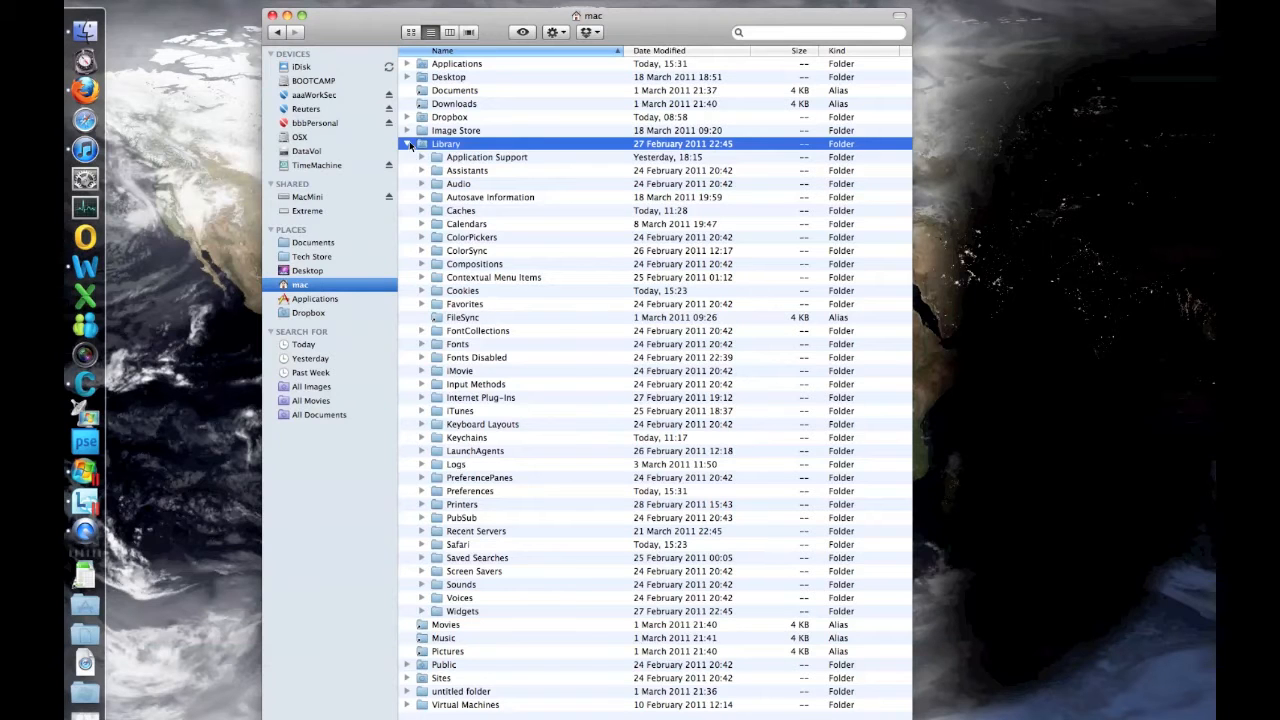
{"action": "left_click", "coordinate": [407, 143]}
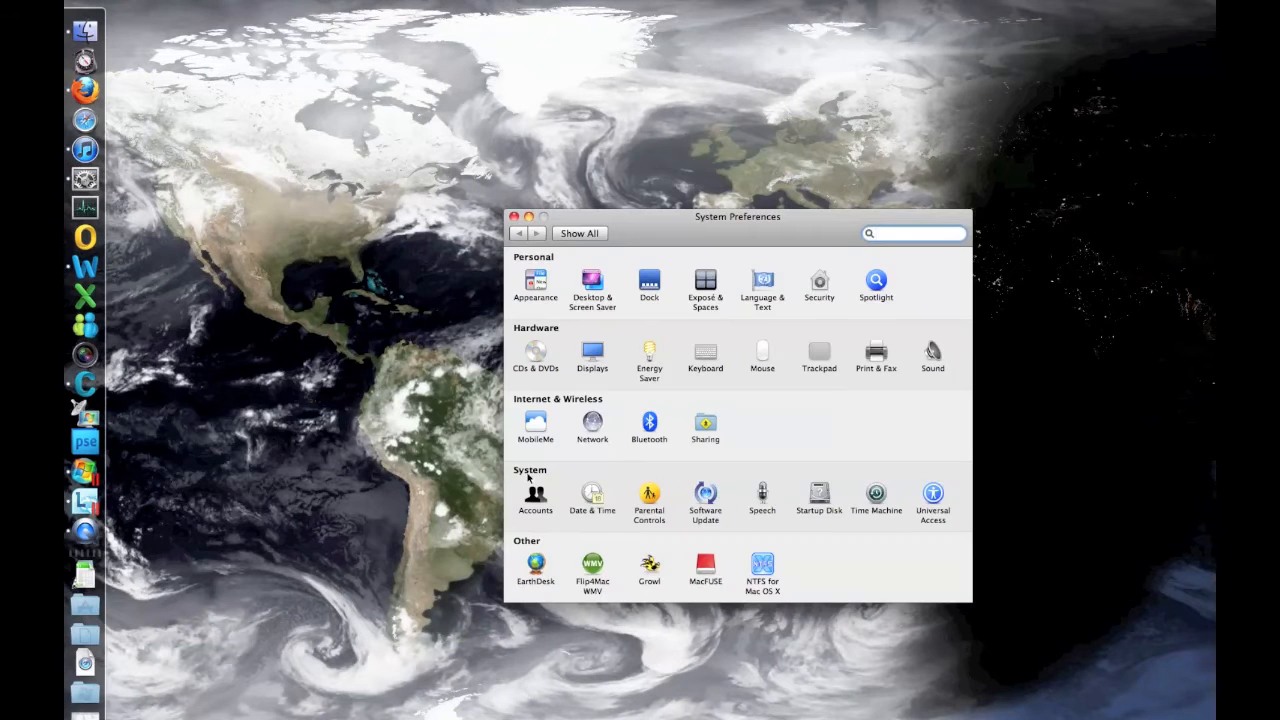
Open the Accounts pane and unlock it for editing
{"action": "left_click", "coordinate": [535, 495]}
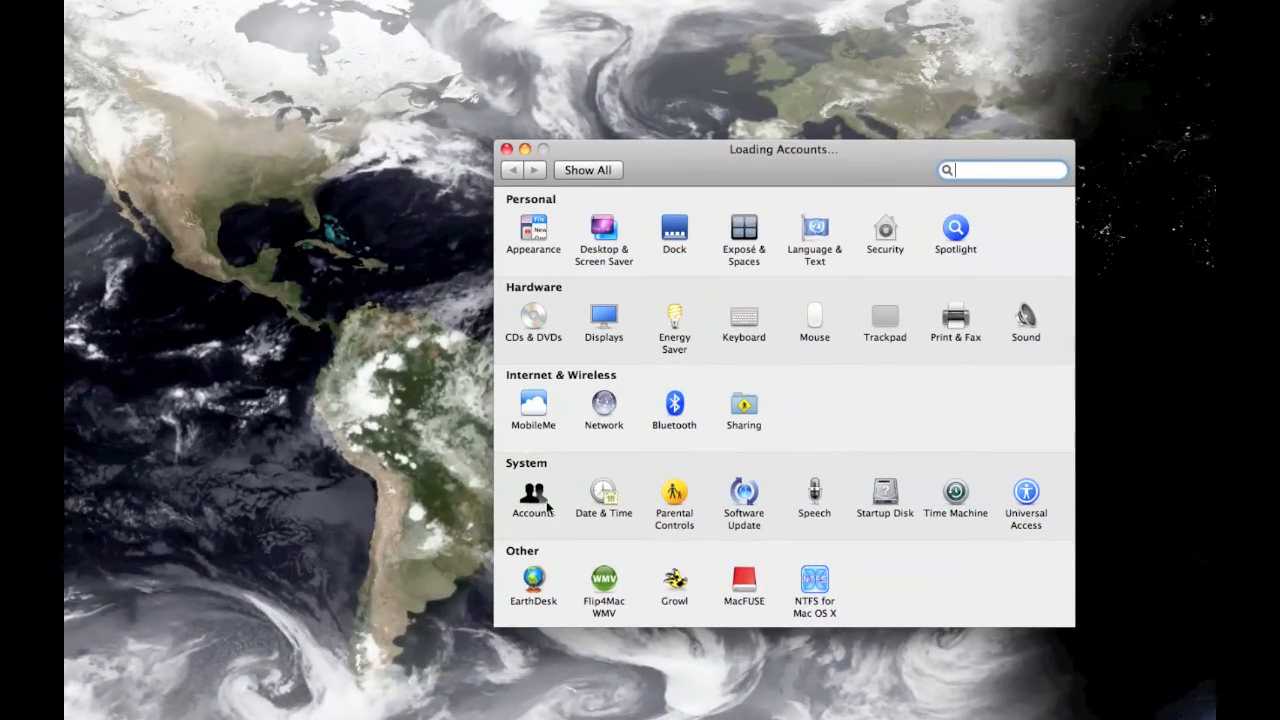
{"action": "left_click", "coordinate": [533, 498]}
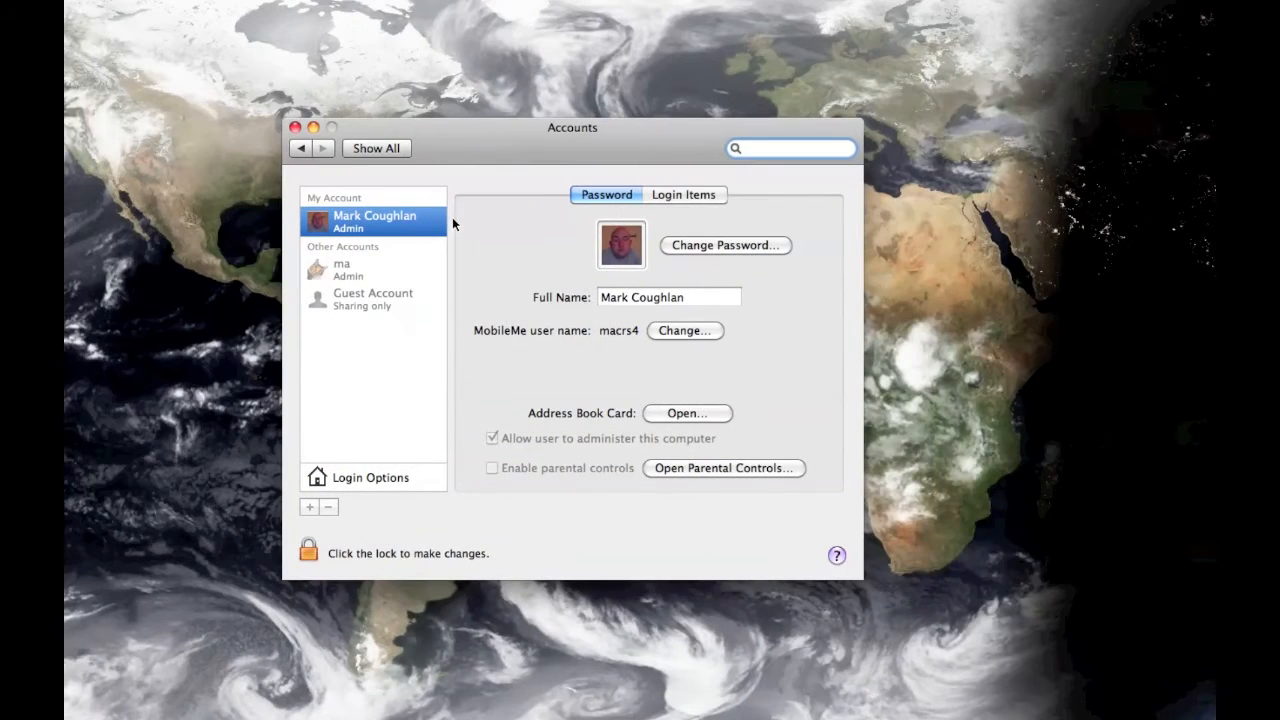
{"action": "mouse_move", "coordinate": [428, 224]}
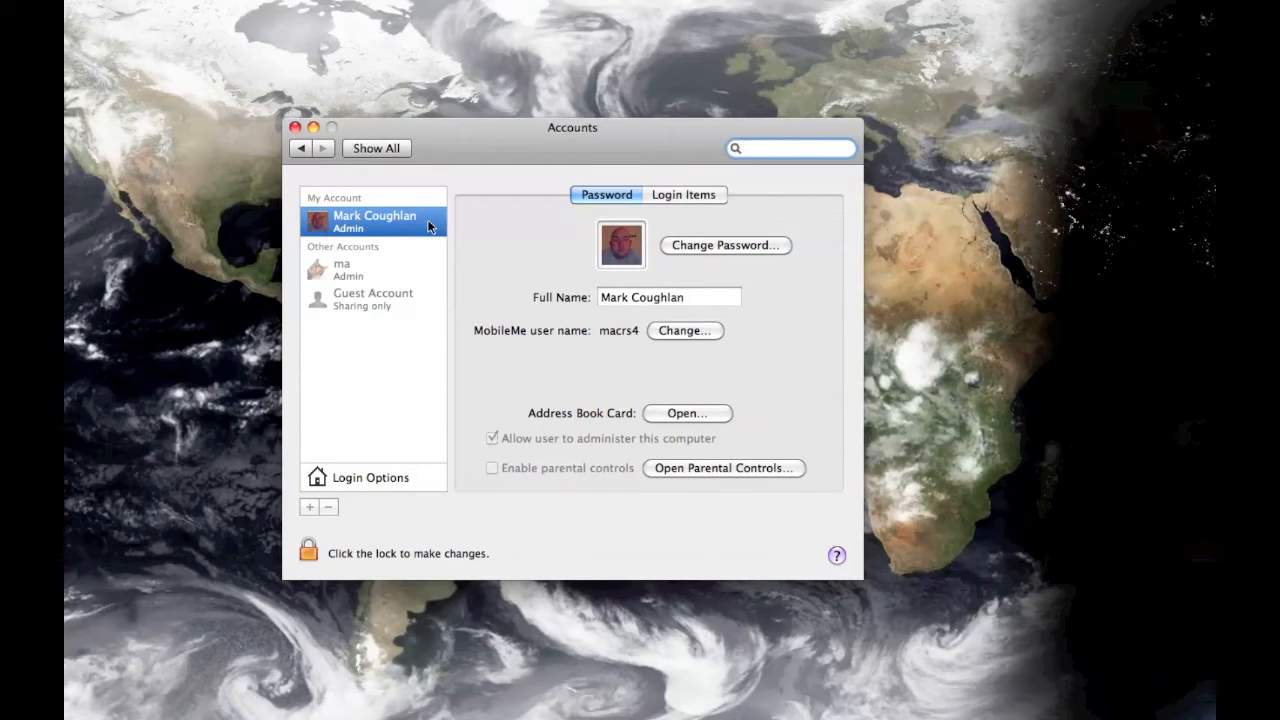
{"action": "mouse_move", "coordinate": [660, 210]}
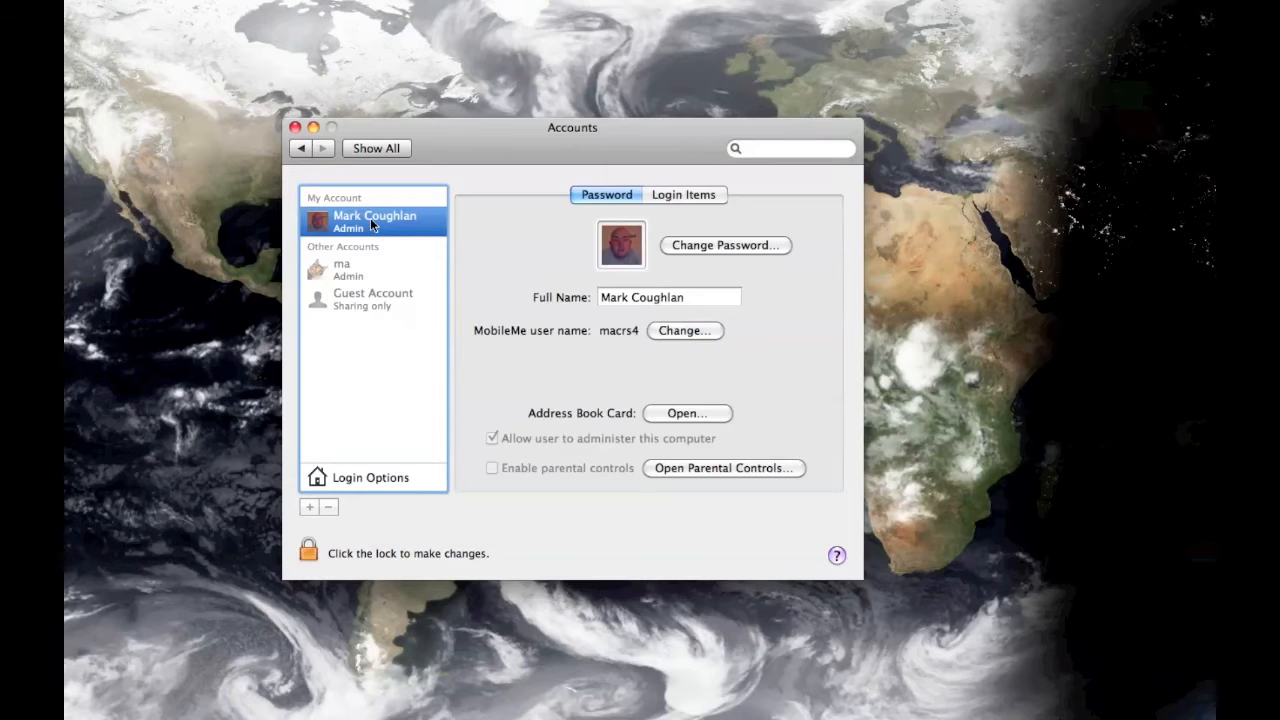
{"action": "left_click", "coordinate": [308, 550]}
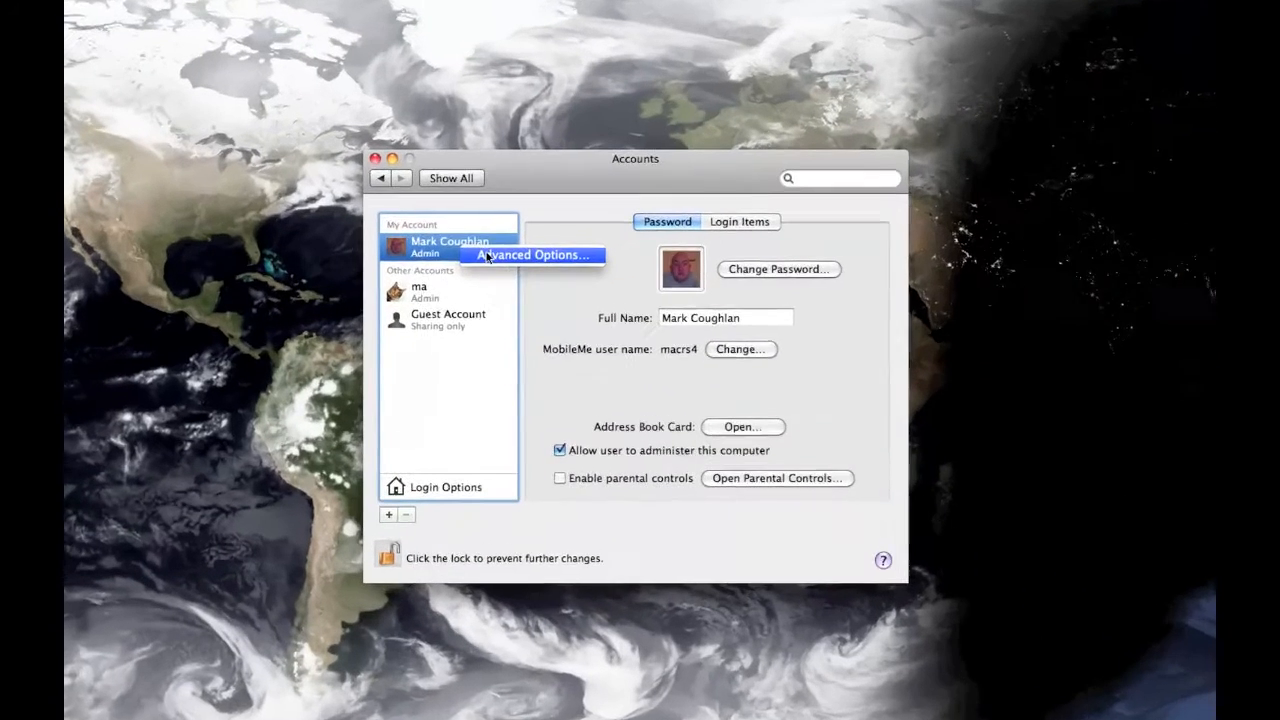
Open Advanced Options for the admin account to view its home directory path
{"action": "left_click", "coordinate": [532, 255]}
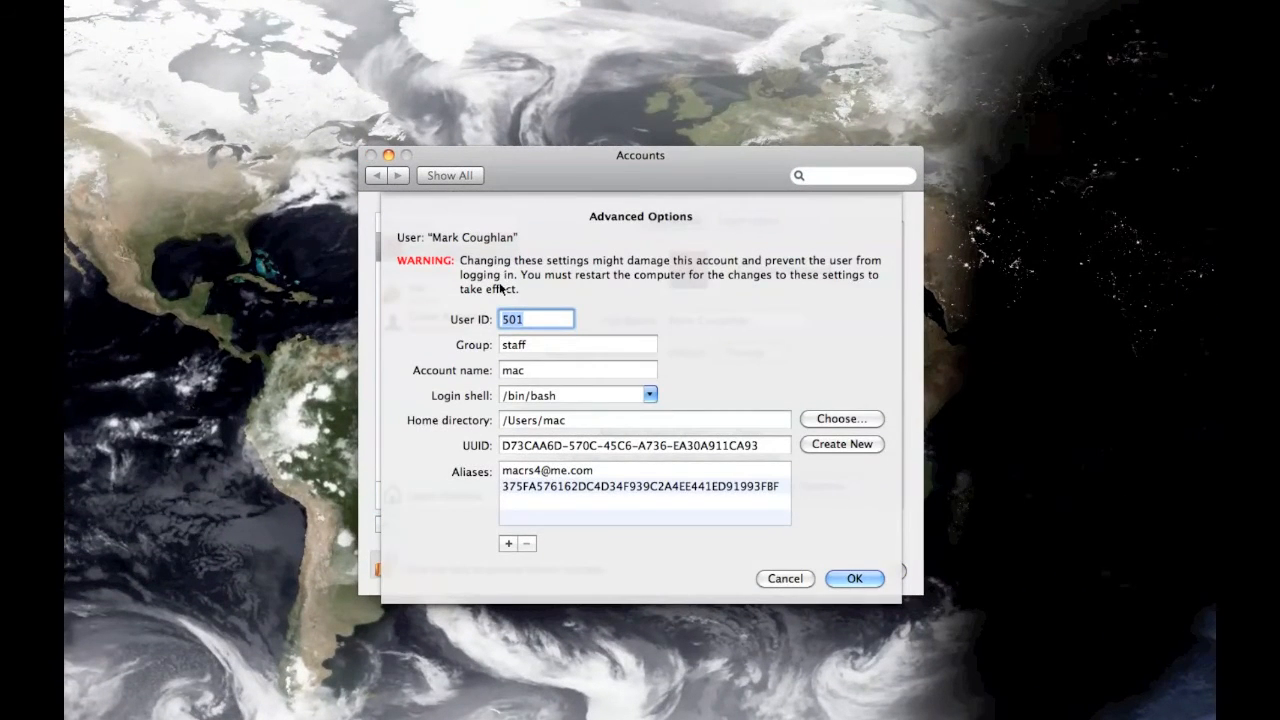
{"action": "mouse_move", "coordinate": [577, 435]}
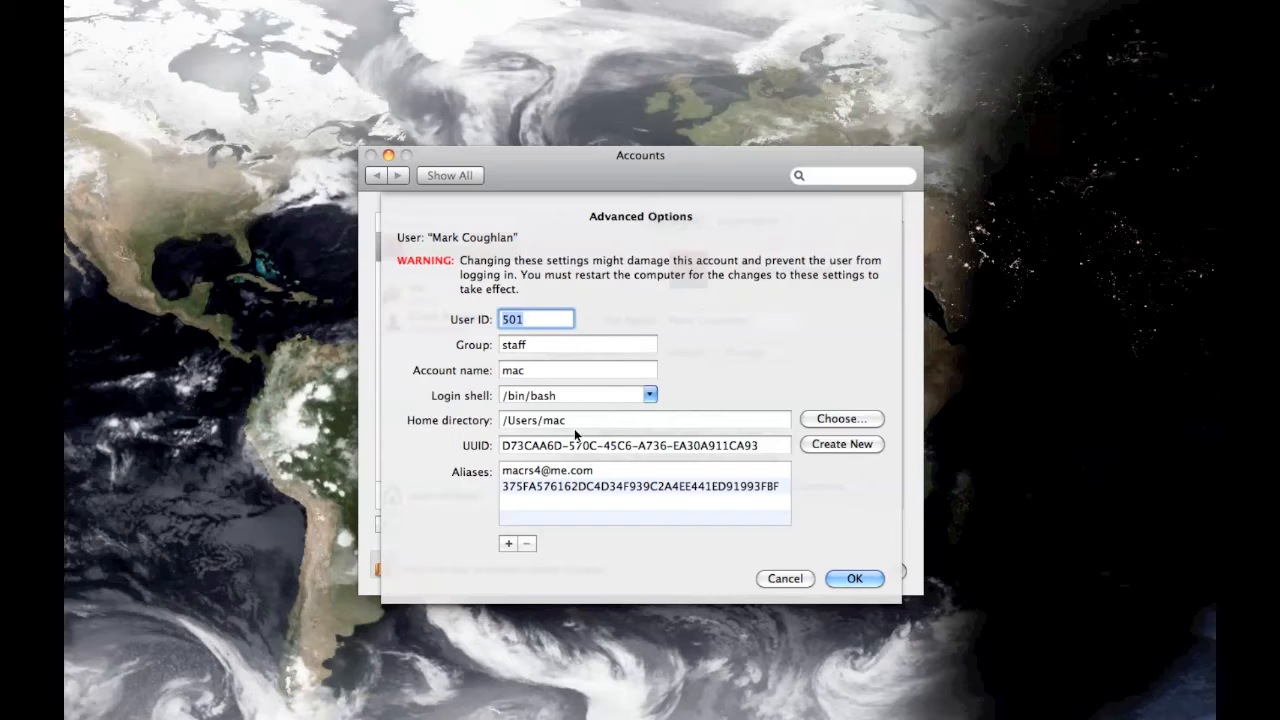
{"action": "mouse_move", "coordinate": [485, 430]}
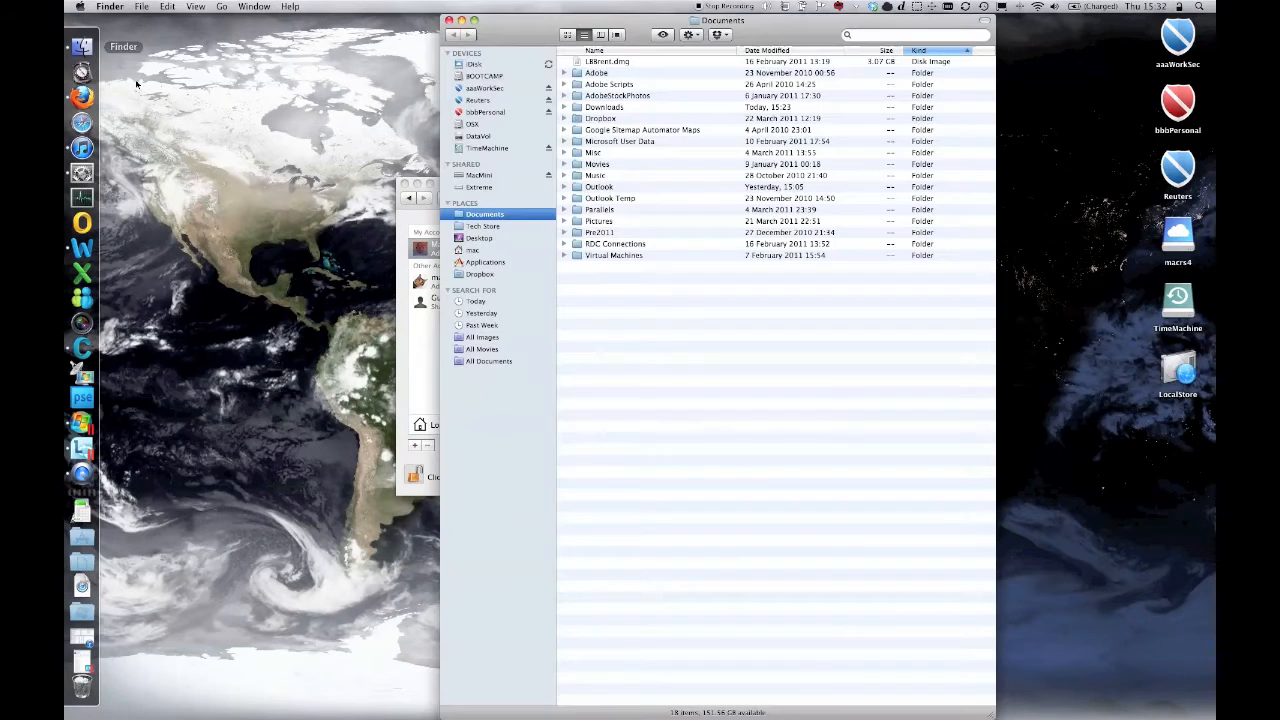
Show the mac home folder with its aliased user folders and move its window lower
{"action": "left_click", "coordinate": [472, 249]}
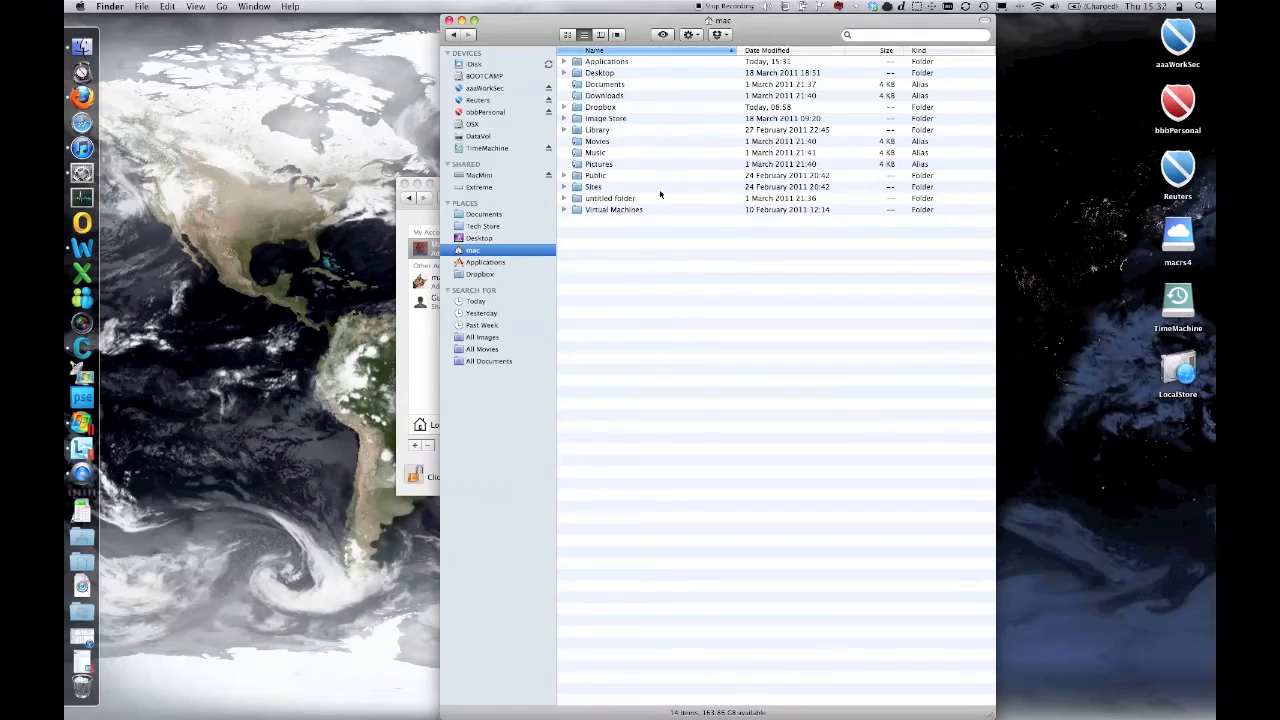
{"action": "left_click_drag", "start_coordinate": [722, 20], "coordinate": [712, 103]}
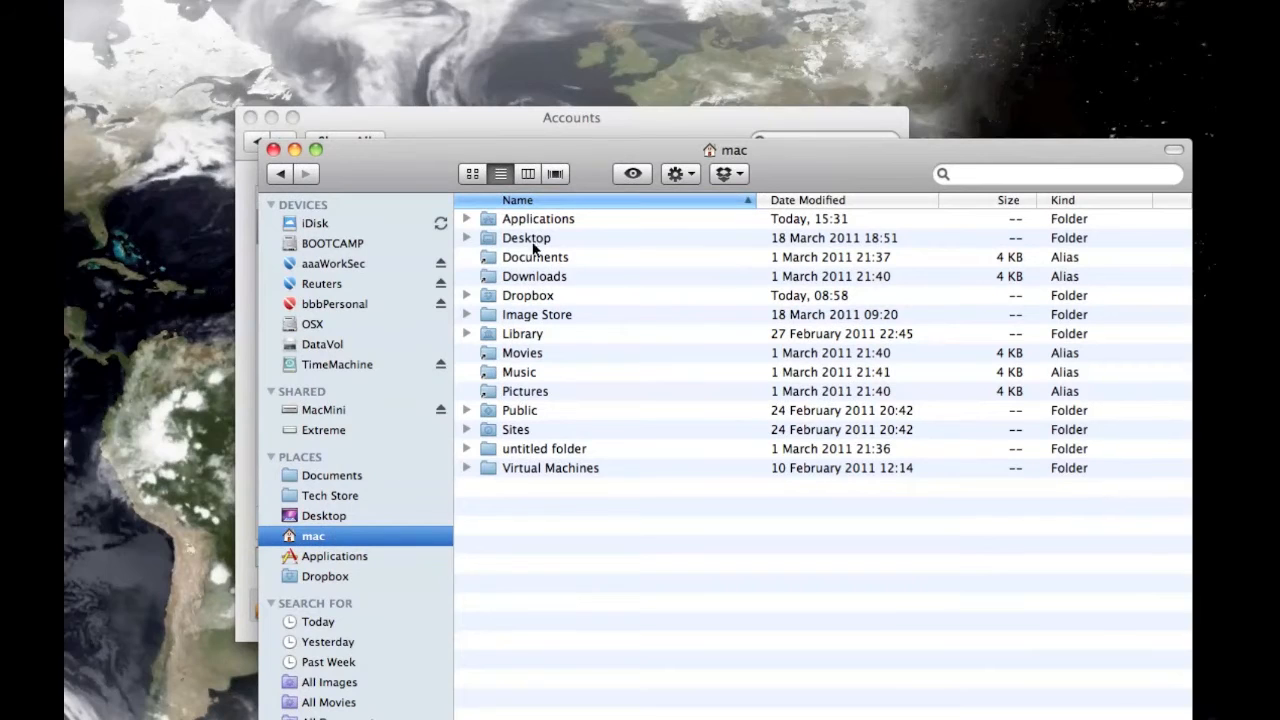
{"action": "mouse_move", "coordinate": [528, 339]}
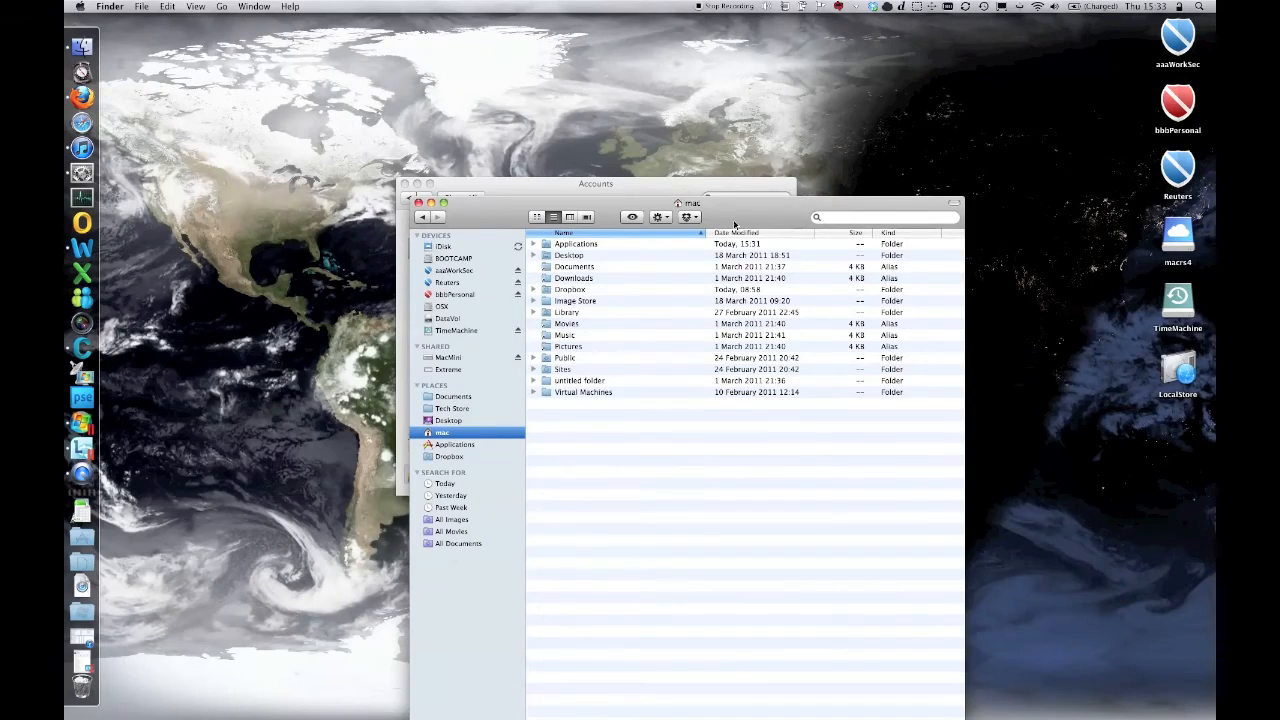
Clear the desktop and launch Microsoft Excel 2010 from the search results
{"action": "left_click", "coordinate": [419, 203]}
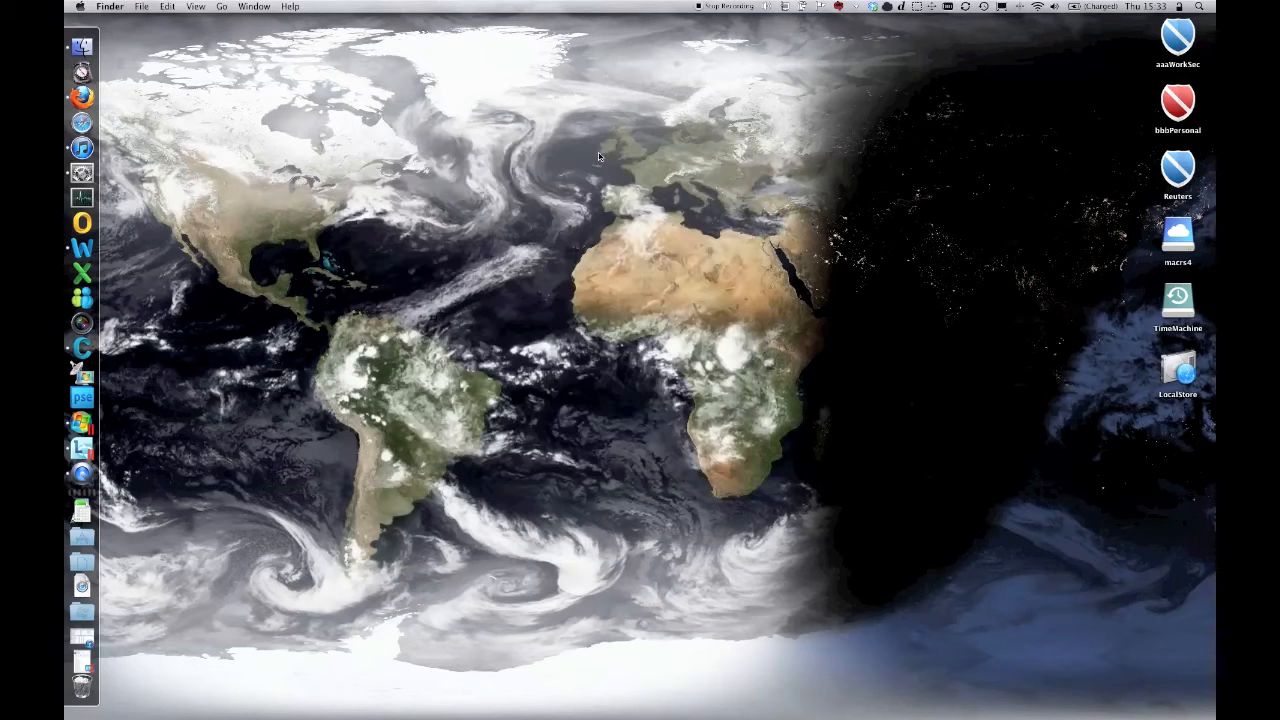
{"action": "mouse_move", "coordinate": [630, 205]}
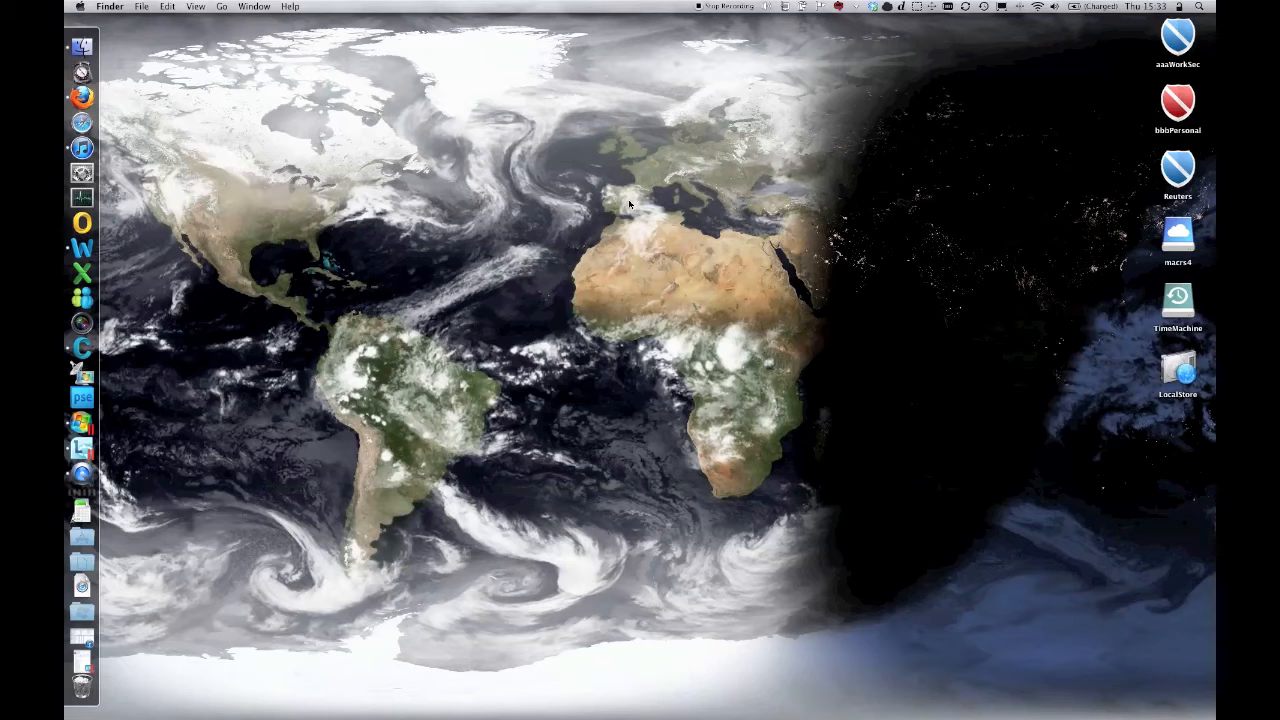
{"action": "mouse_move", "coordinate": [82, 422]}
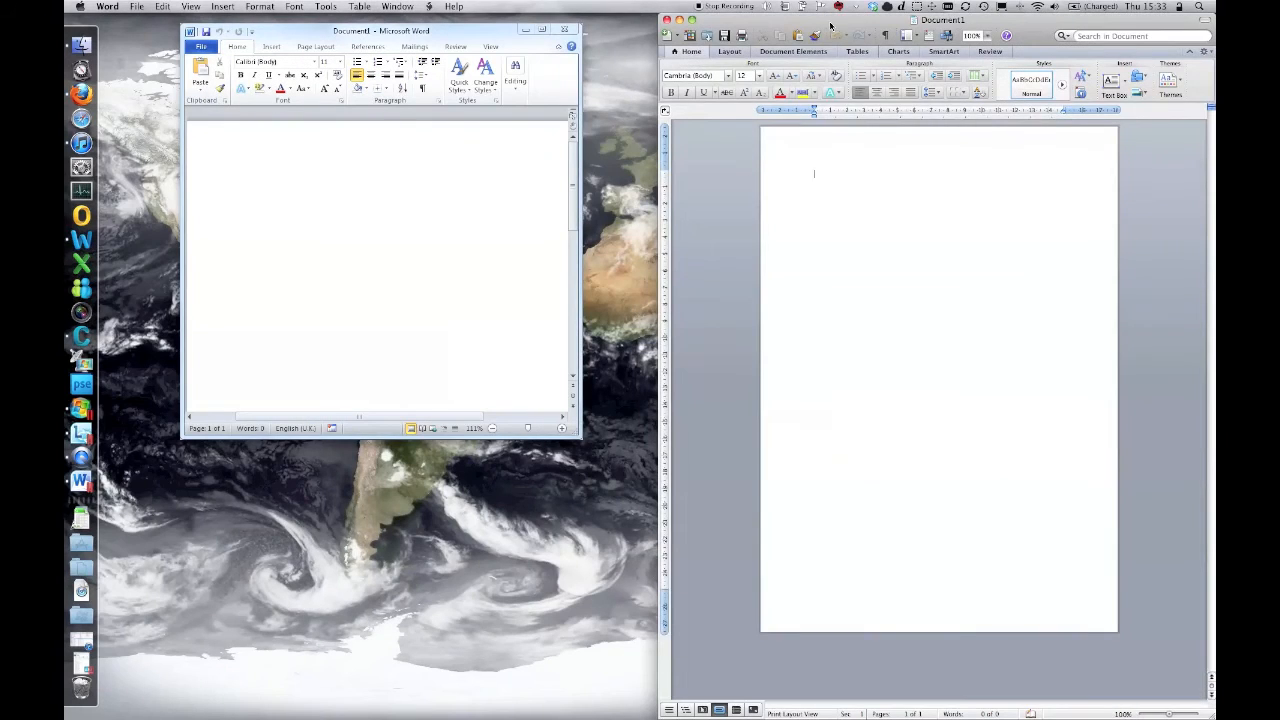
{"action": "mouse_move", "coordinate": [82, 263]}
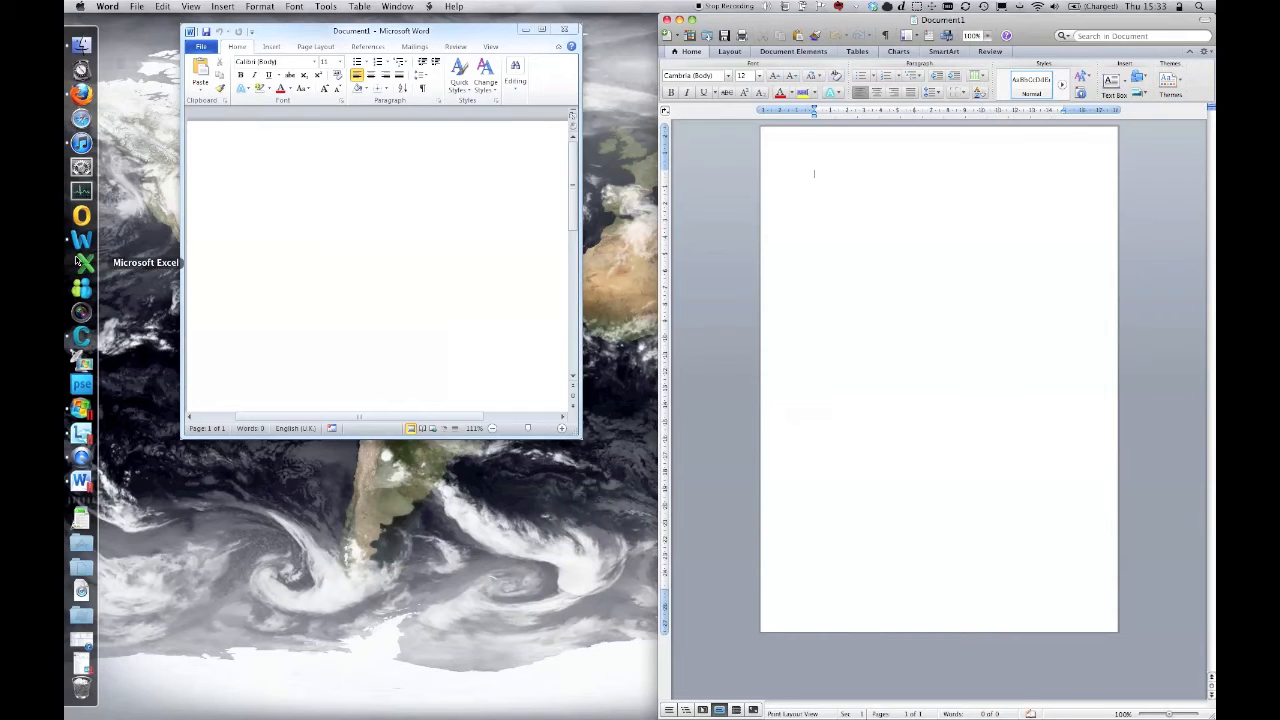
{"action": "left_click", "coordinate": [81, 262]}
{"action": "type", "text": "excel"}
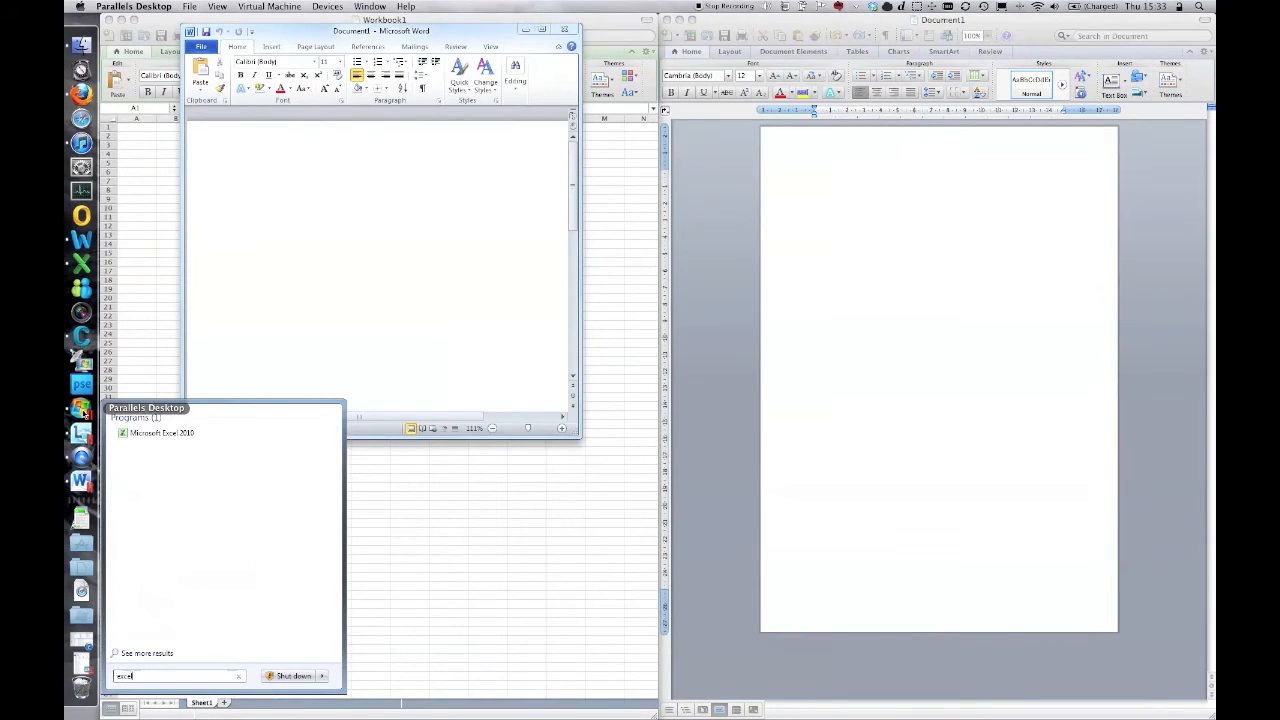
{"action": "left_click", "coordinate": [161, 432]}
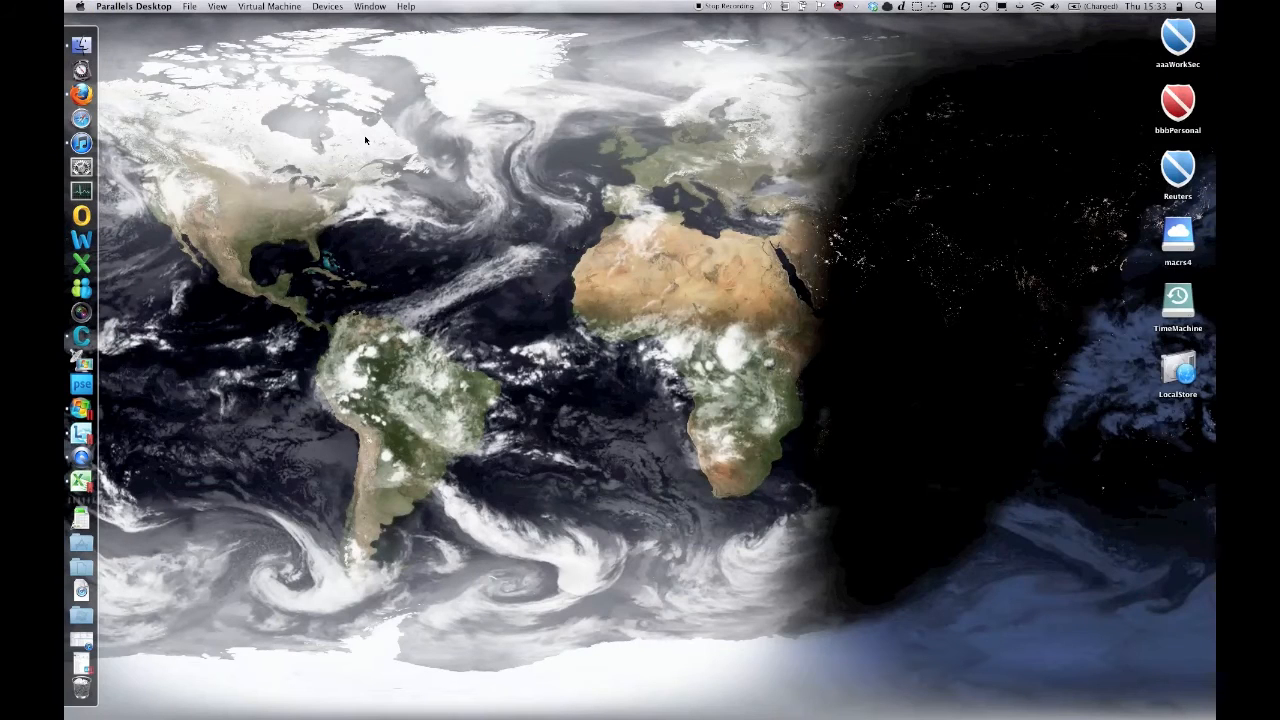
{"action": "mouse_move", "coordinate": [115, 225]}
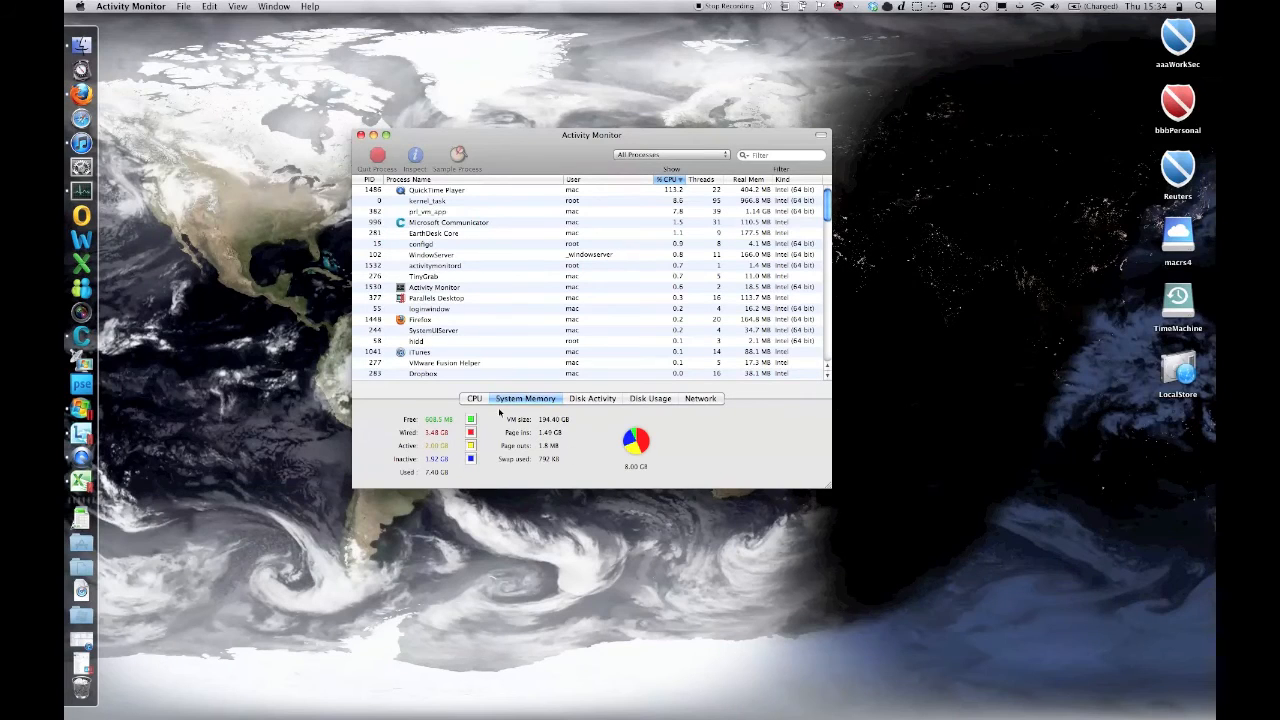
View the System Memory breakdown of the 8.00 GB RAM in Activity Monitor
{"action": "left_click", "coordinate": [474, 398]}
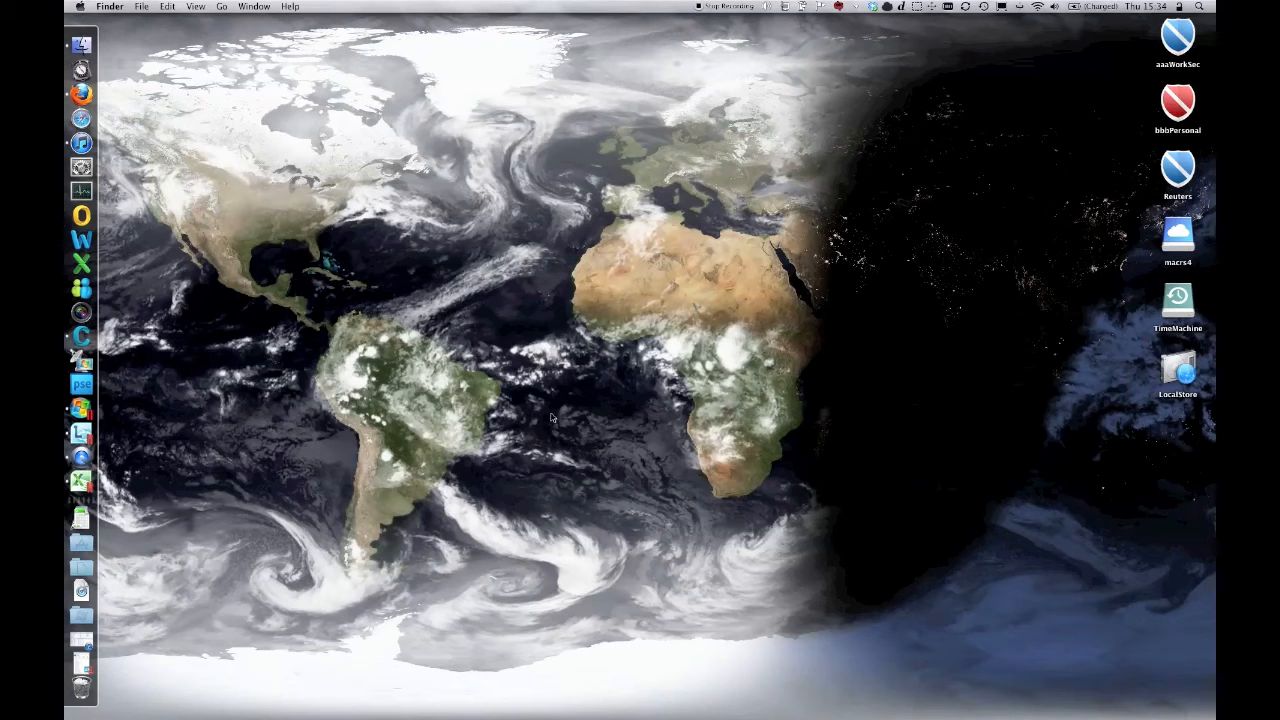
{"action": "mouse_move", "coordinate": [1037, 267]}
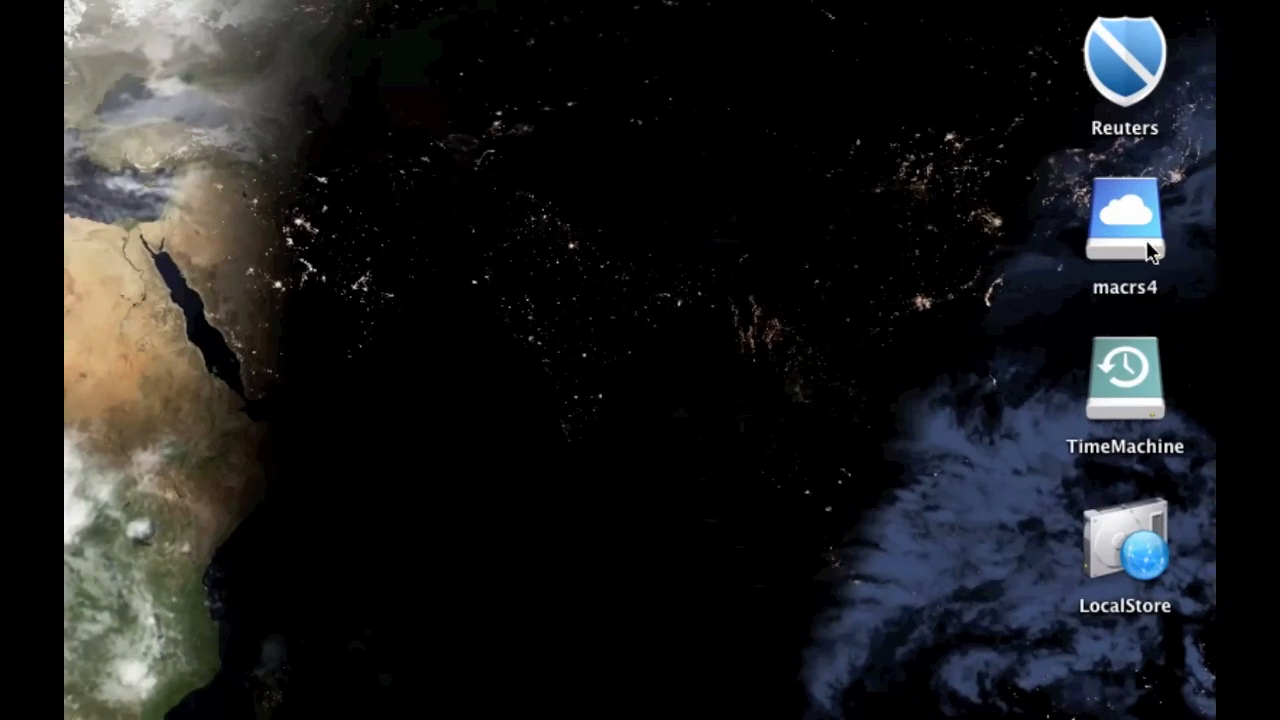
Select the iDisk desktop icon and bring up a Finder window on Documents
{"action": "left_click", "coordinate": [1125, 230]}
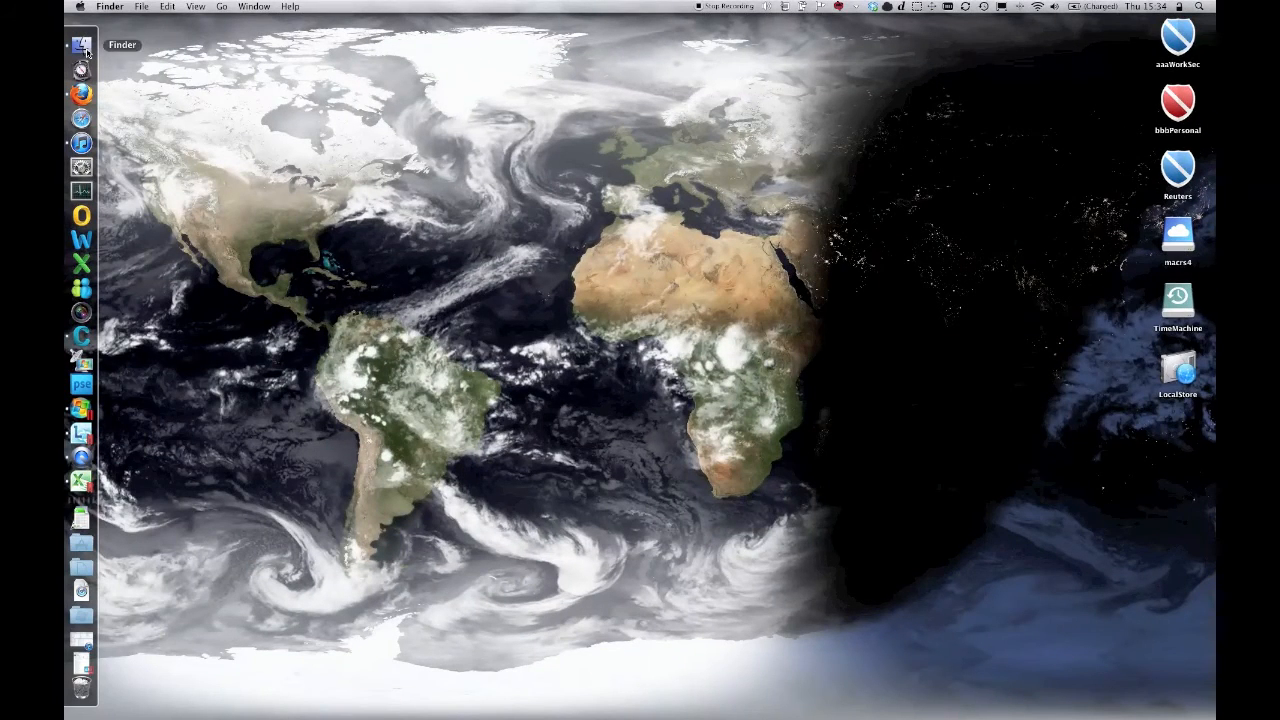
{"action": "left_click", "coordinate": [81, 45]}
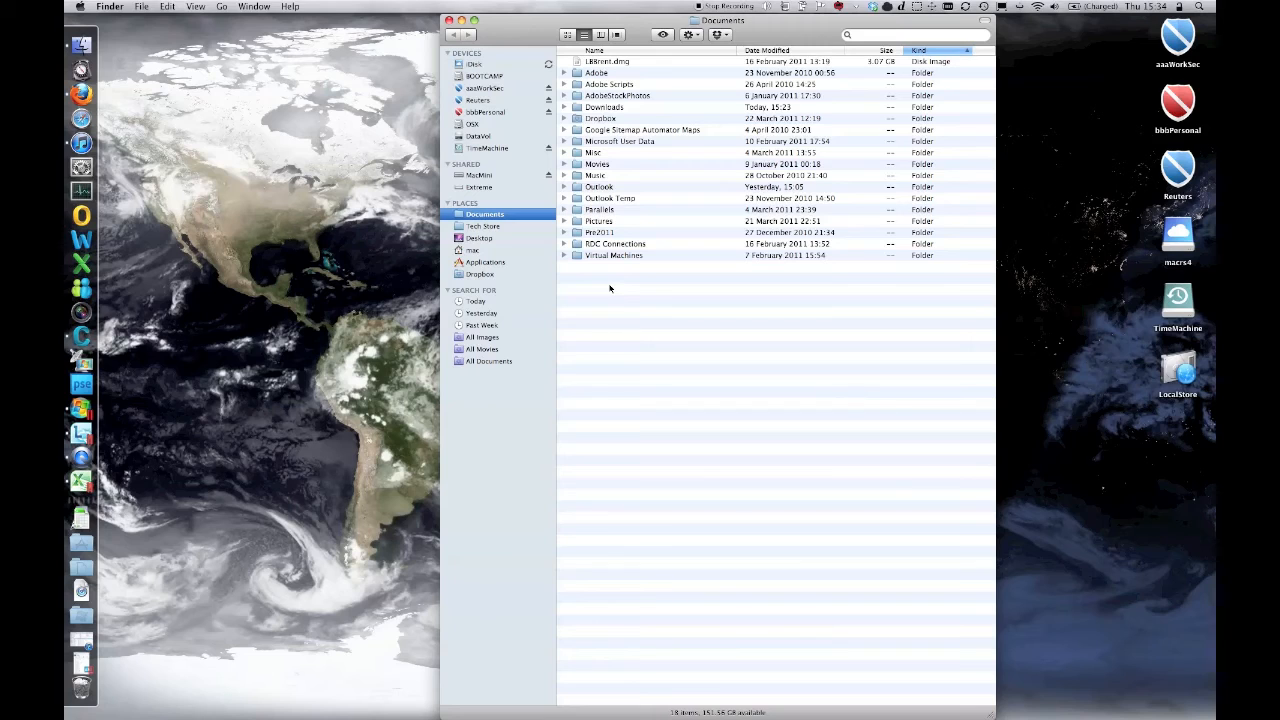
Go to the home folder and open the FileSync alias inside Library
{"action": "left_click", "coordinate": [472, 250]}
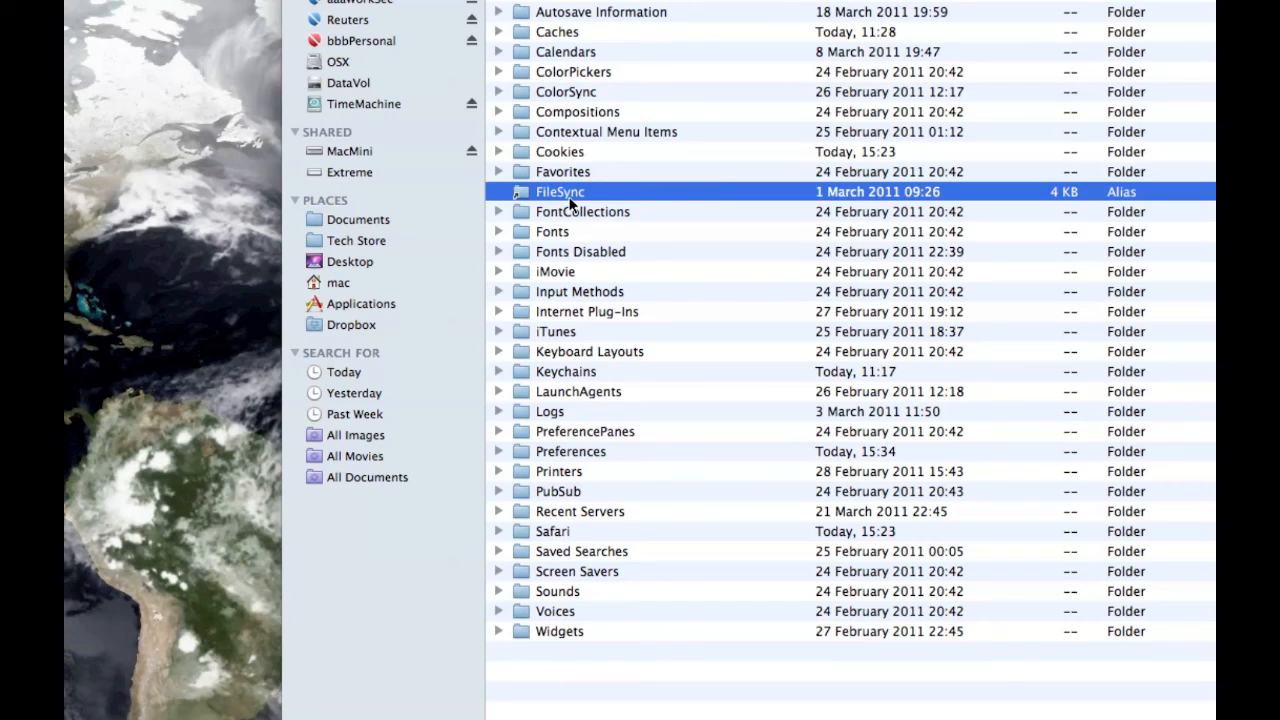
{"action": "double_click", "coordinate": [560, 191]}
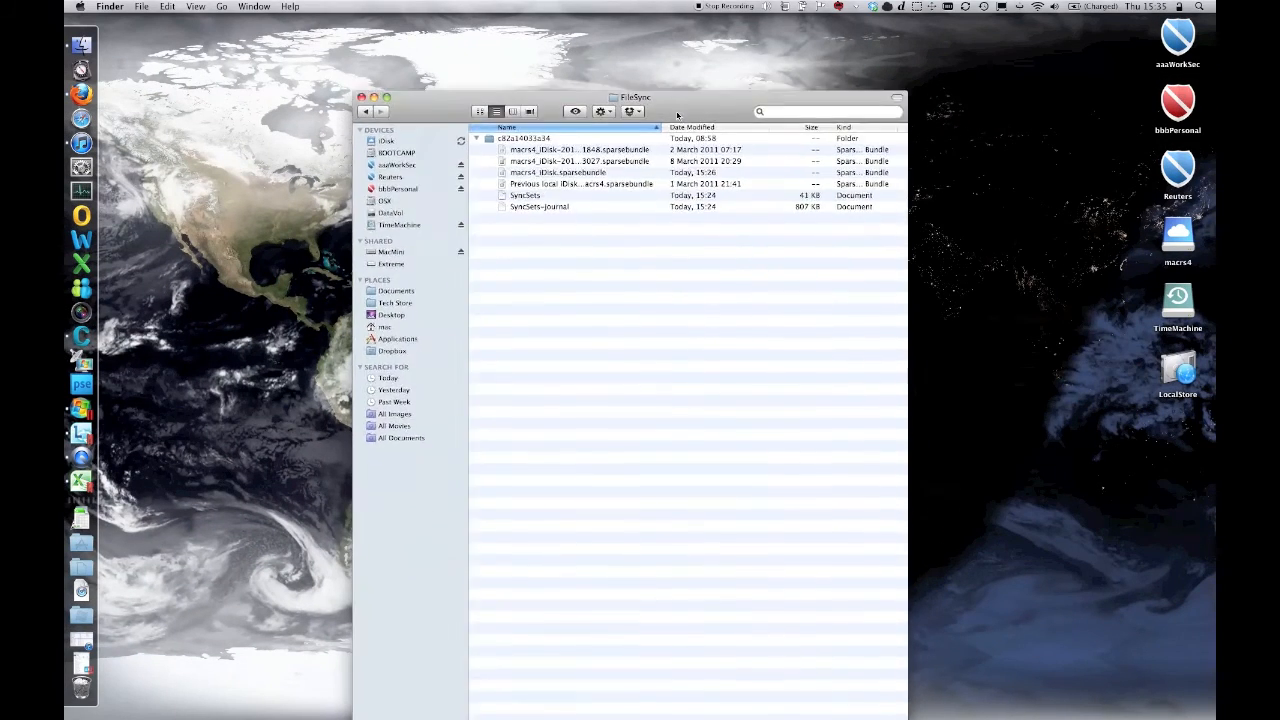
Close the FileSync window to reveal the desktop and its drive icons
{"action": "left_click", "coordinate": [362, 97]}
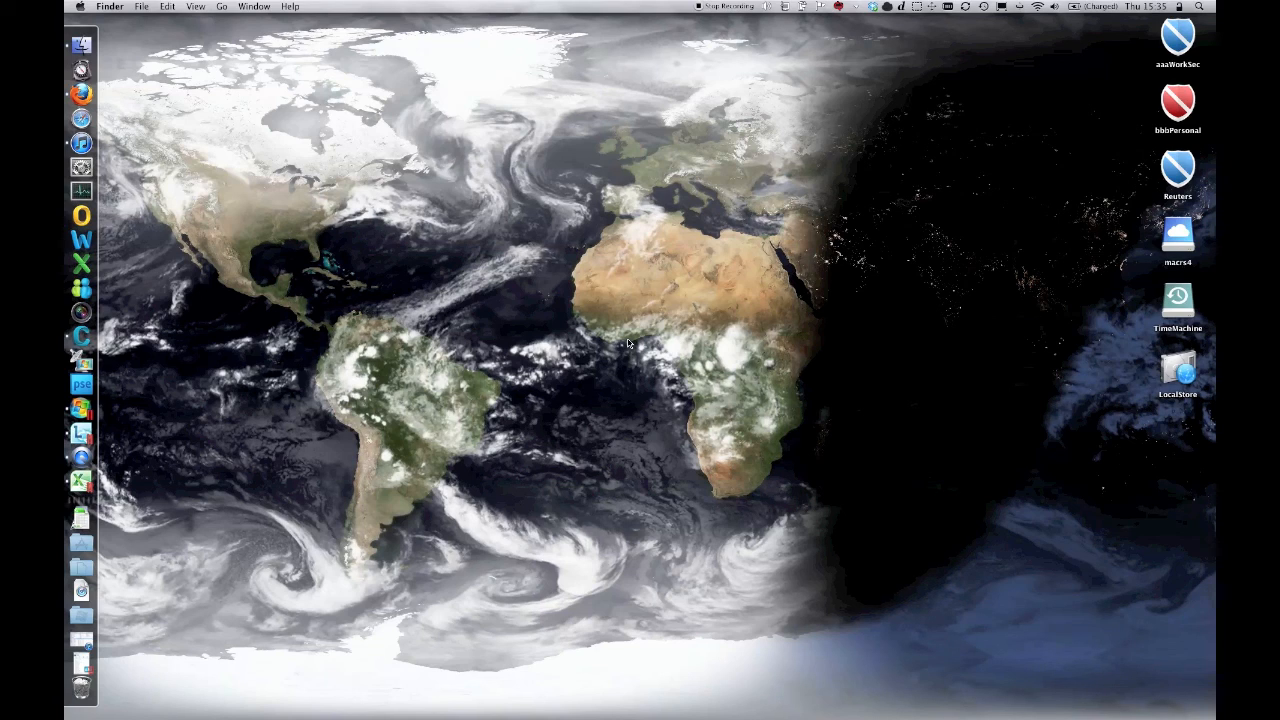
{"action": "mouse_move", "coordinate": [718, 119]}
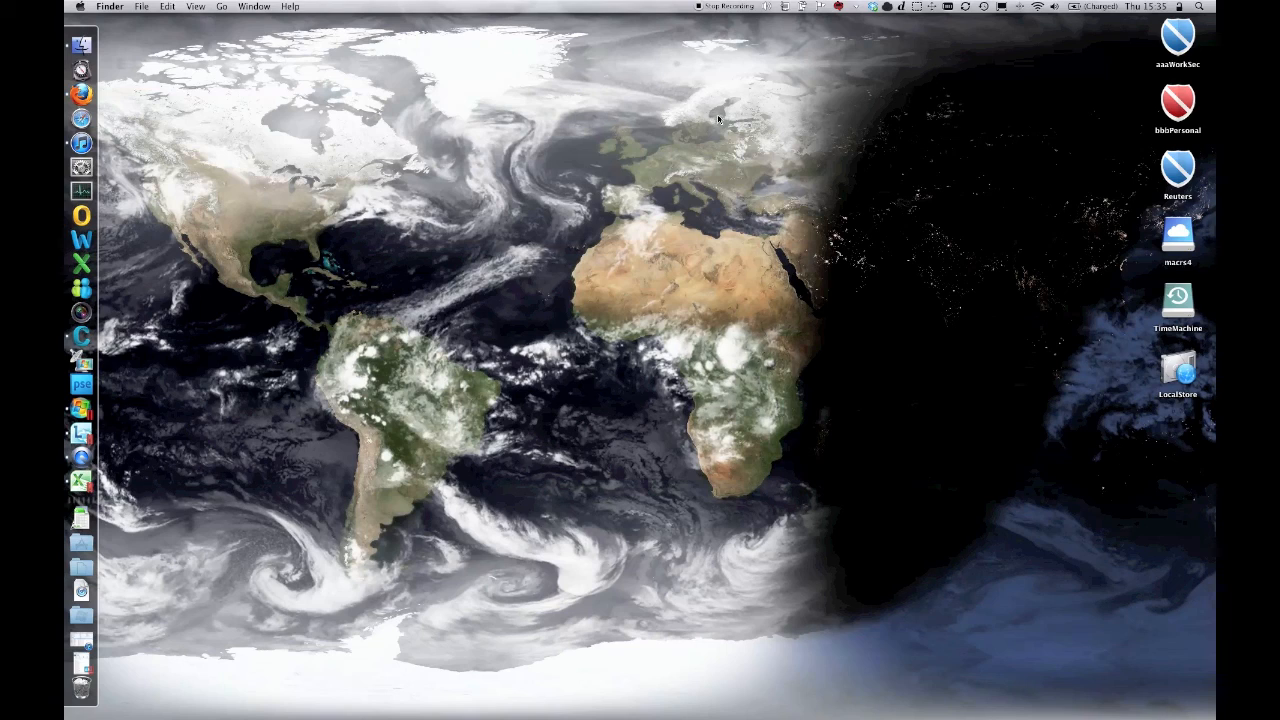